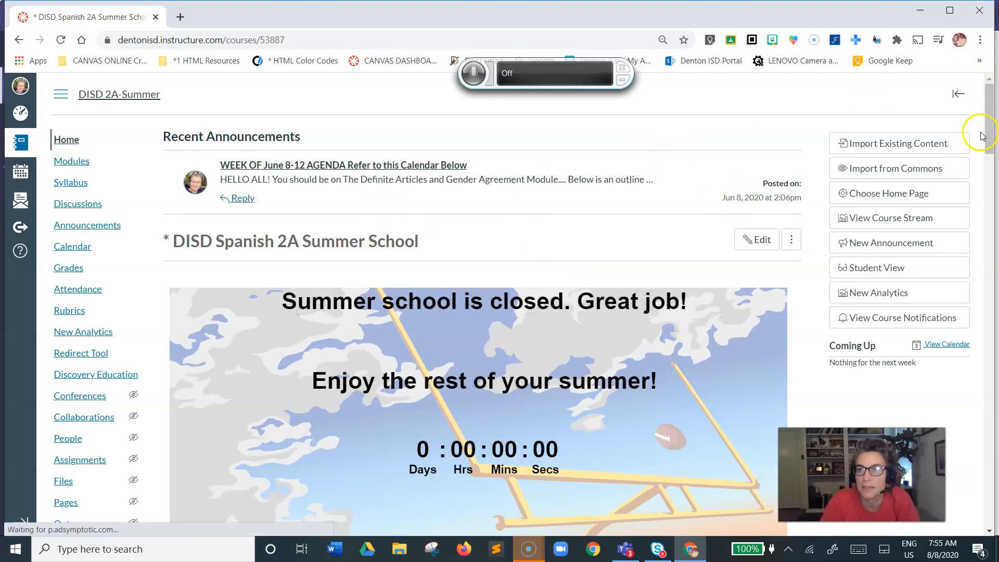
# - Look over the DISD Spanish 2A Summer course home page, then go to its Grades
pyautogui.scroll(-3)
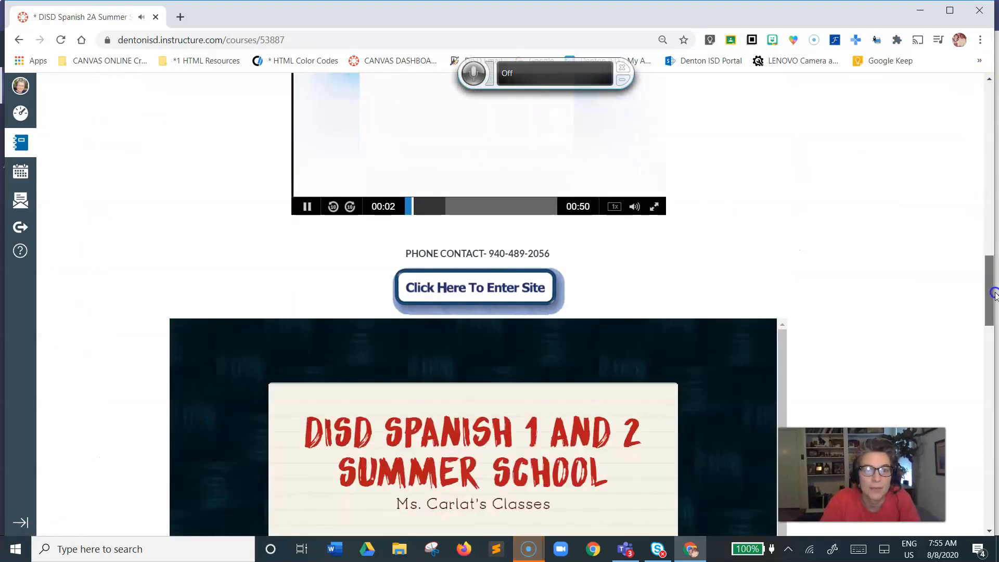
pyautogui.scroll(3)
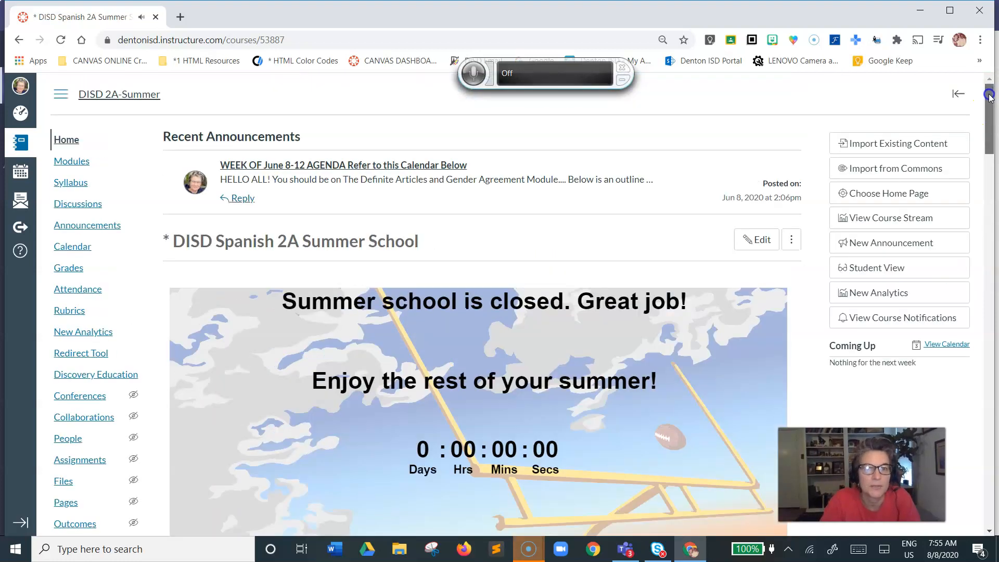
pyautogui.moveTo(104, 243)
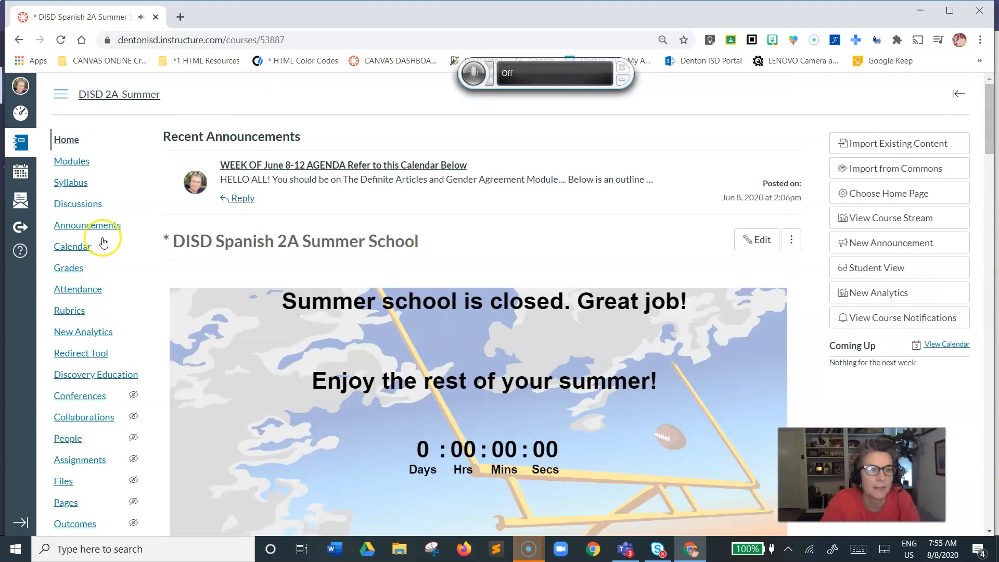
pyautogui.click(69, 267)
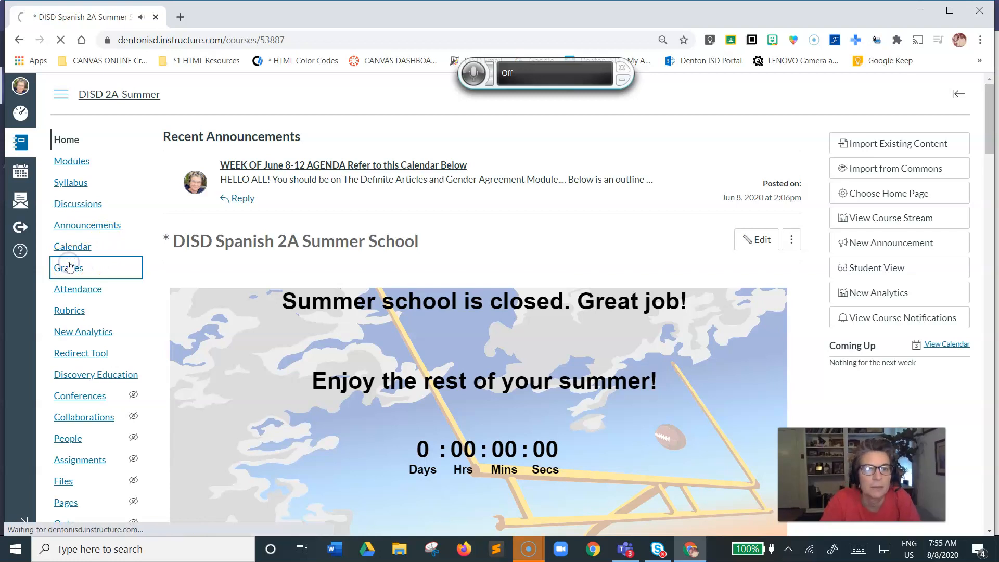
# - Open the 2A-Summer gradebook and scroll across to the EDPUZZLE Greetings scores
pyautogui.click(68, 267)
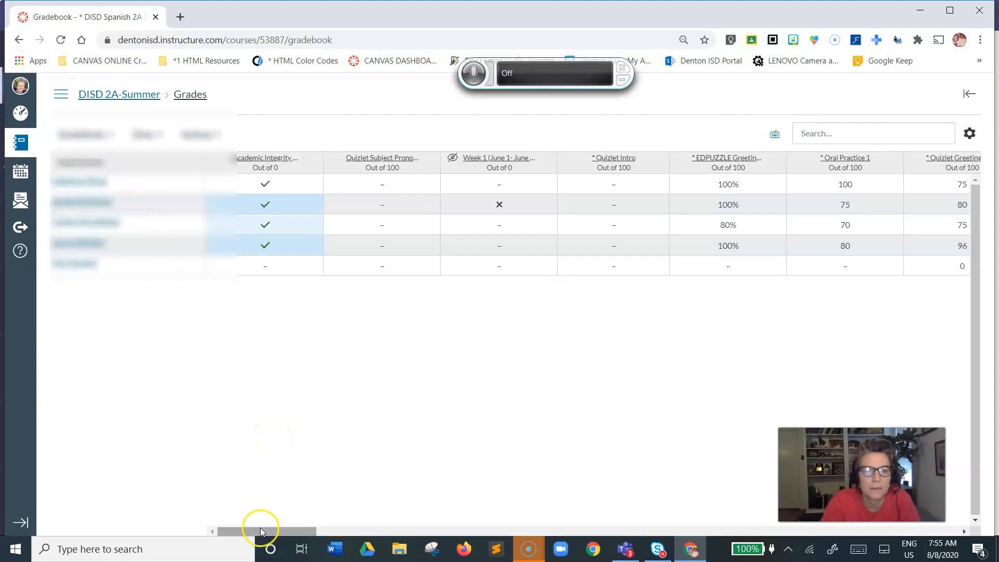
pyautogui.hscroll(3)
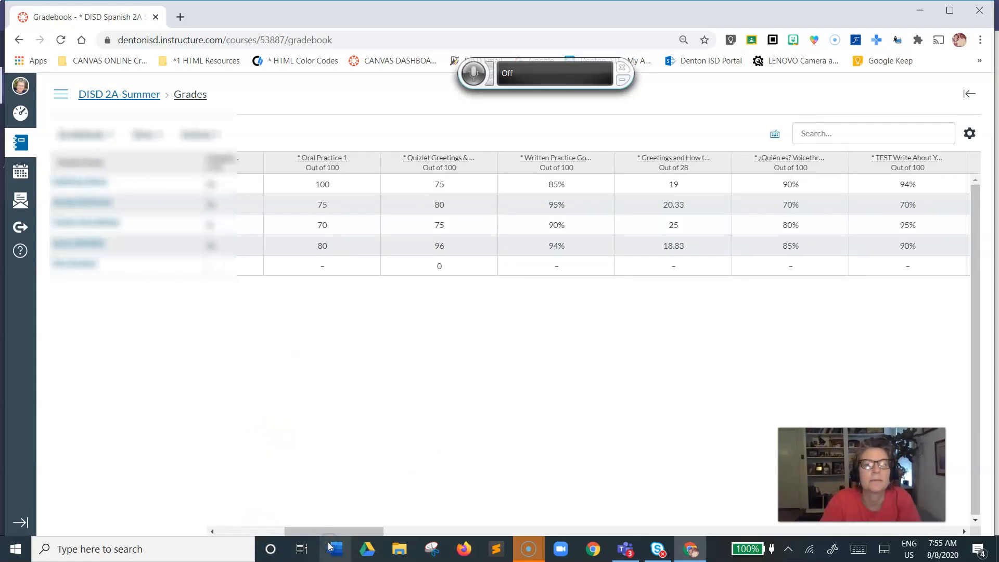
pyautogui.moveTo(334, 549)
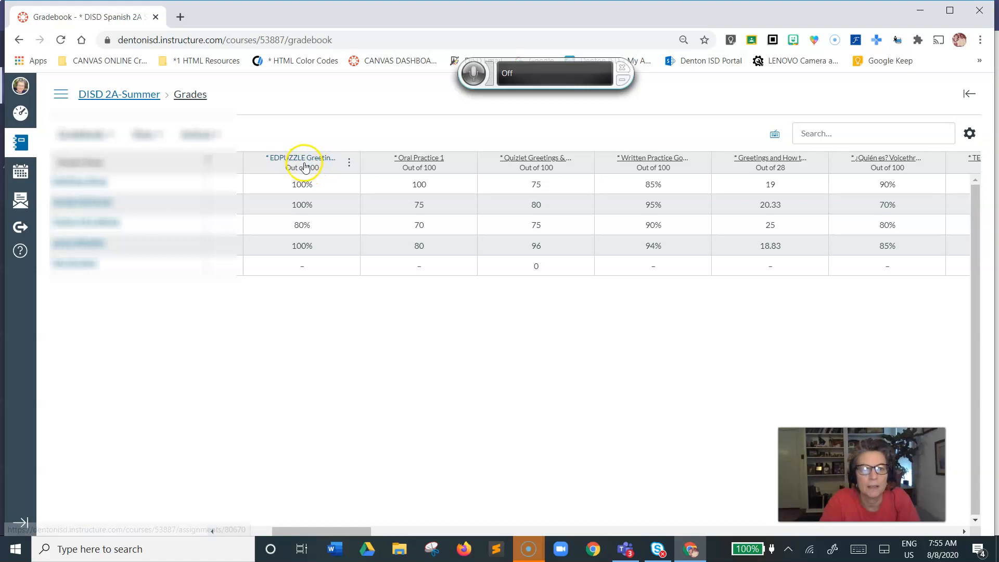
pyautogui.moveTo(104, 482)
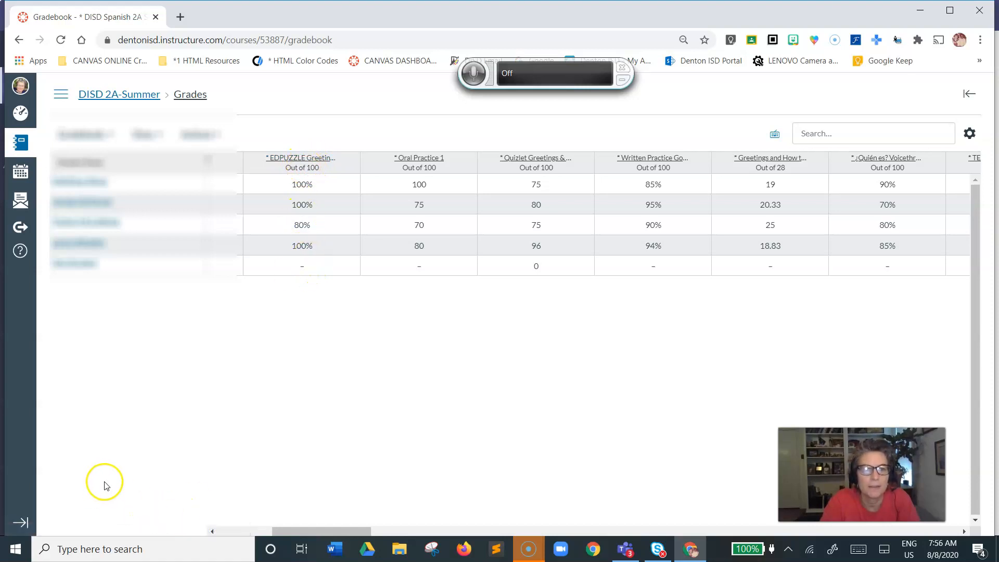
pyautogui.moveTo(310, 177)
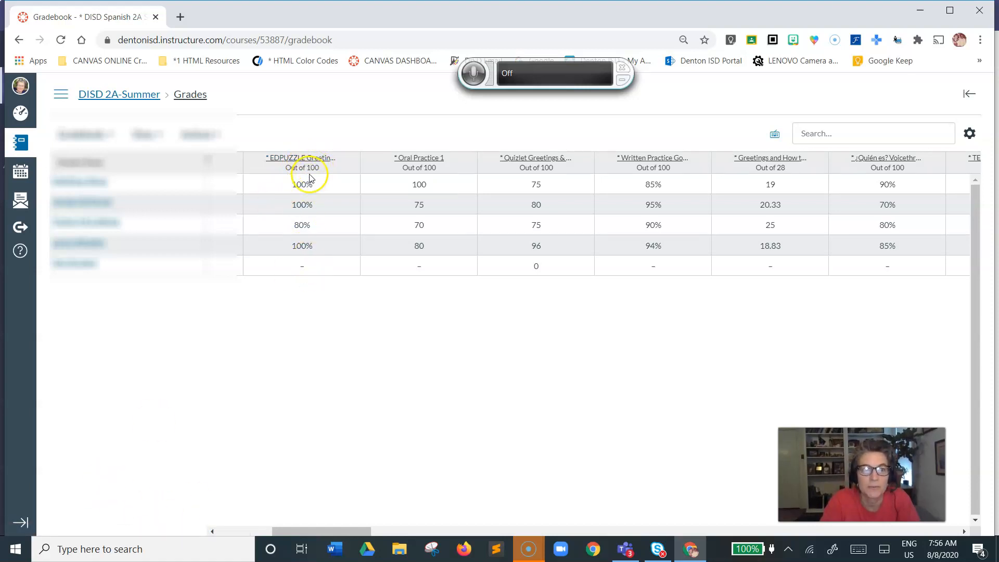
pyautogui.moveTo(18, 535)
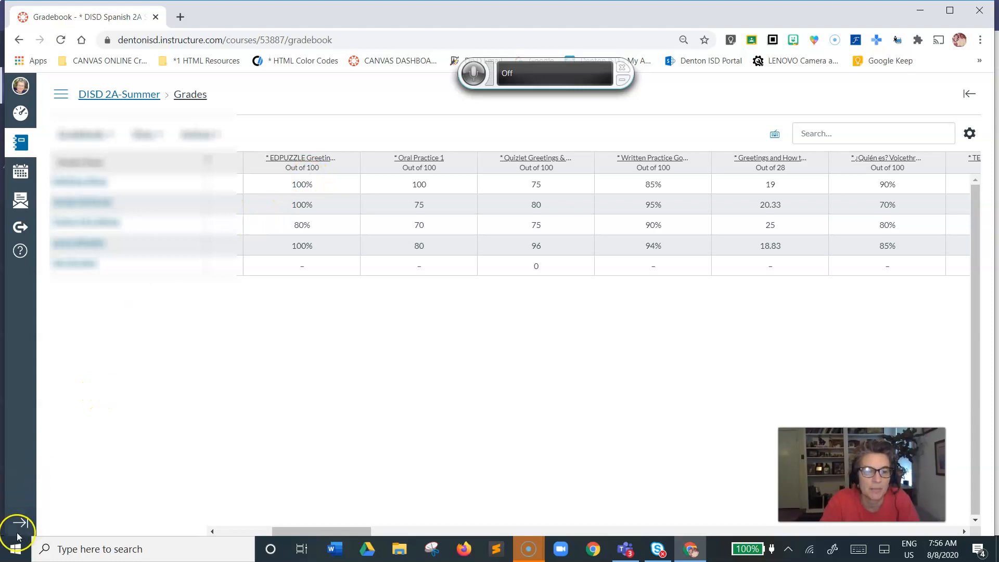
# - Go from the Dashboard to the Carlat DISD Sandbox Training course's Modules page
pyautogui.click(21, 113)
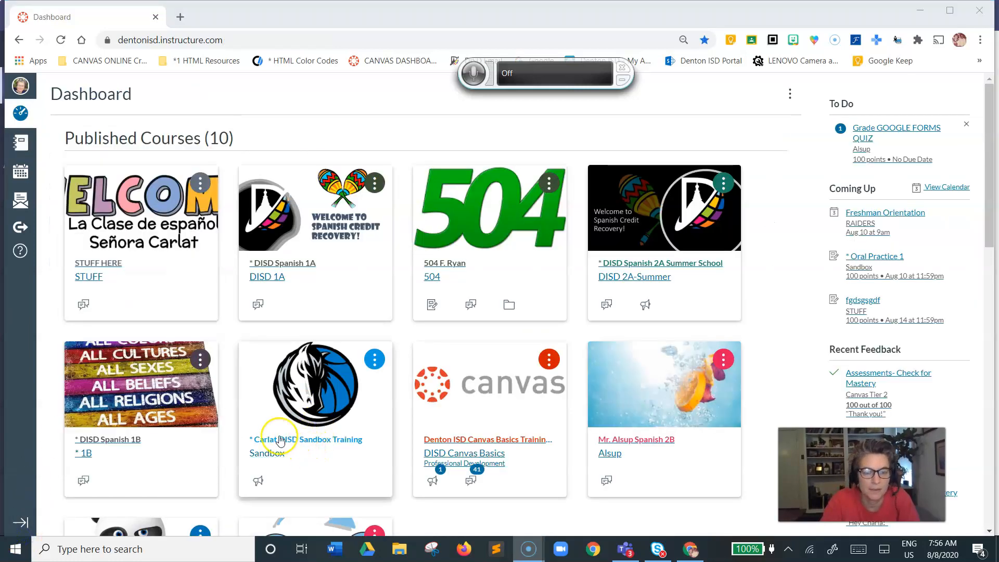
pyautogui.moveTo(277, 440)
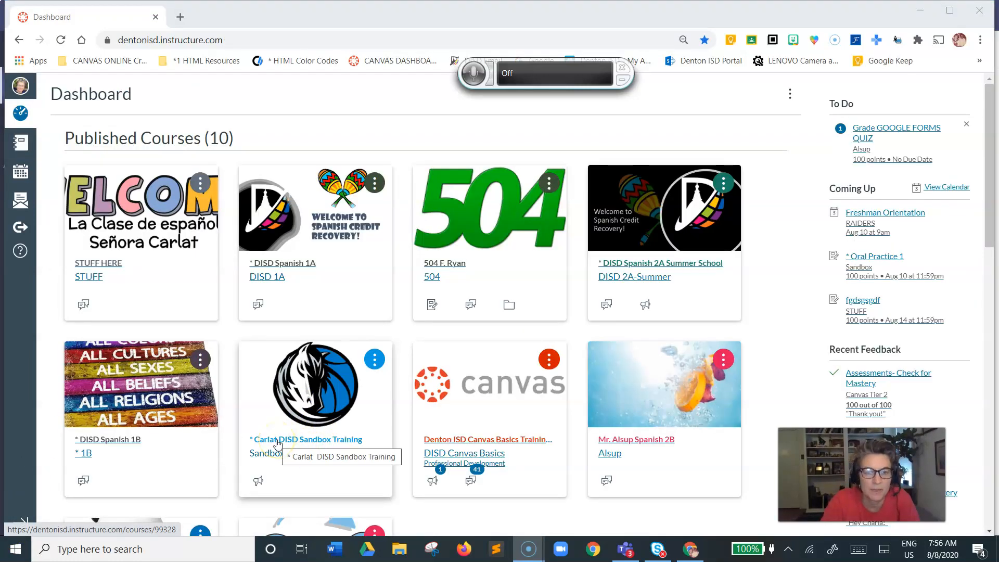
pyautogui.click(306, 439)
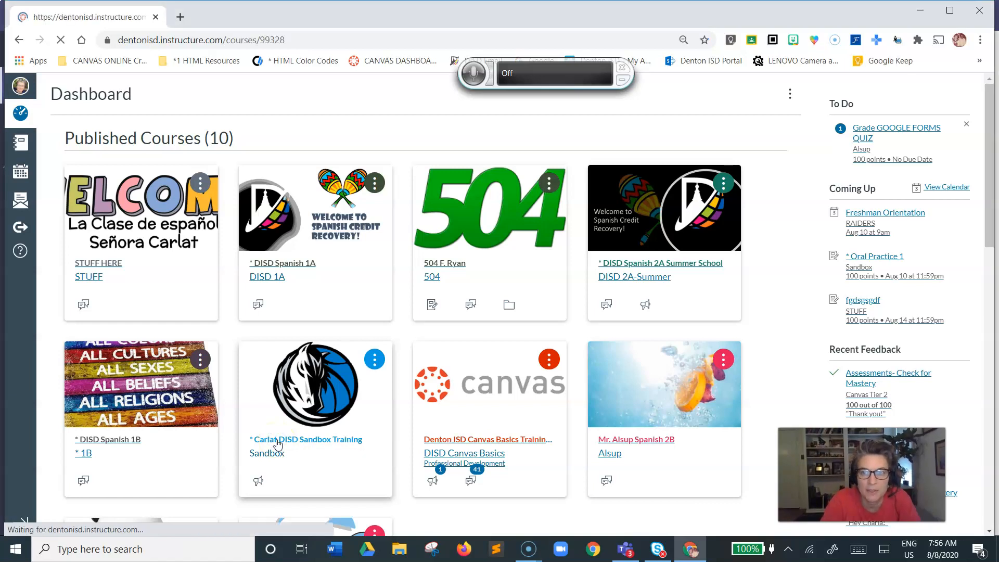
pyautogui.click(306, 439)
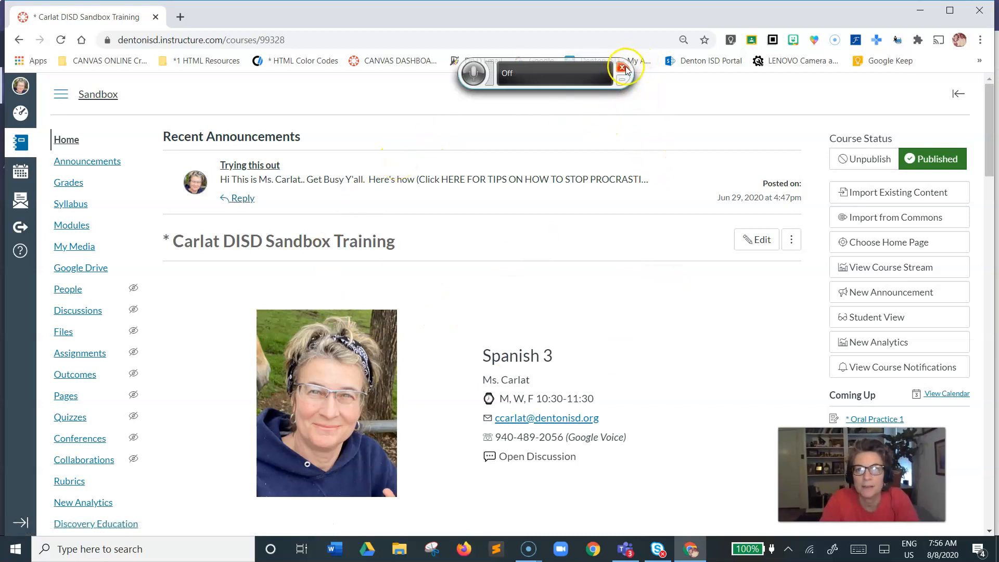
pyautogui.click(625, 68)
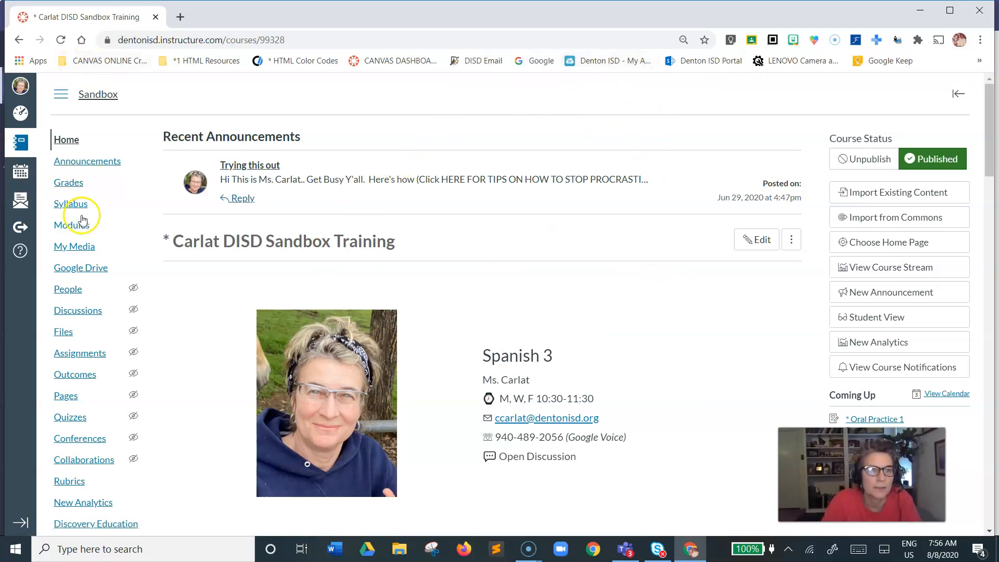
pyautogui.click(71, 225)
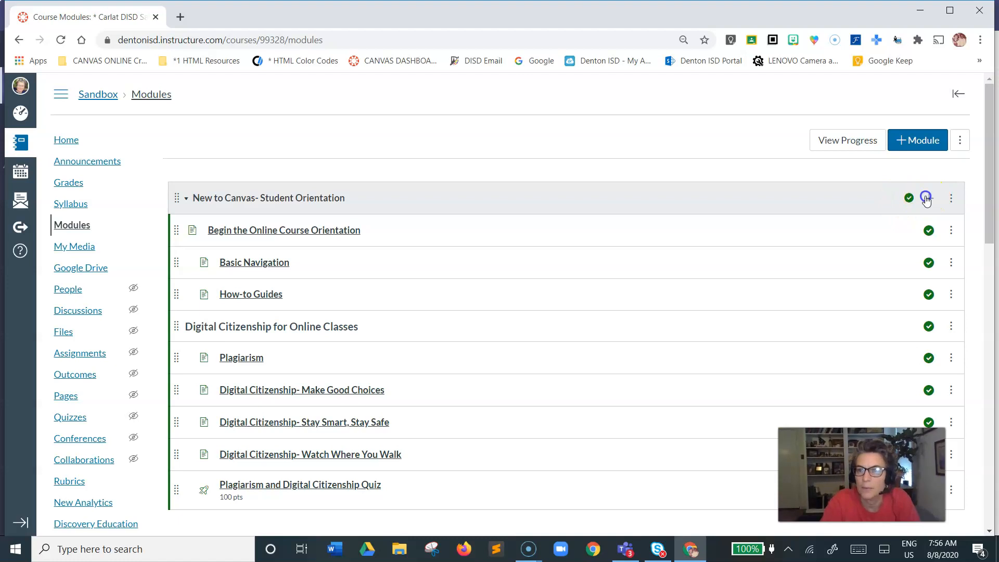
pyautogui.moveTo(818, 204)
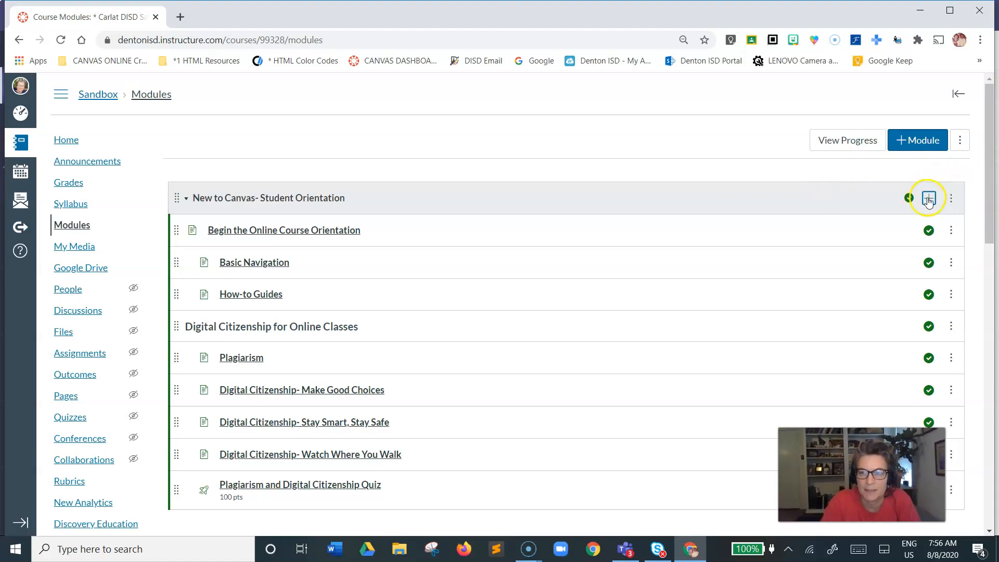
# - Add a new assignment named '* ed puzzle demo' to the Student Orientation module
pyautogui.click(928, 198)
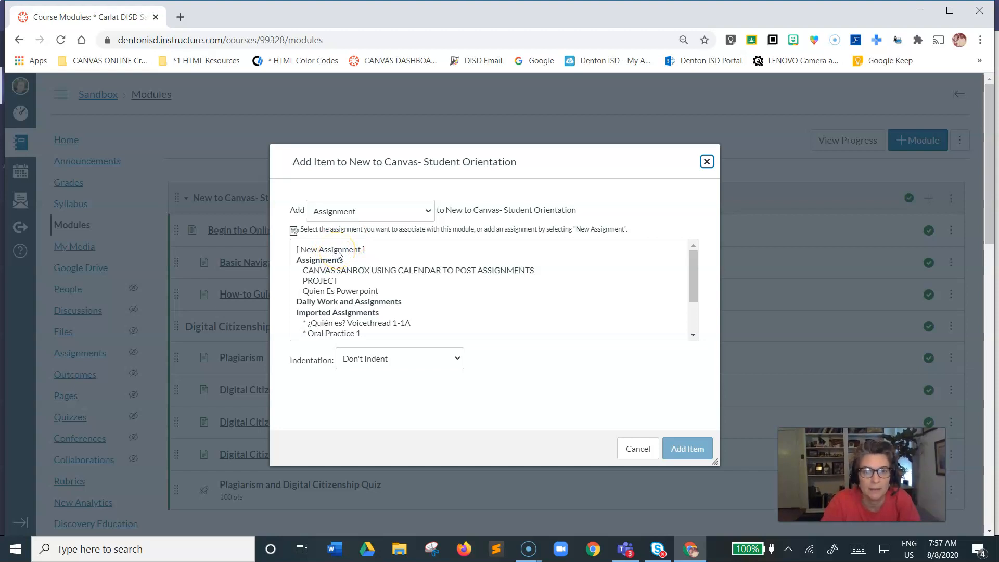
pyautogui.click(329, 250)
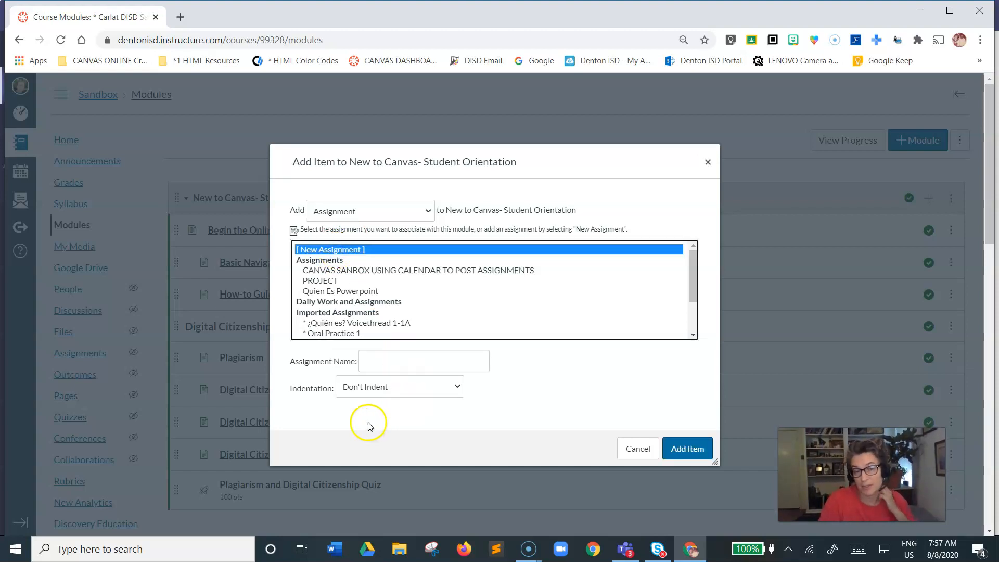
pyautogui.click(424, 361)
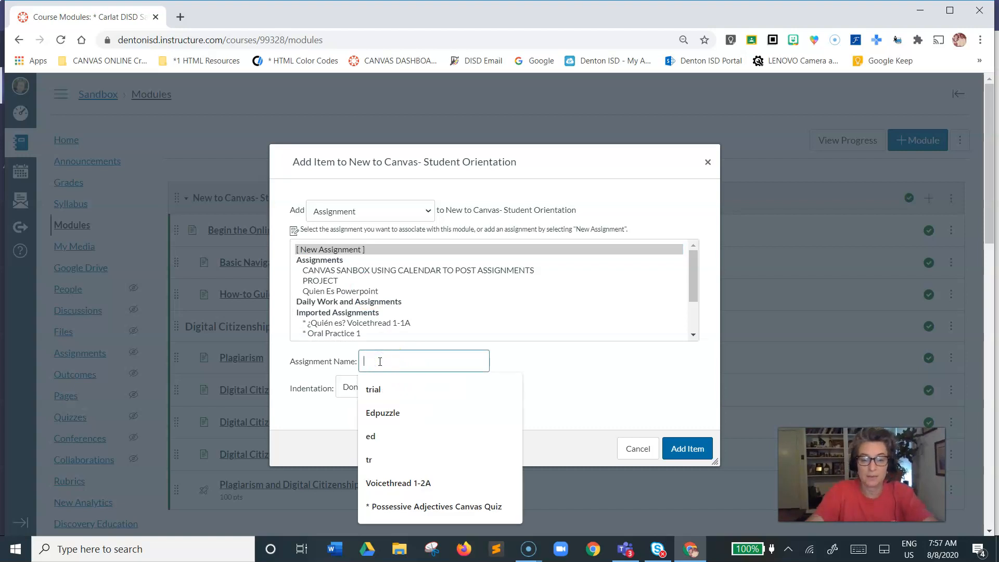
pyautogui.write('*')
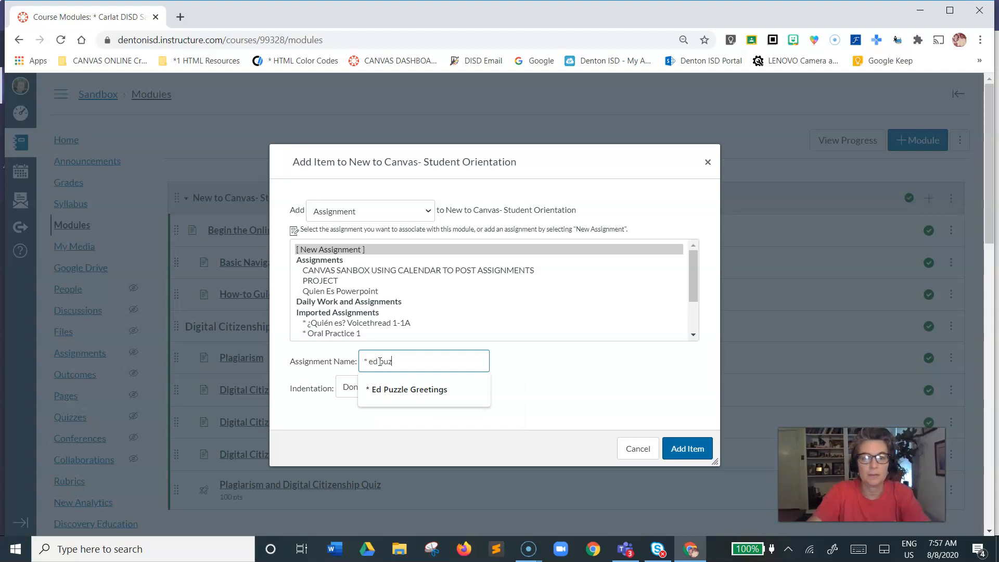
pyautogui.write('zle demo')
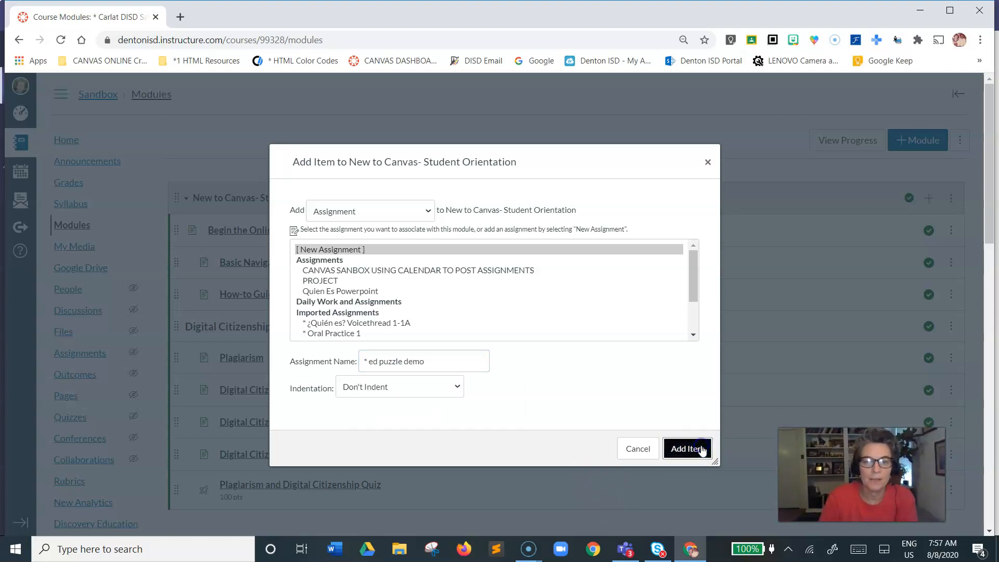
pyautogui.click(686, 448)
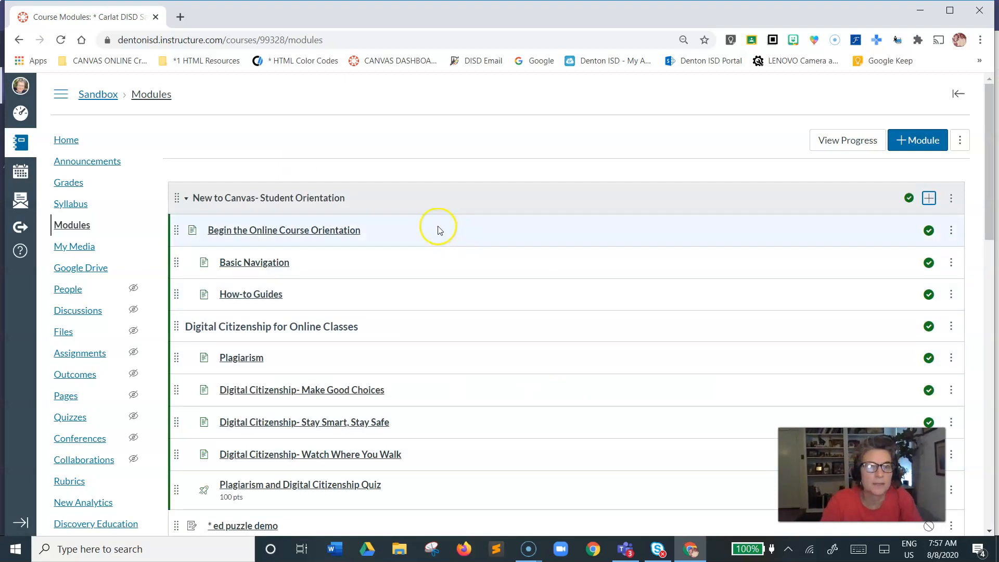
pyautogui.moveTo(474, 181)
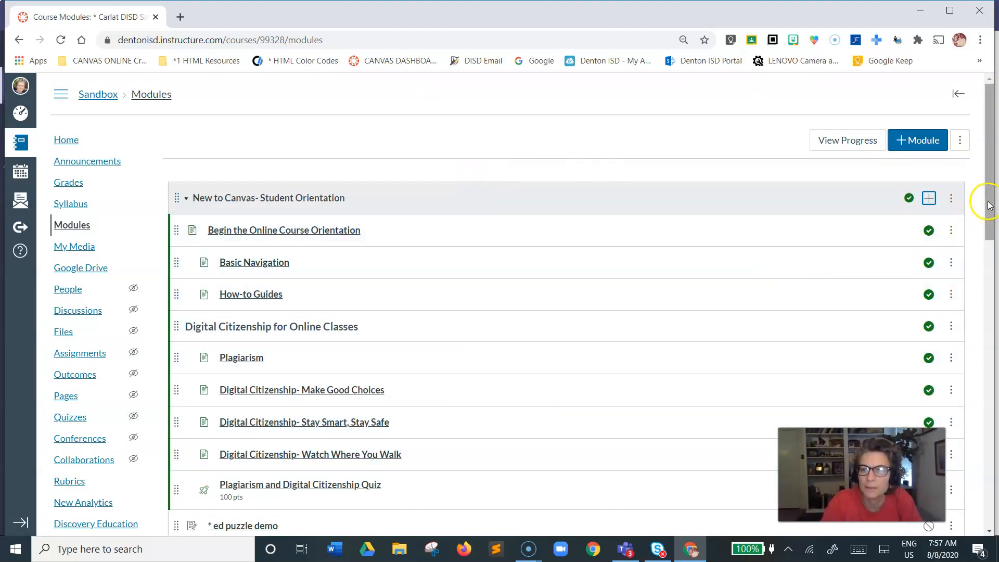
# - Publish '* ed puzzle demo' and open its assignment page
pyautogui.scroll(-3)
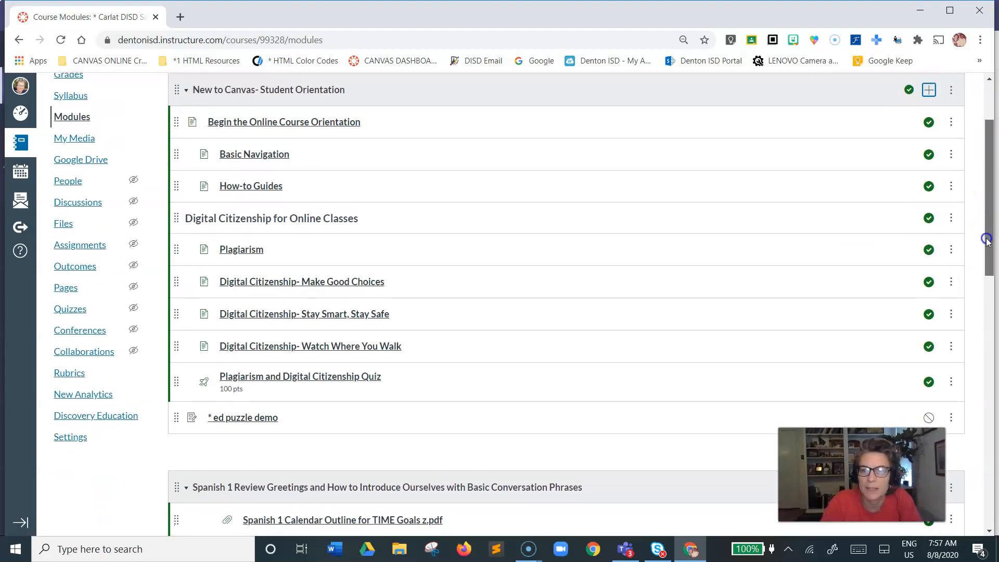
pyautogui.moveTo(929, 418)
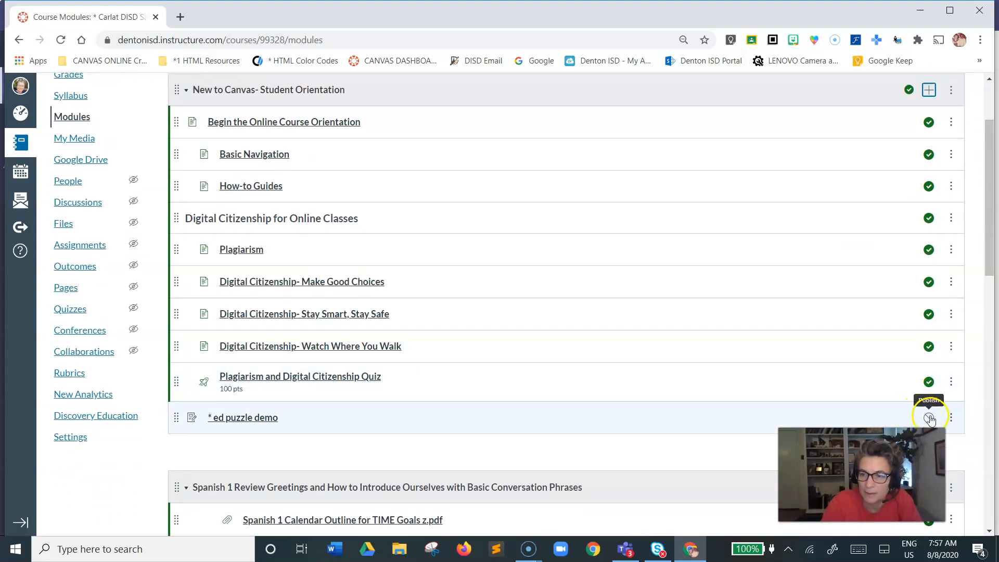
pyautogui.click(929, 417)
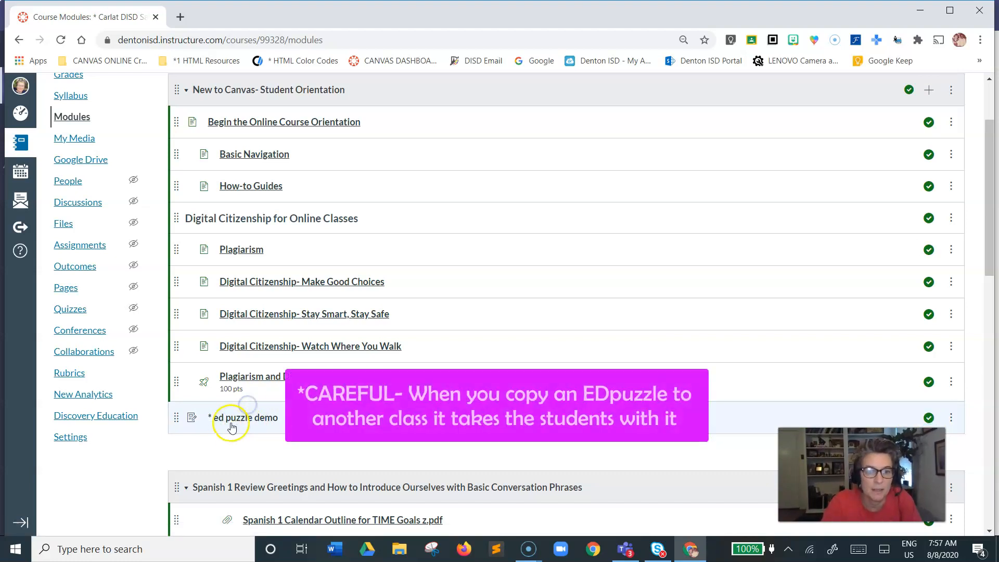
pyautogui.click(244, 417)
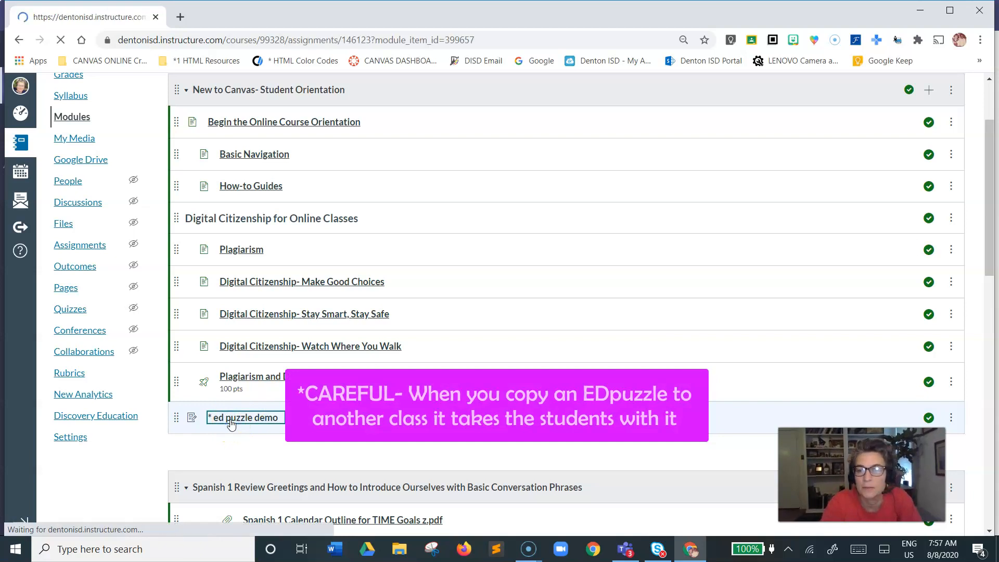
pyautogui.click(244, 418)
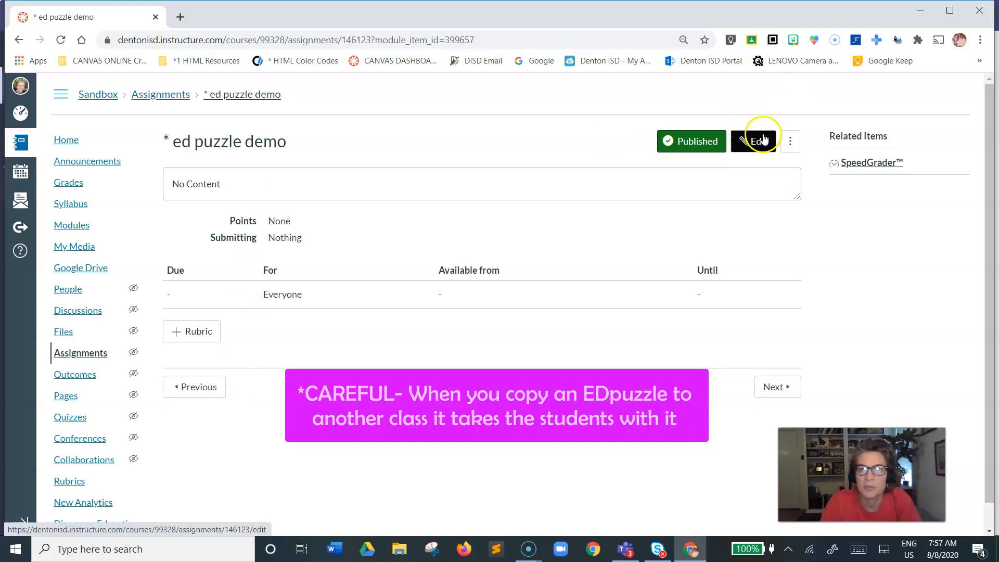
# - Edit the assignment and enter DIRECTIONS as its description
pyautogui.click(755, 141)
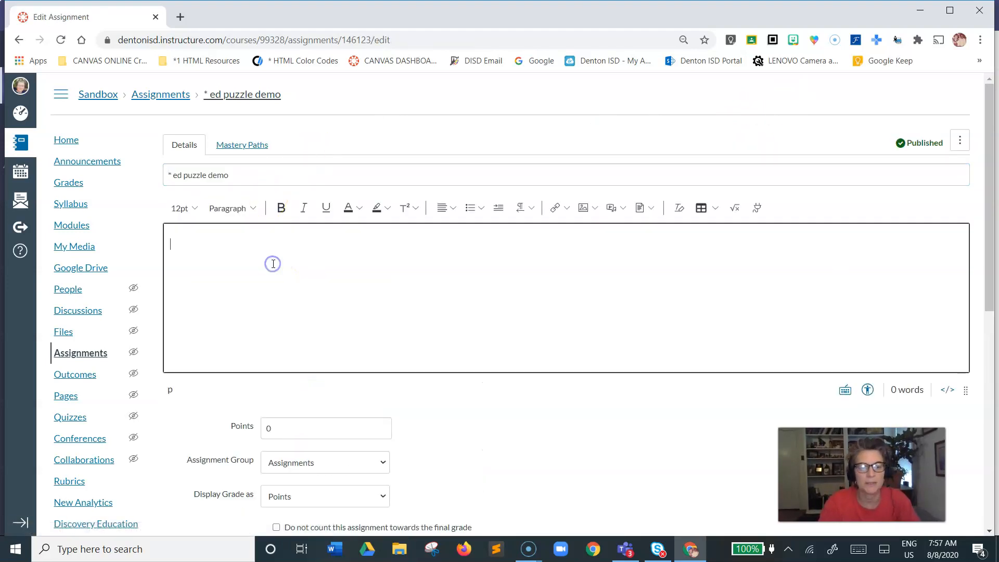
pyautogui.write('D')
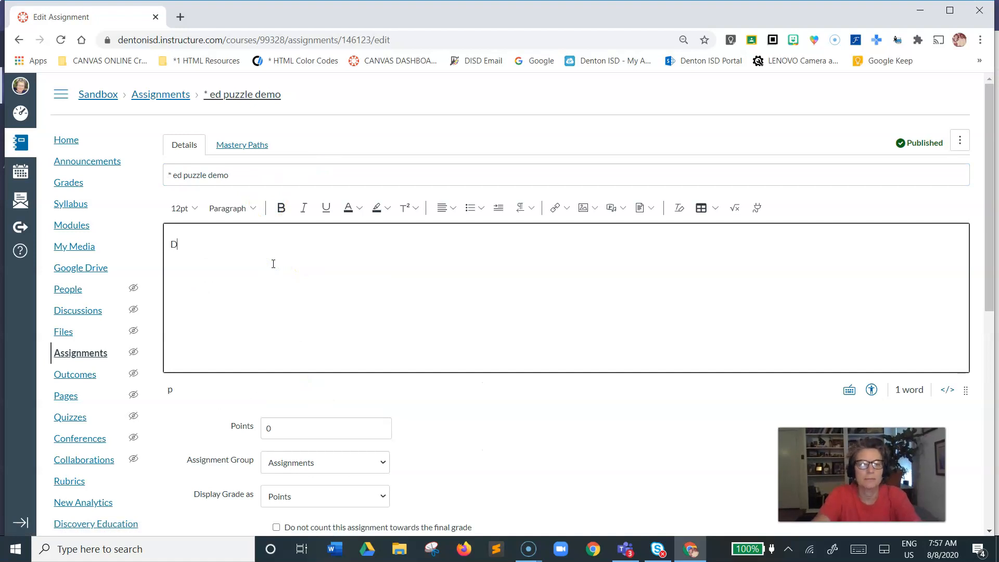
pyautogui.write('IRECTIONS')
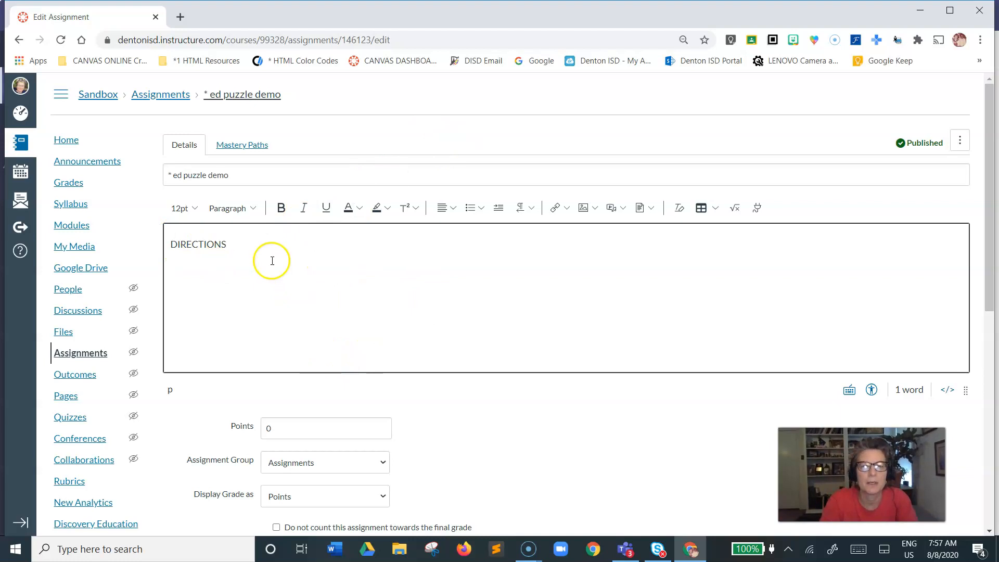
pyautogui.moveTo(267, 257)
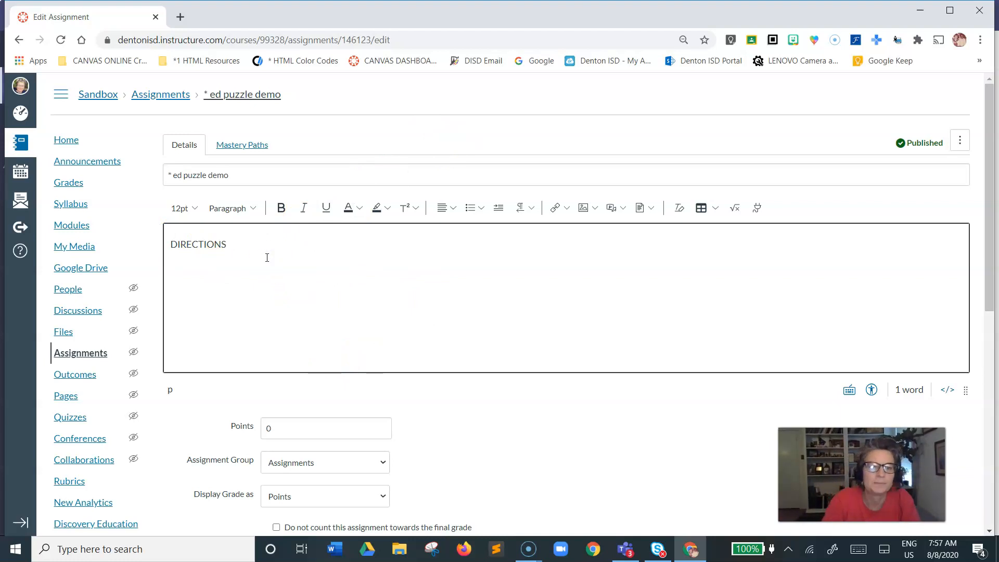
# - Make the assignment worth 100 points and display its grade as a percentage
pyautogui.click(325, 428)
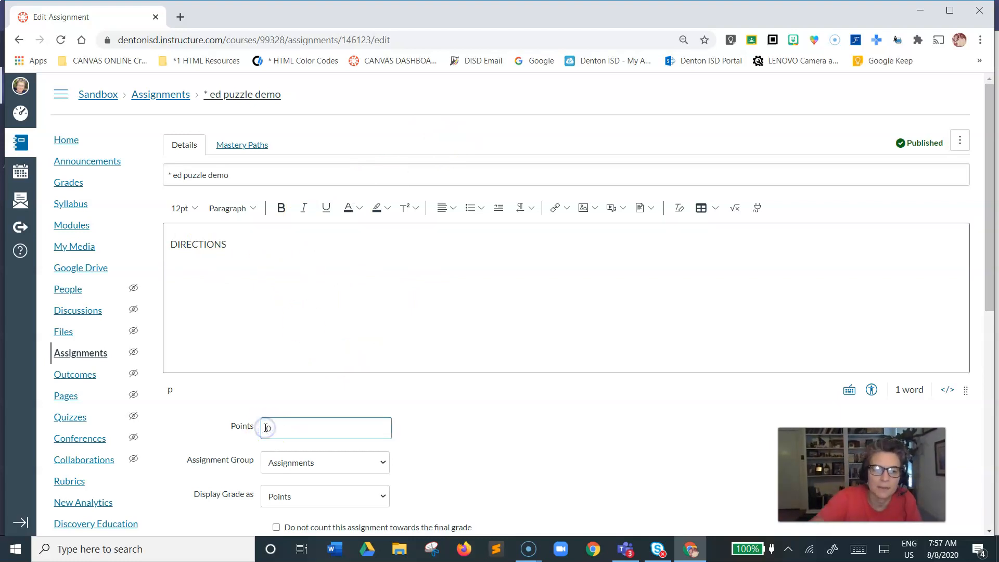
pyautogui.write('100')
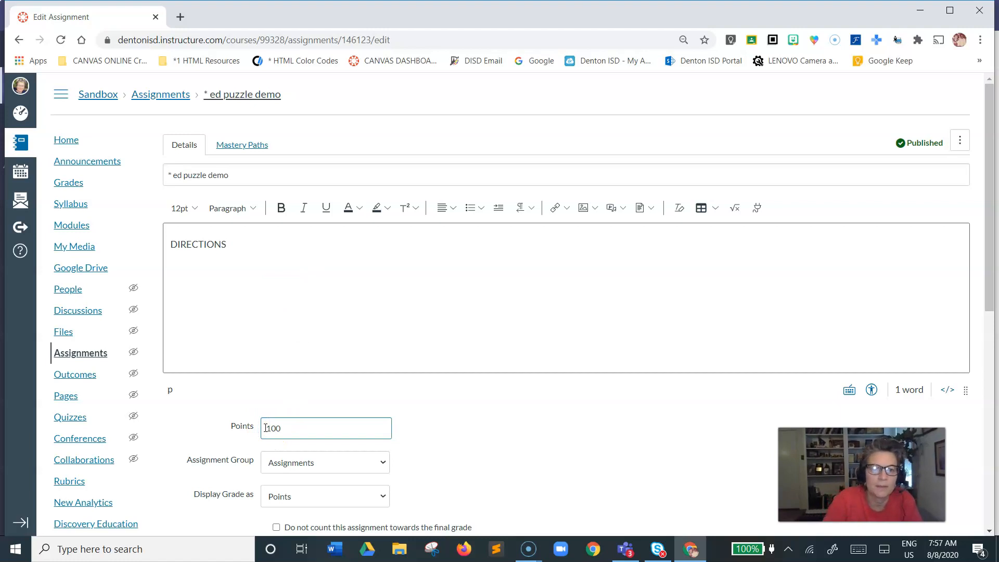
pyautogui.scroll(-3)
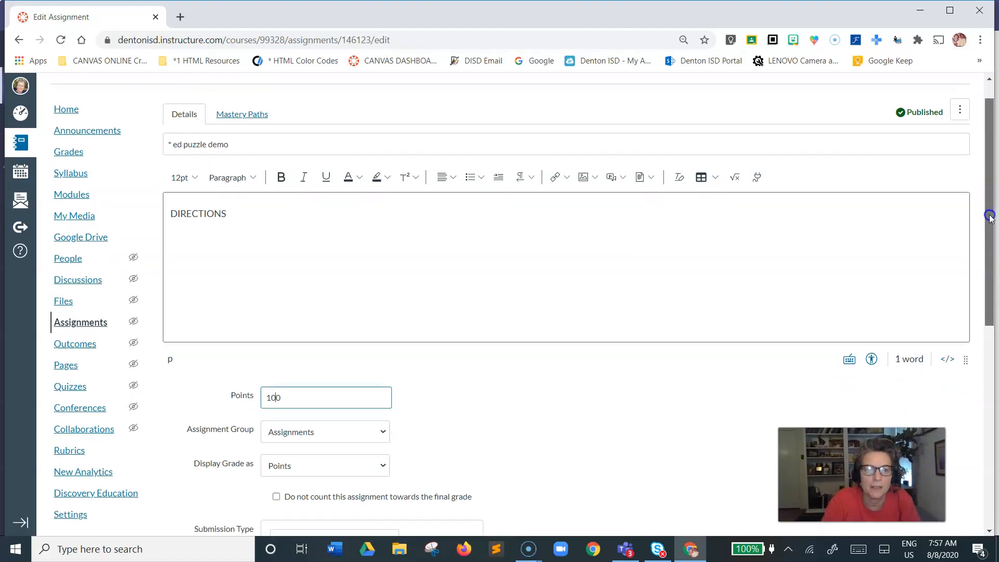
pyautogui.scroll(-3)
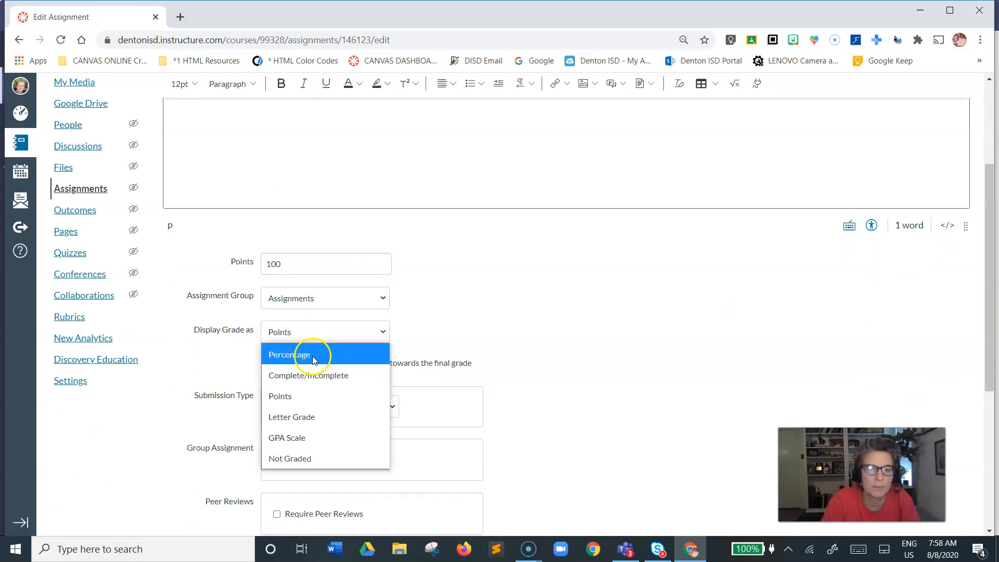
pyautogui.click(287, 355)
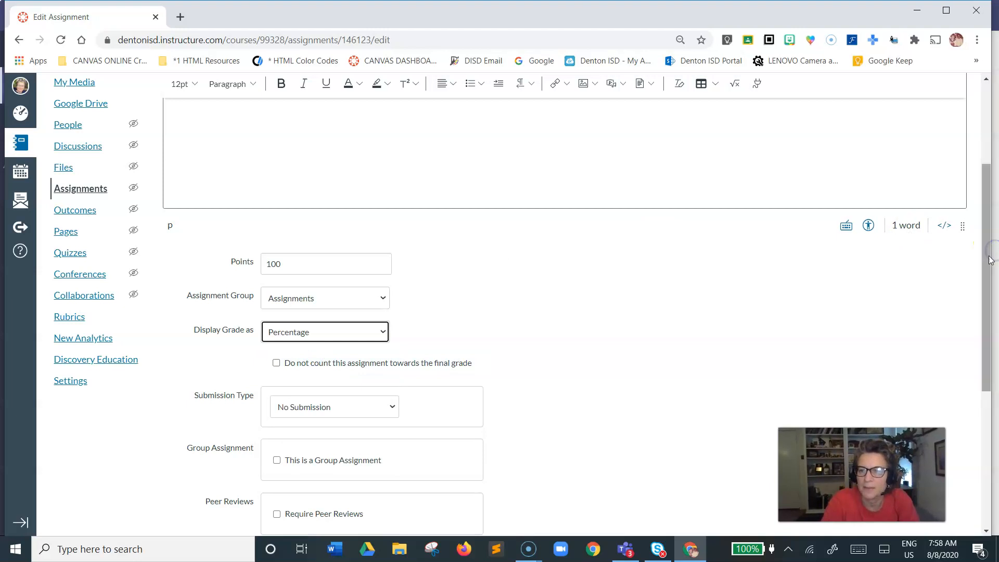
pyautogui.scroll(-3)
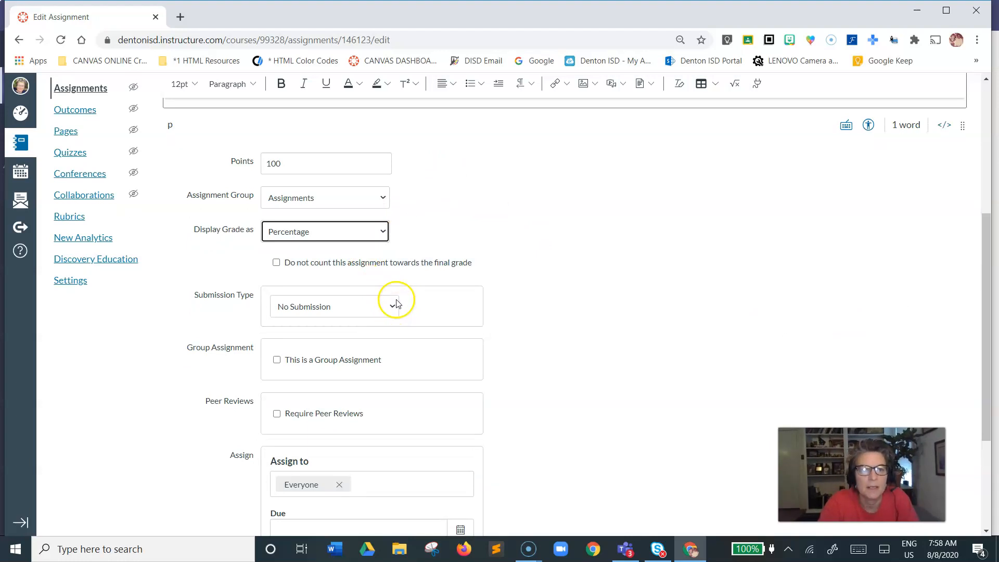
# - Change the assignment's submission type to External Tool
pyautogui.click(372, 307)
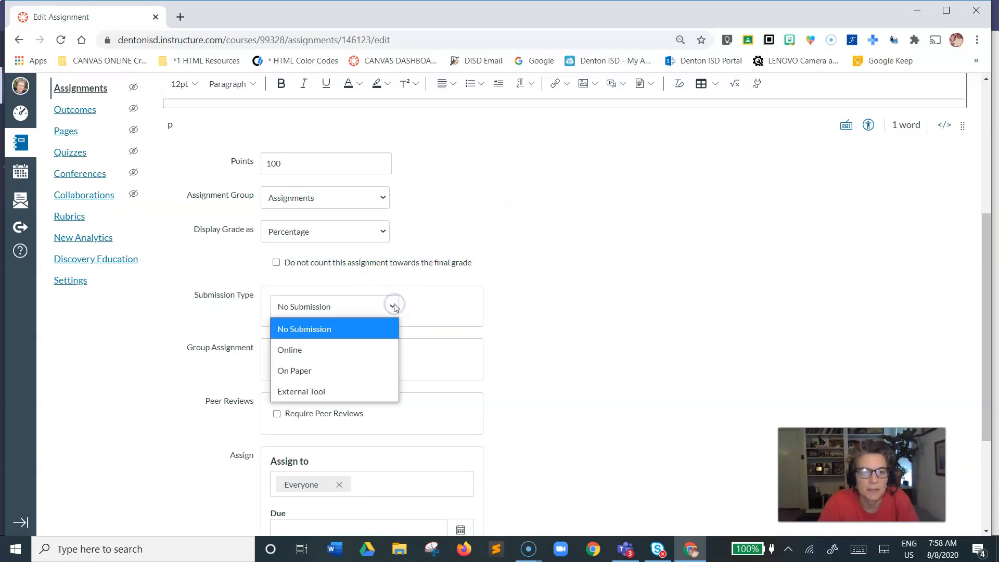
pyautogui.click(301, 391)
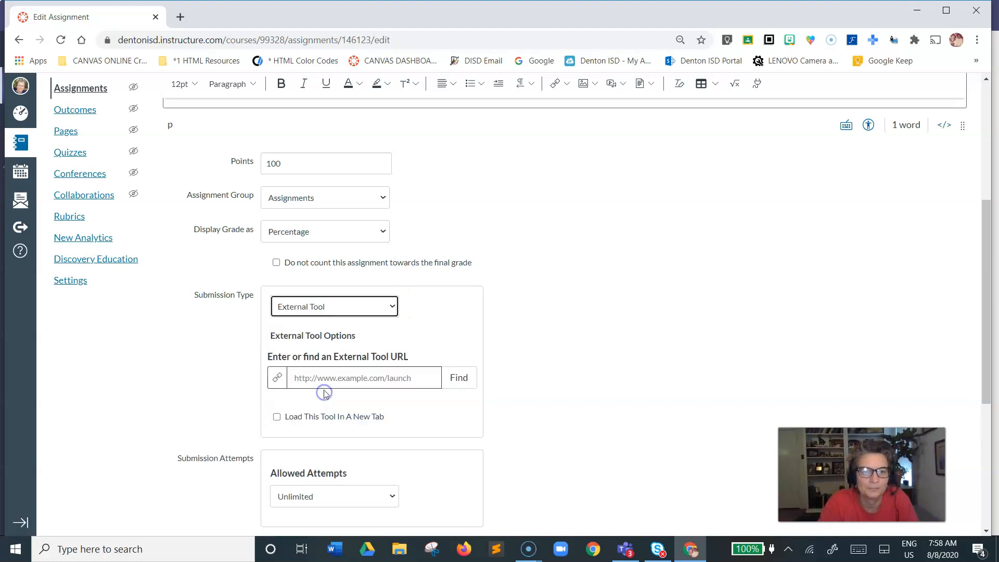
pyautogui.moveTo(480, 360)
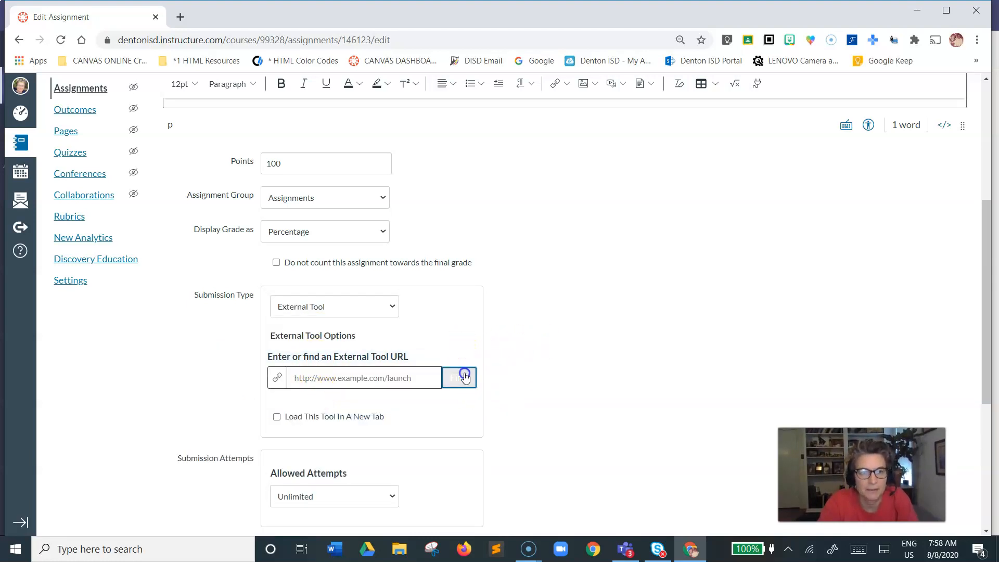
# - Browse the Configure External Tool list down to Edpuzzle
pyautogui.click(463, 378)
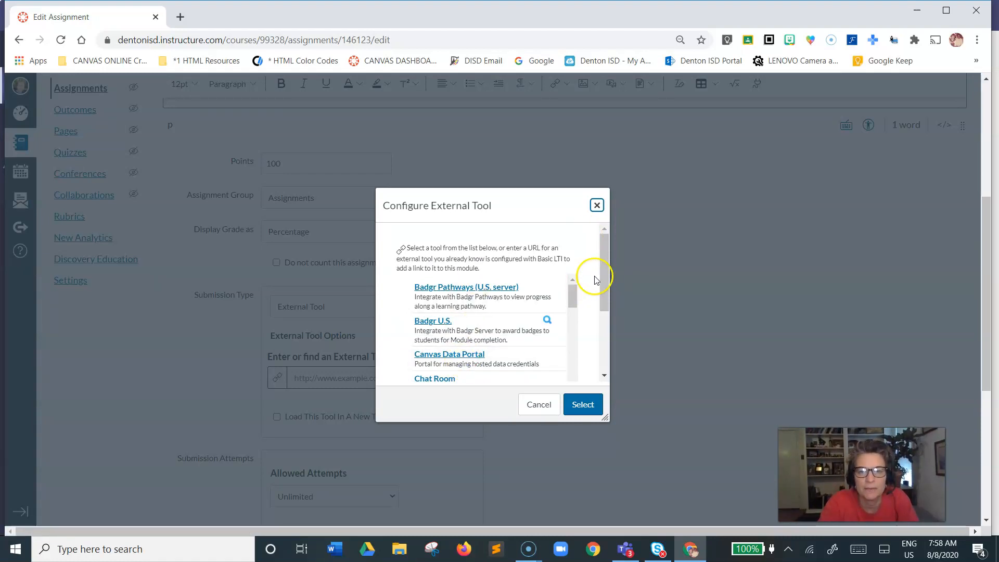
pyautogui.scroll(3)
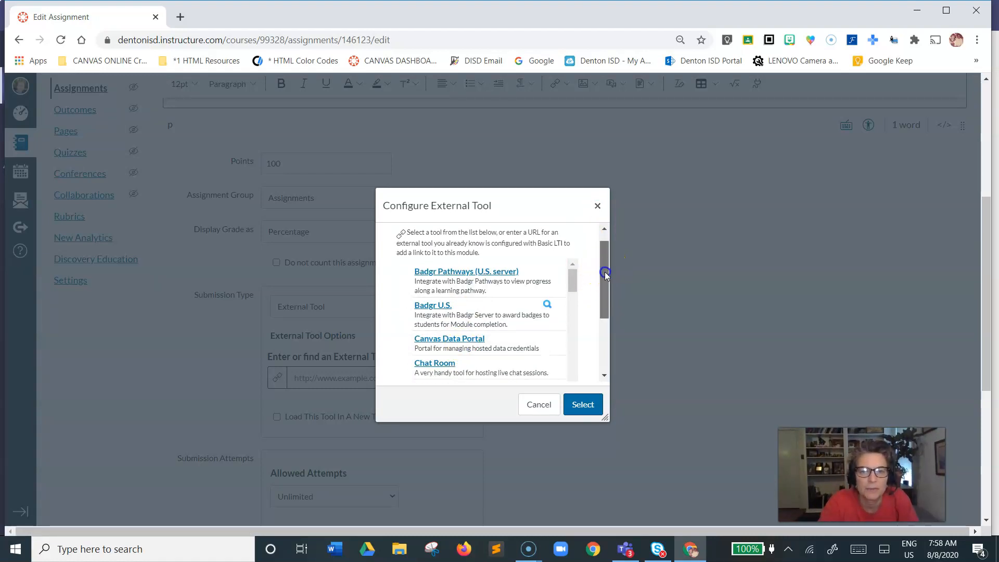
pyautogui.scroll(-3)
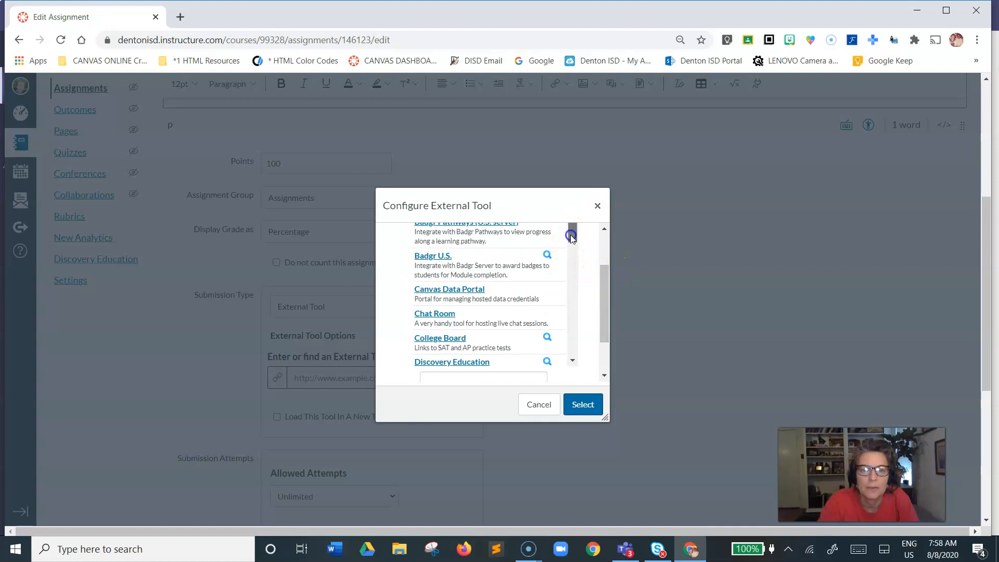
pyautogui.scroll(-3)
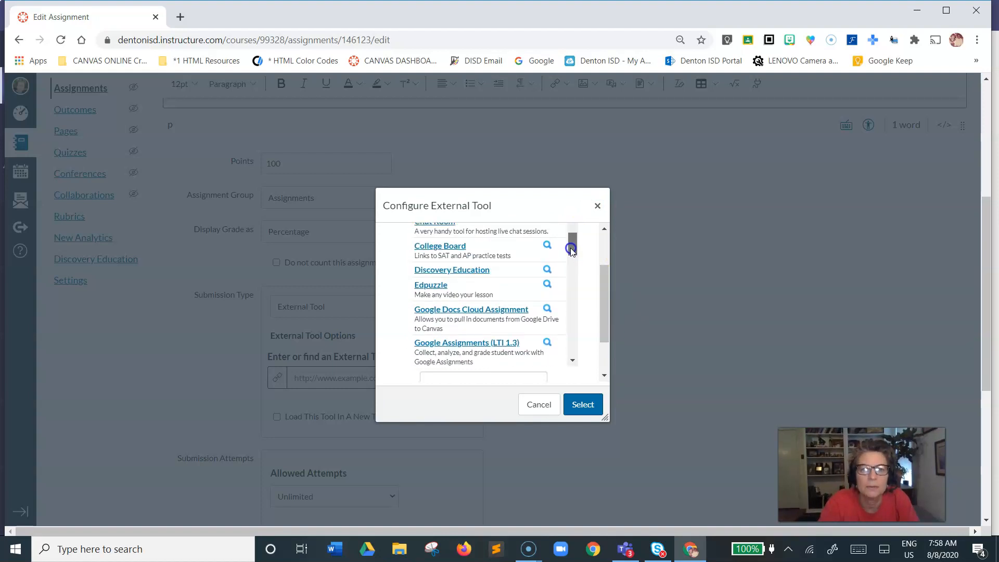
pyautogui.moveTo(432, 294)
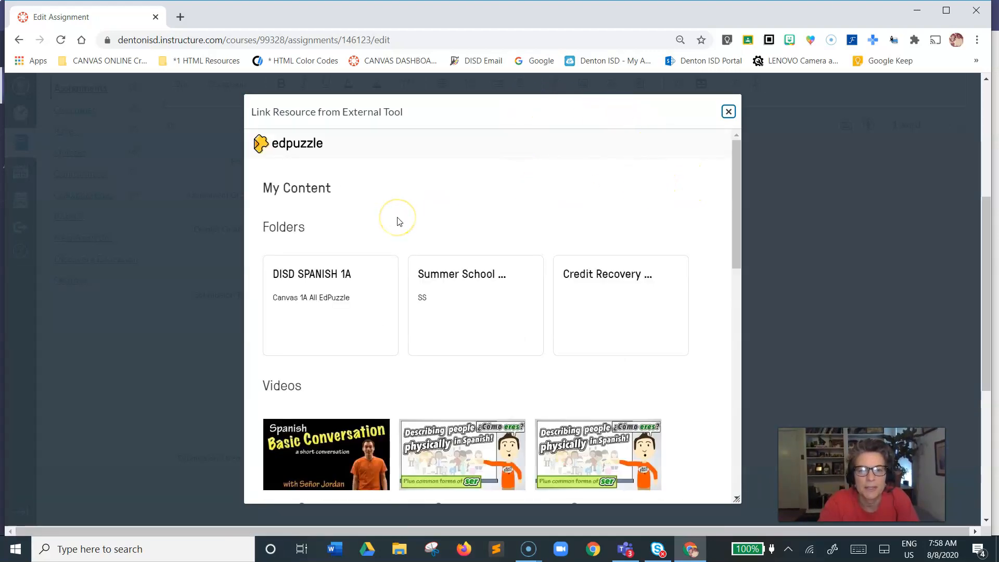
pyautogui.moveTo(737, 185)
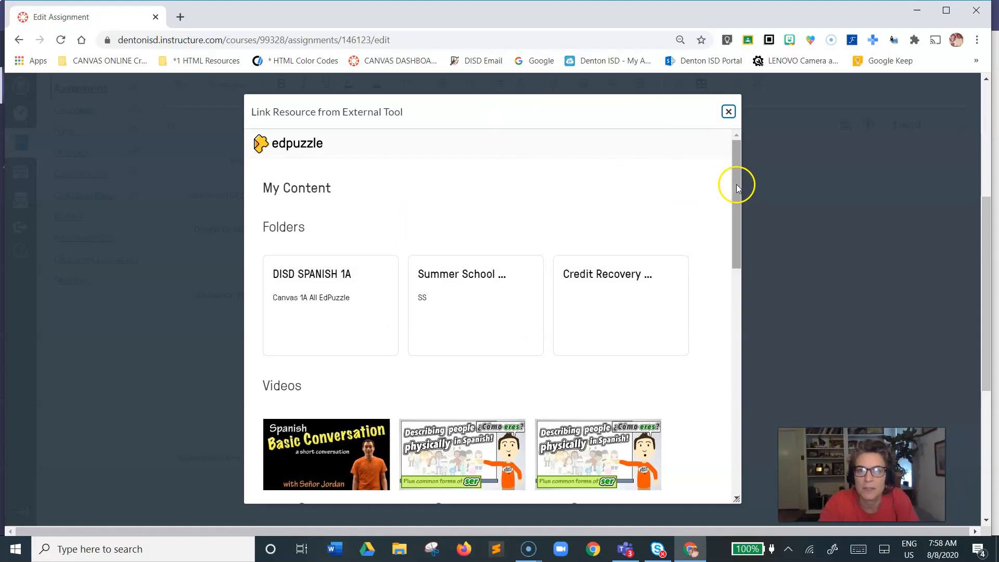
# - Assign the 2A describing-yourself-physically Edpuzzle video and select its link as the tool URL
pyautogui.scroll(-3)
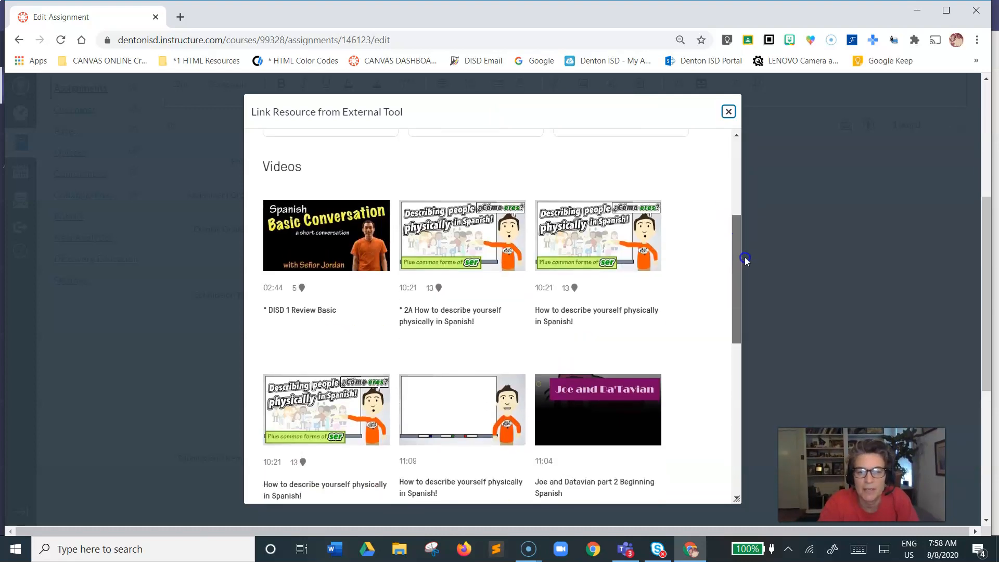
pyautogui.scroll(3)
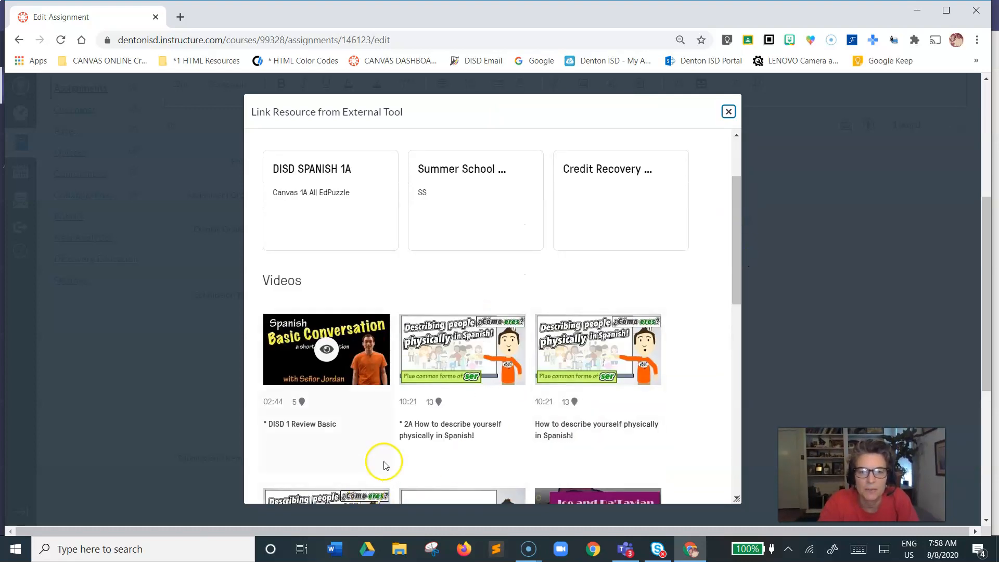
pyautogui.moveTo(462, 349)
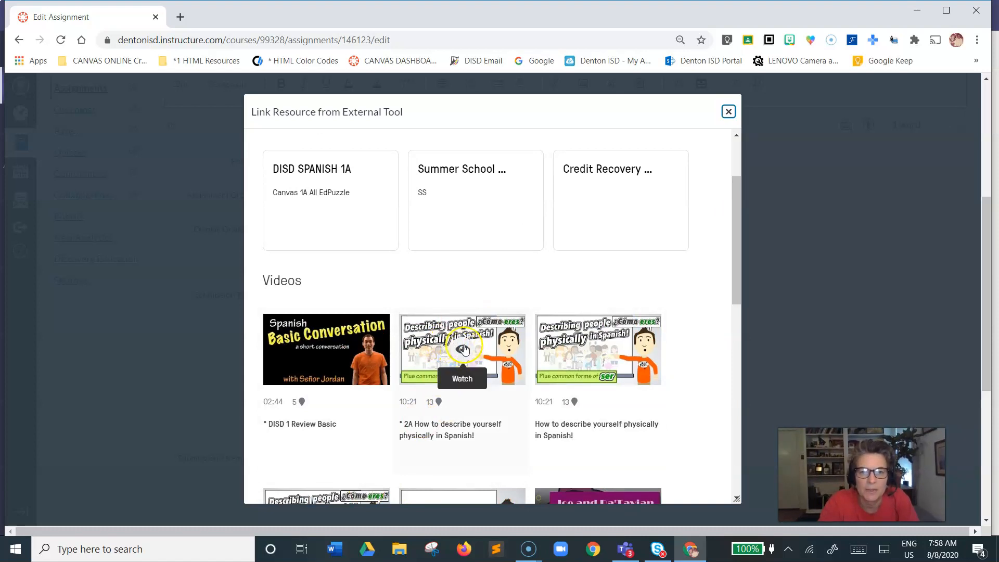
pyautogui.click(462, 349)
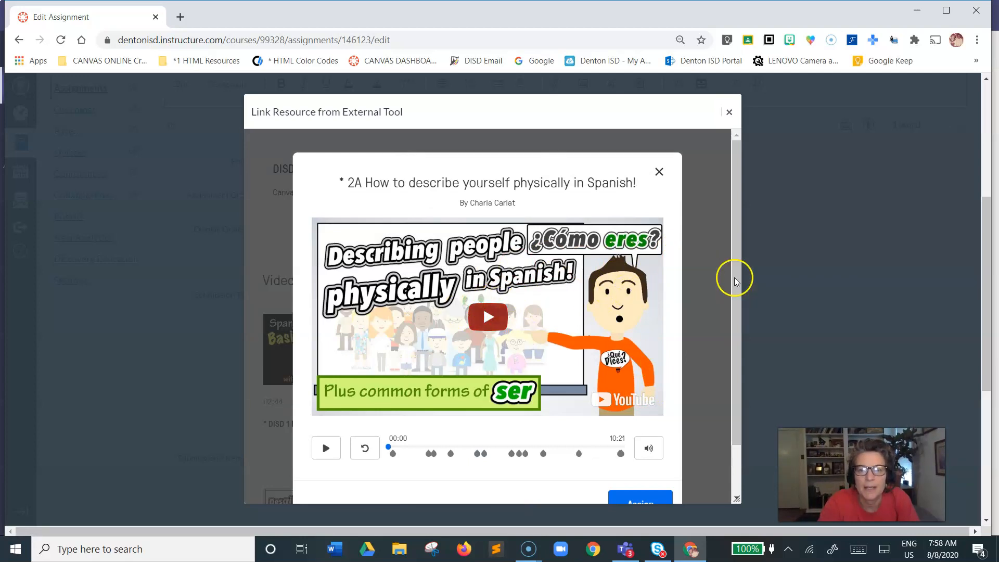
pyautogui.scroll(-3)
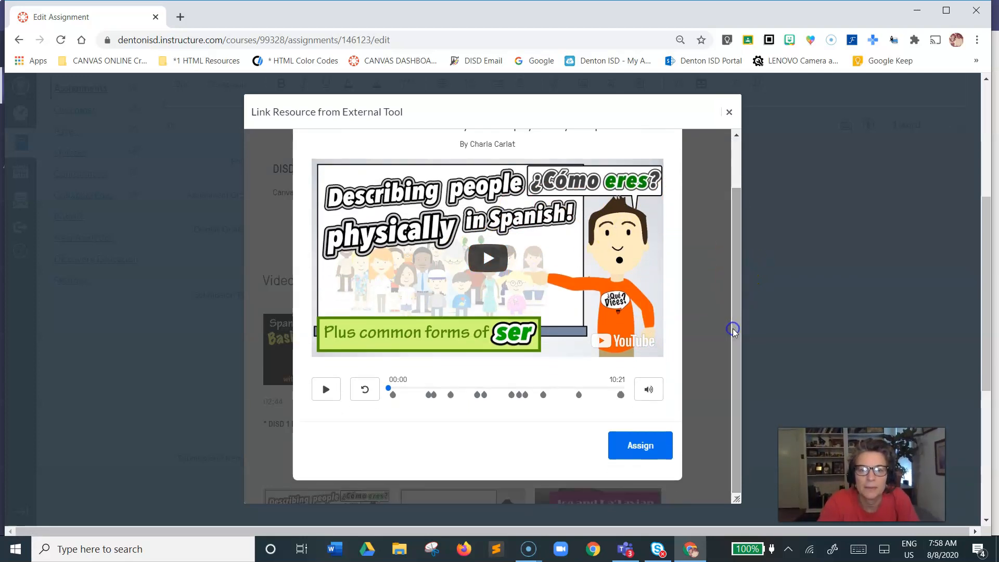
pyautogui.click(640, 445)
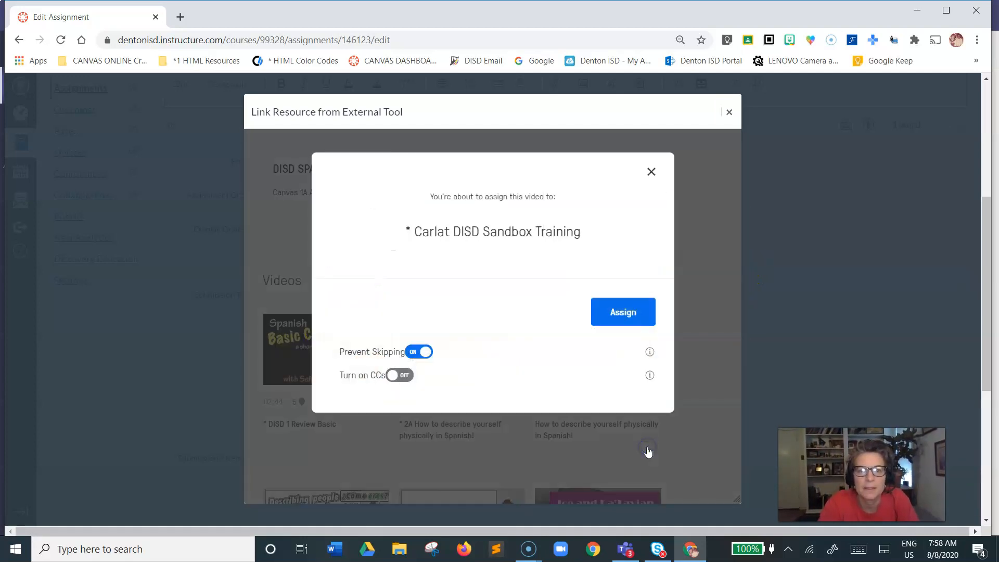
pyautogui.click(623, 312)
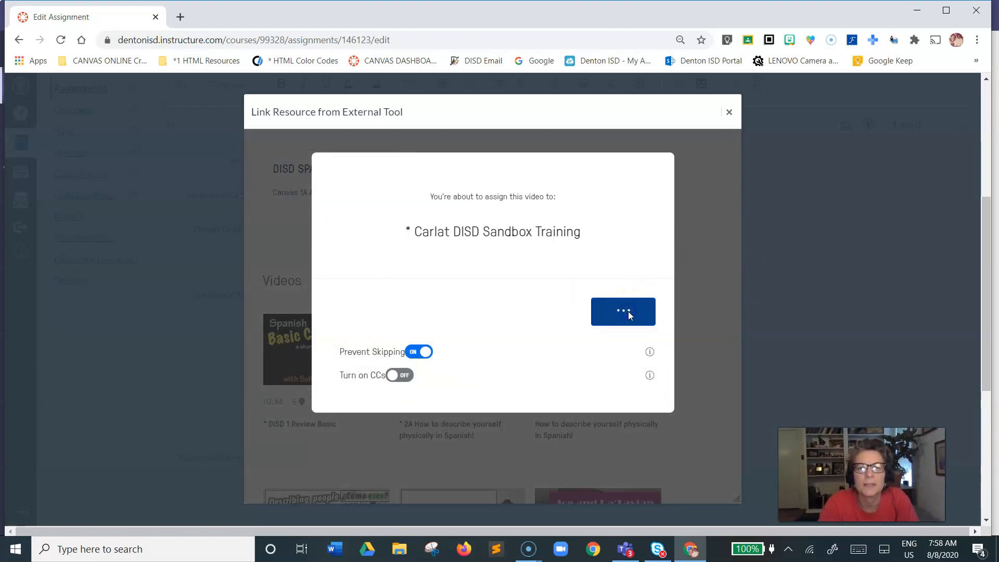
pyautogui.click(622, 312)
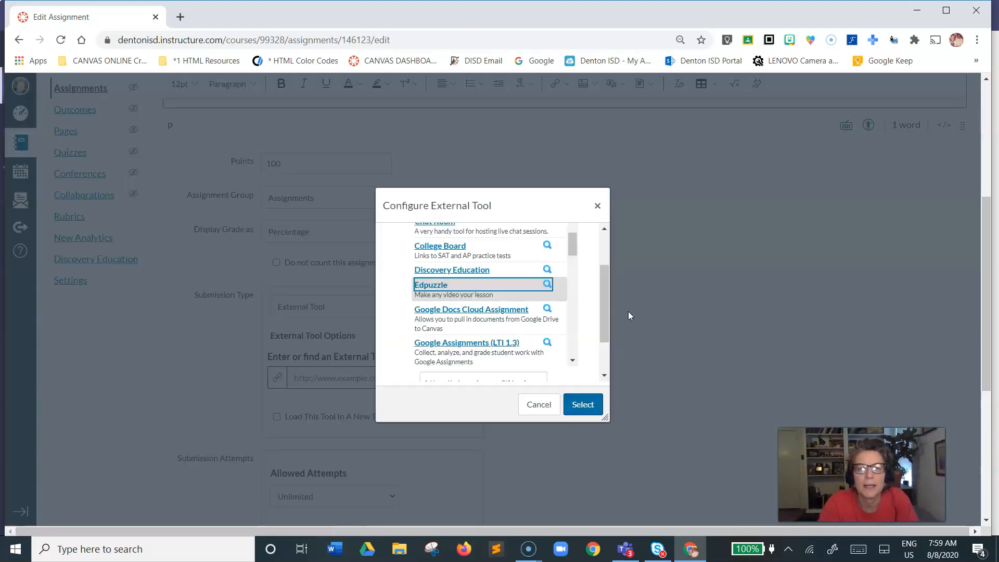
pyautogui.click(581, 404)
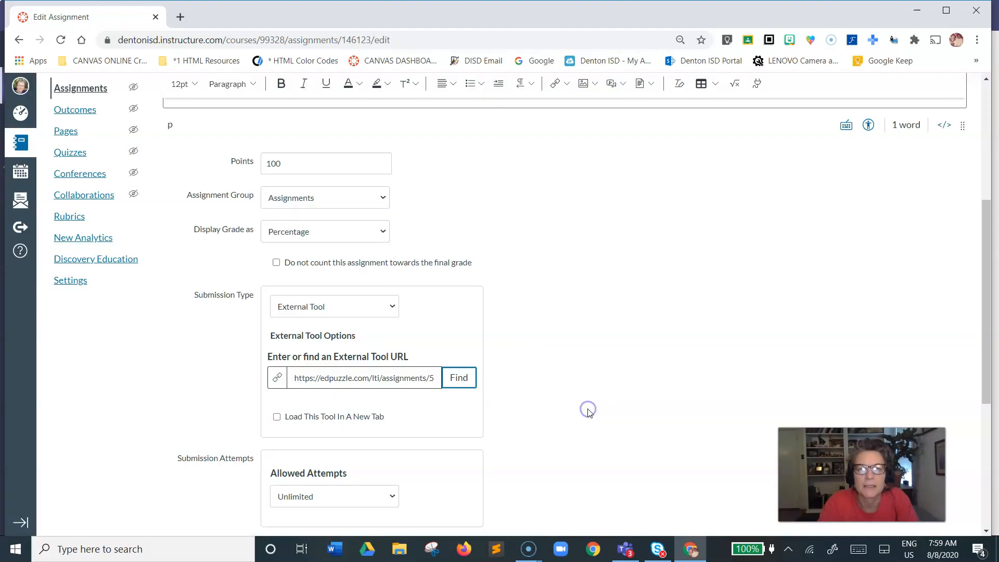
pyautogui.moveTo(987, 219)
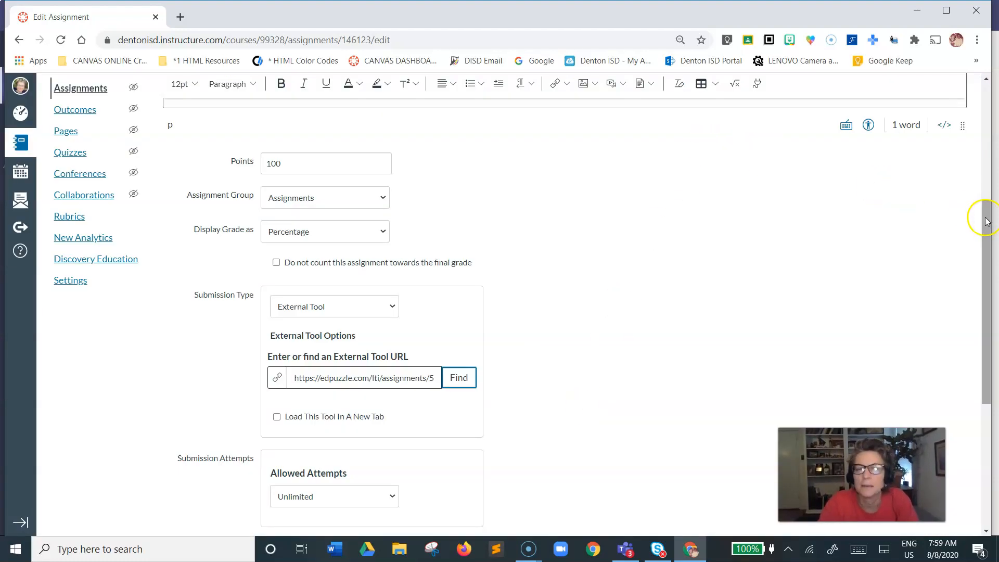
# - Save '* ed puzzle demo' so its page shows the embedded Edpuzzle tool
pyautogui.scroll(-3)
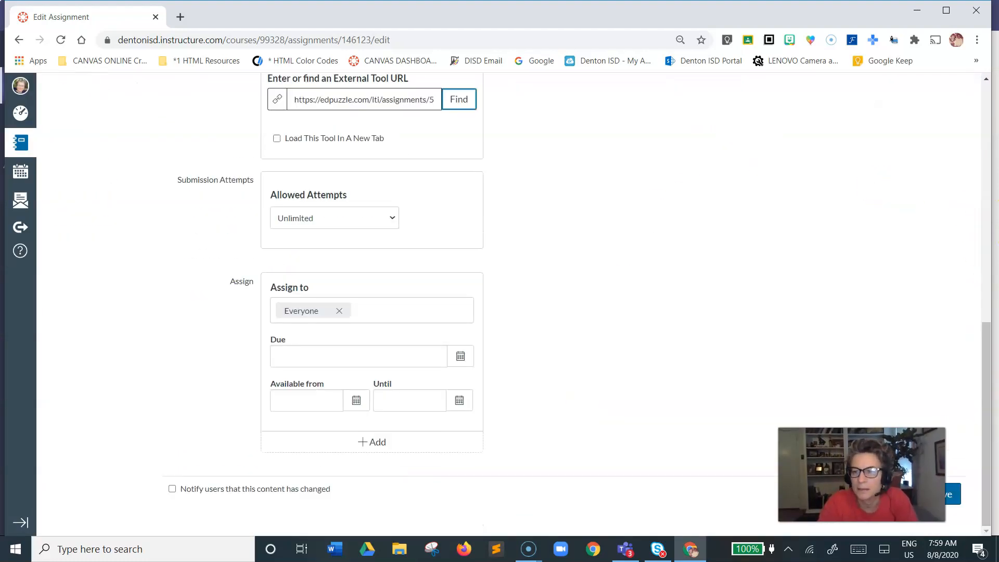
pyautogui.moveTo(912, 348)
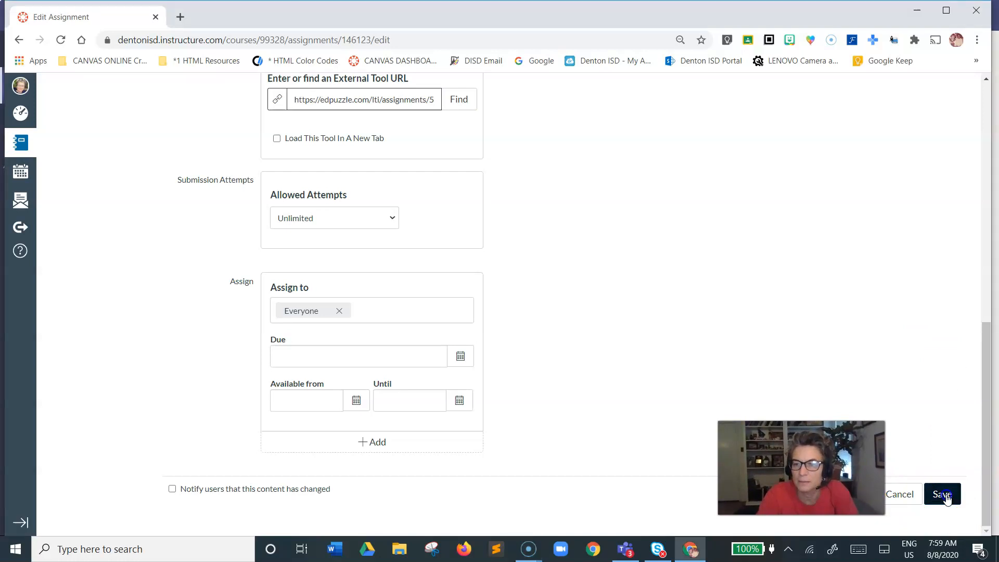
pyautogui.click(942, 494)
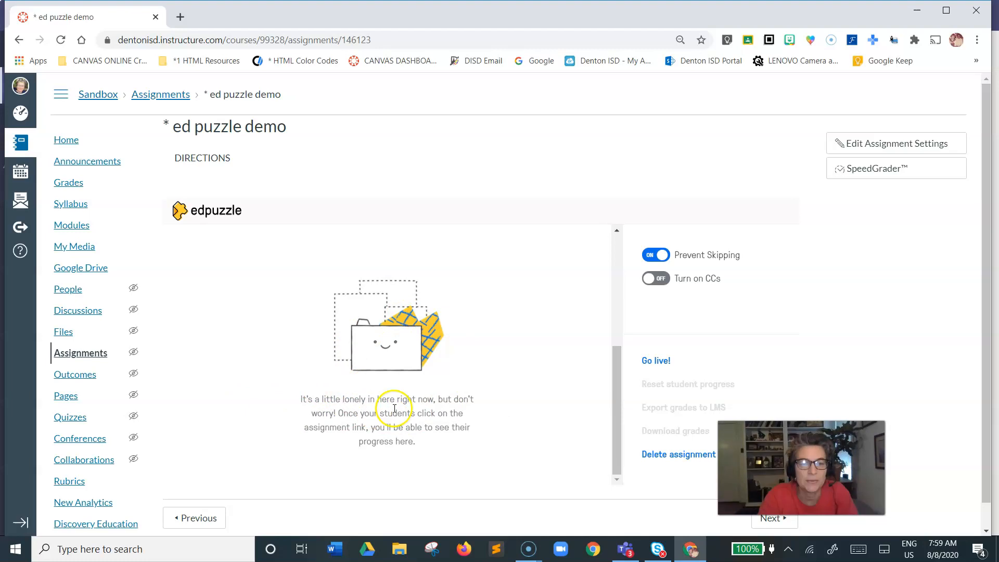
# - Leave the empty ed puzzle demo assignment for the Spanish course's Modules page
pyautogui.scroll(-3)
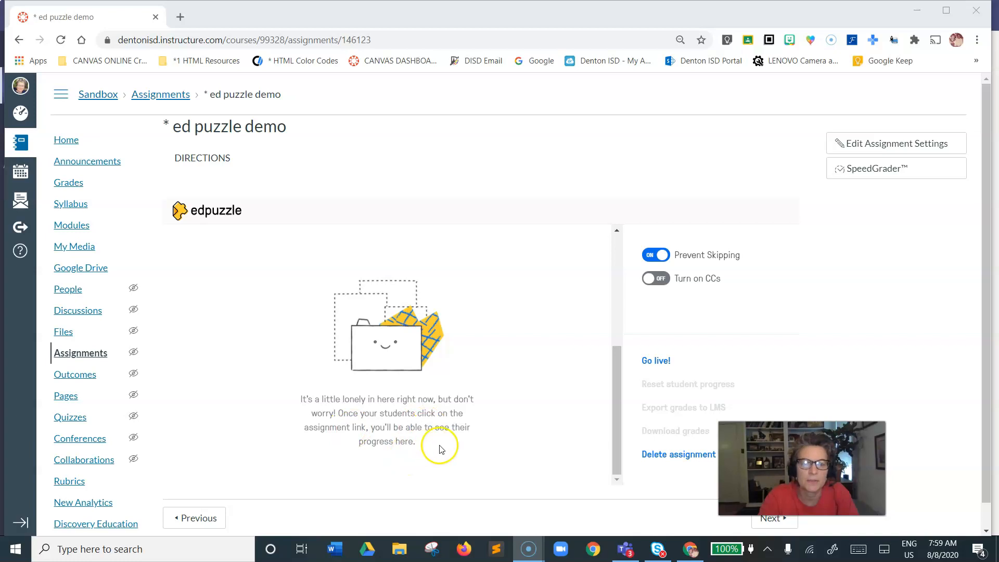
pyautogui.moveTo(16, 548)
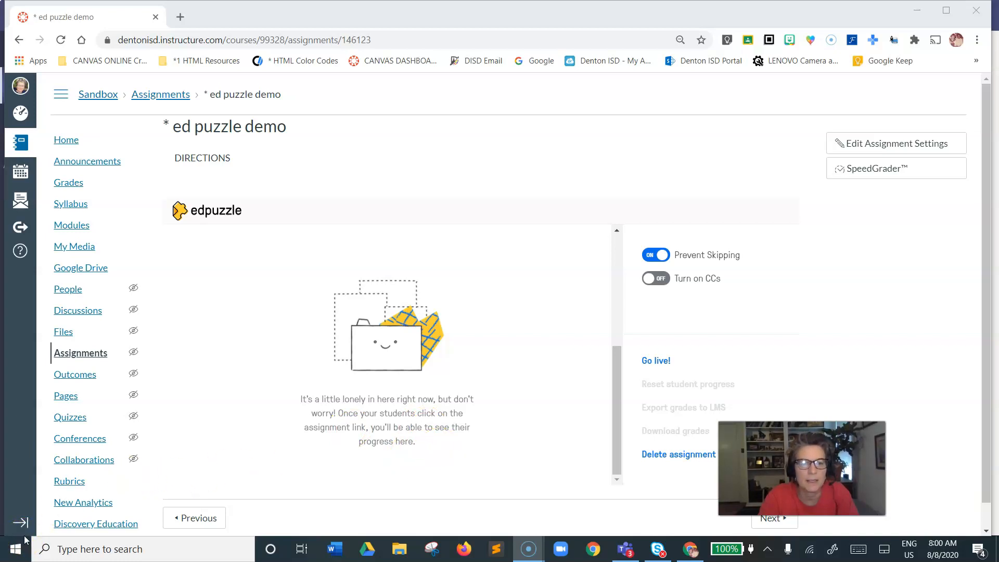
pyautogui.moveTo(16, 547)
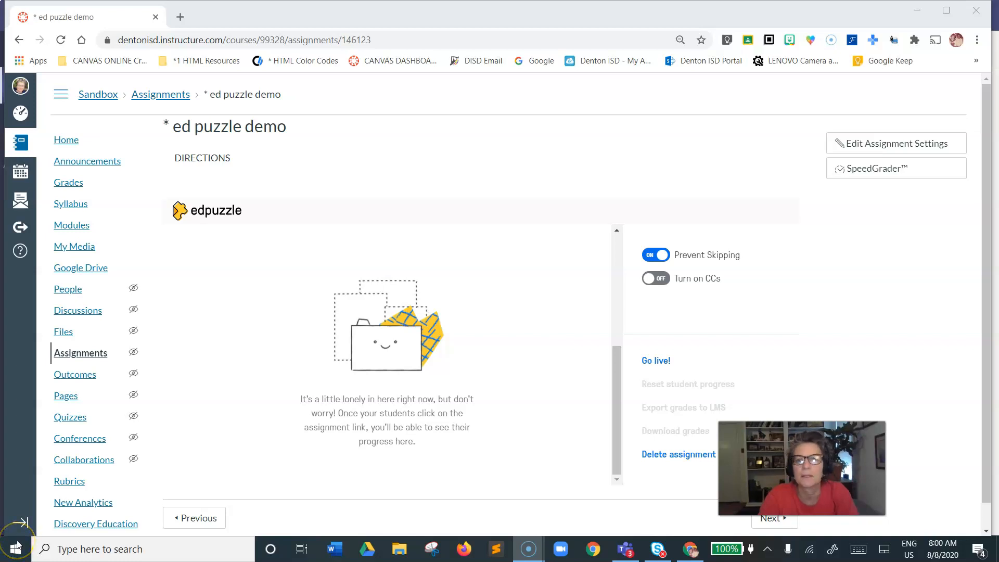
pyautogui.click(288, 199)
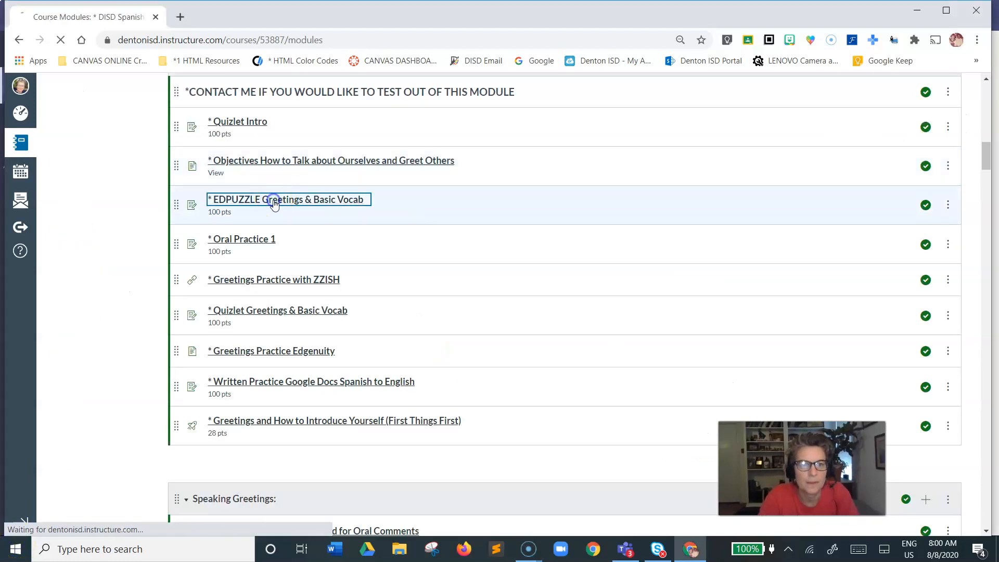
# - Open EDPUZZLE Greetings & Basic Vocab and scroll through its embedded student list
pyautogui.click(287, 199)
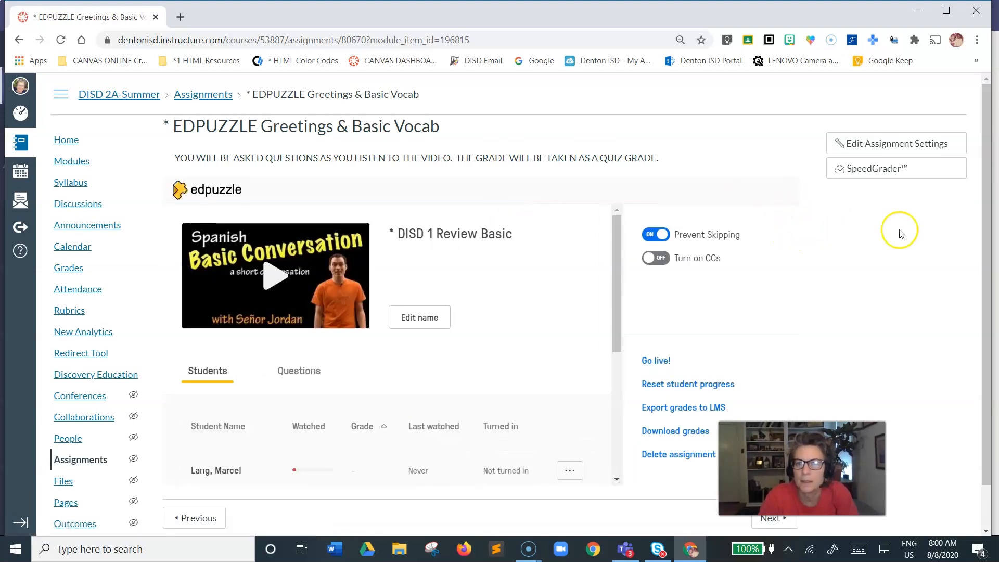
pyautogui.scroll(-3)
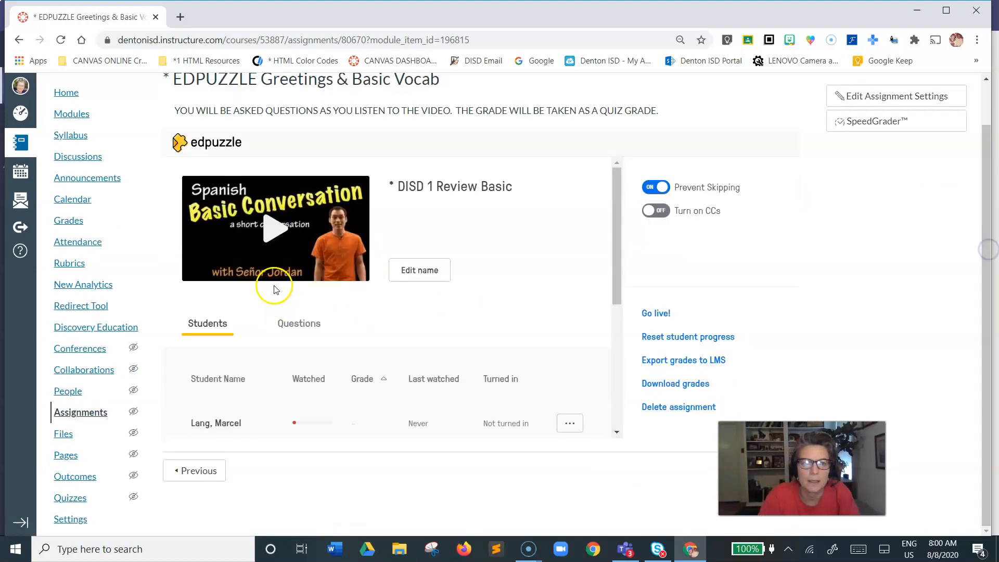
pyautogui.scroll(-3)
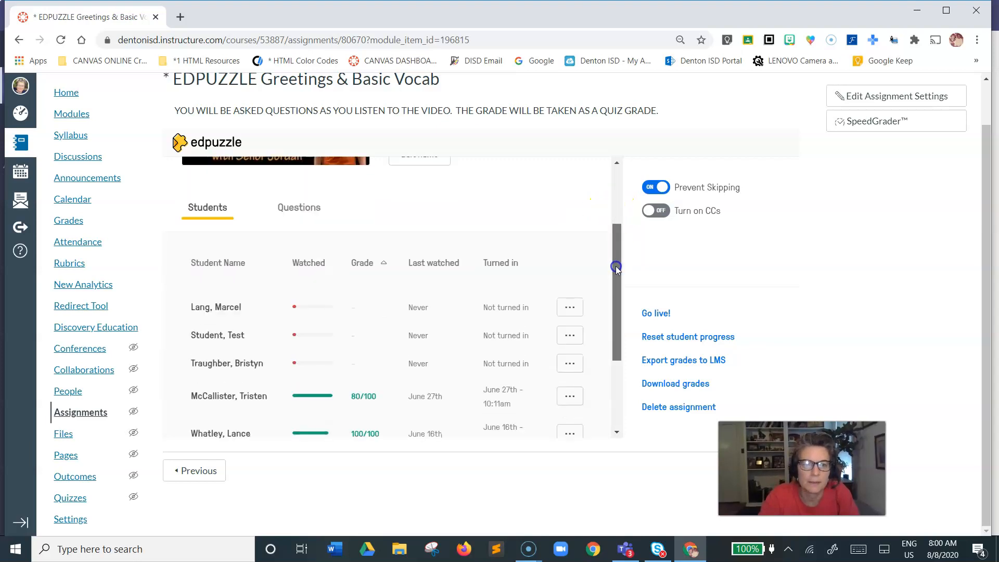
pyautogui.scroll(-3)
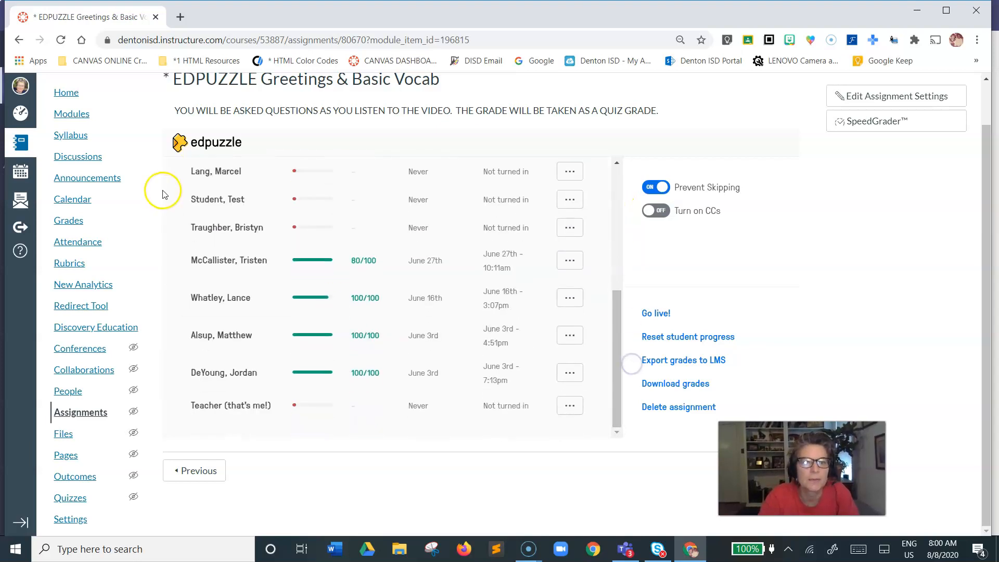
pyautogui.moveTo(241, 298)
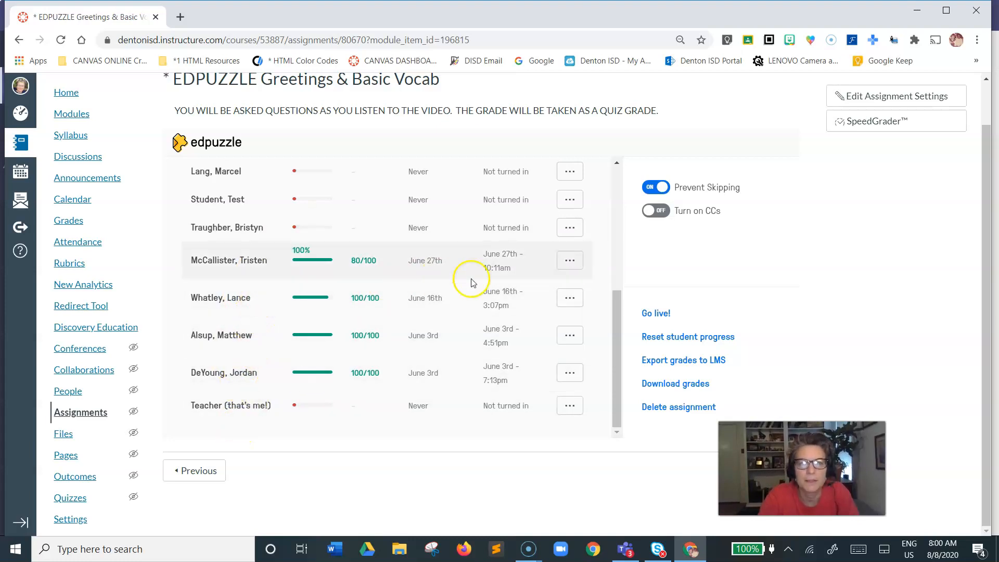
# - Show options for the student graded 80/100, then switch to the Edpuzzle site
pyautogui.click(568, 261)
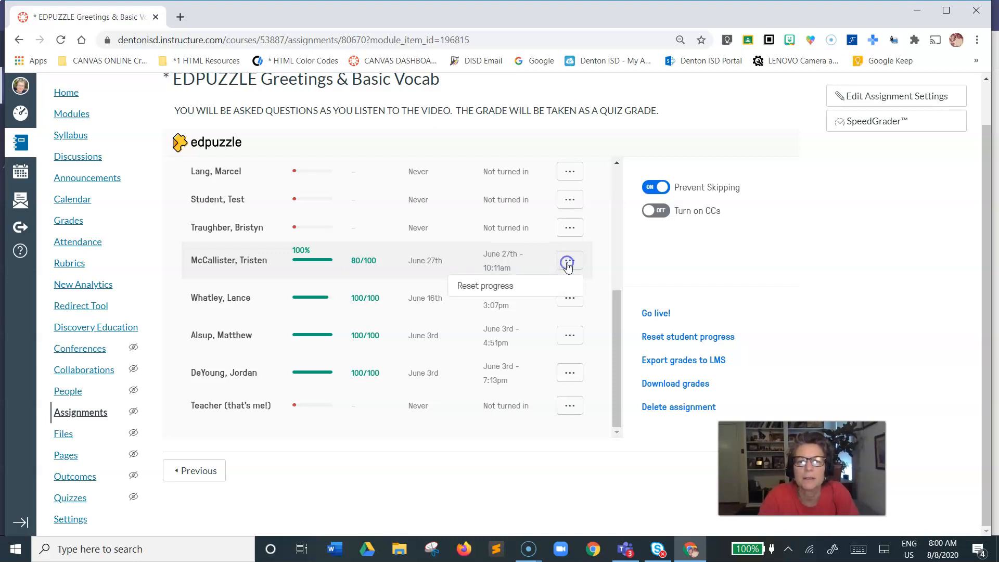
pyautogui.moveTo(552, 294)
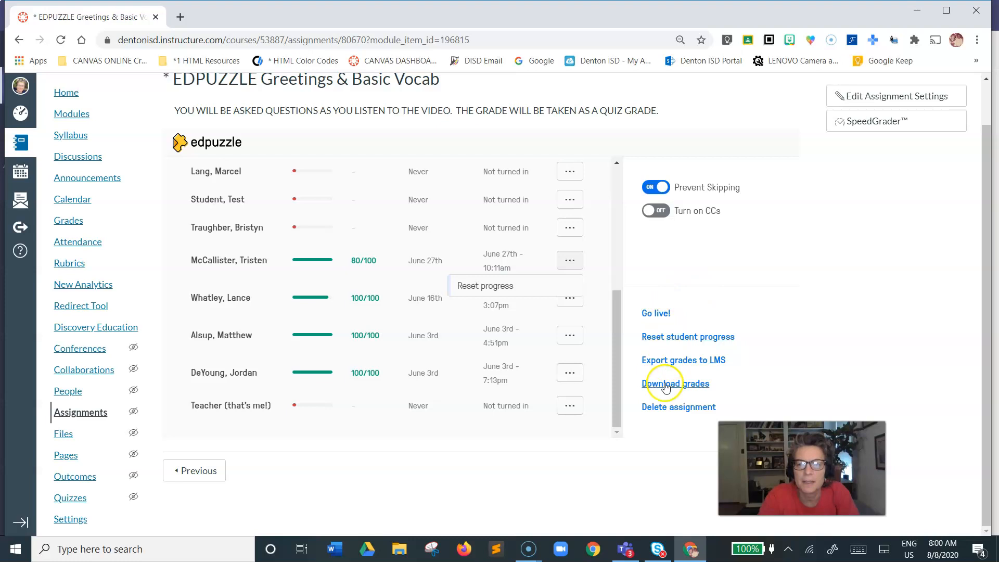
pyautogui.moveTo(798, 349)
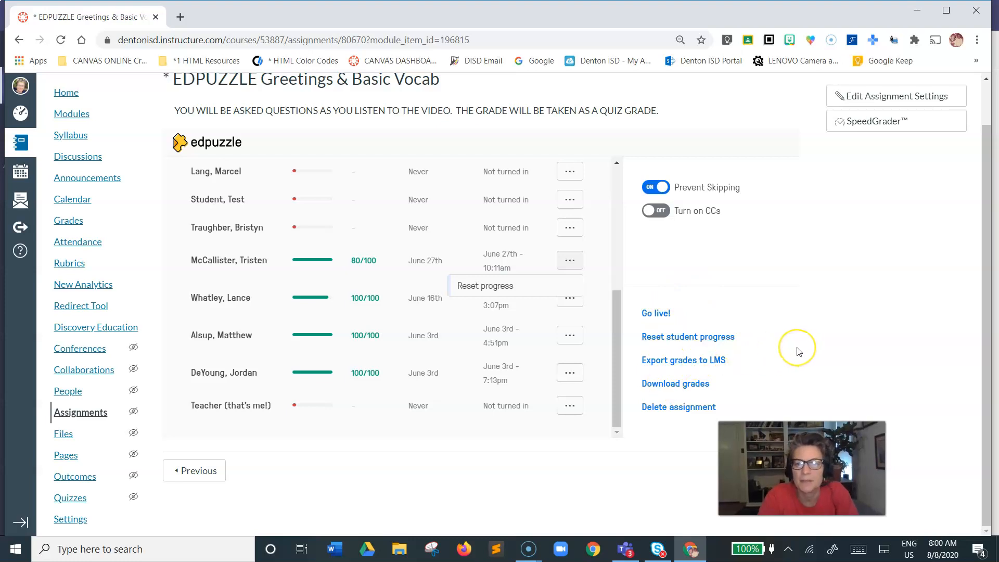
pyautogui.moveTo(684, 339)
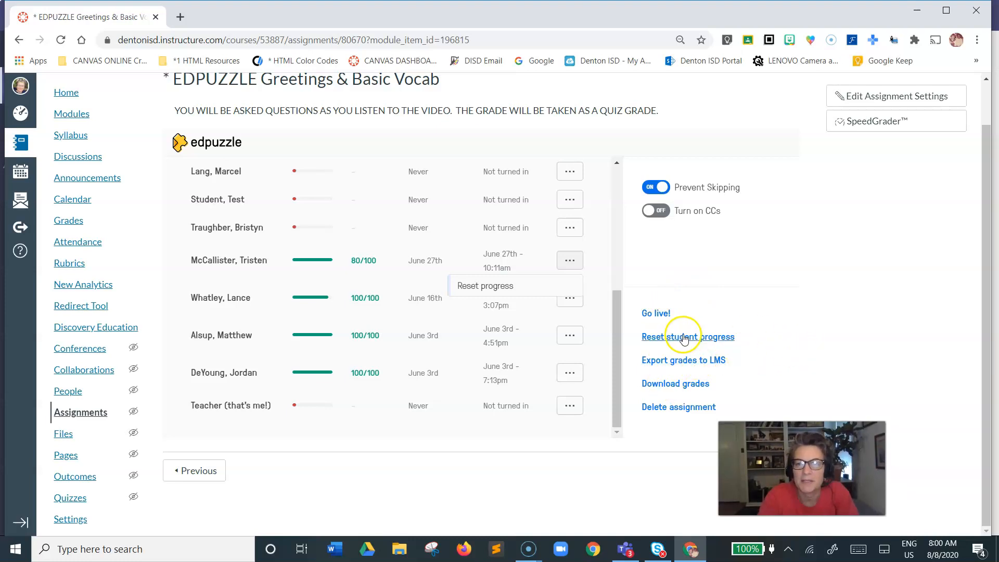
pyautogui.moveTo(676, 437)
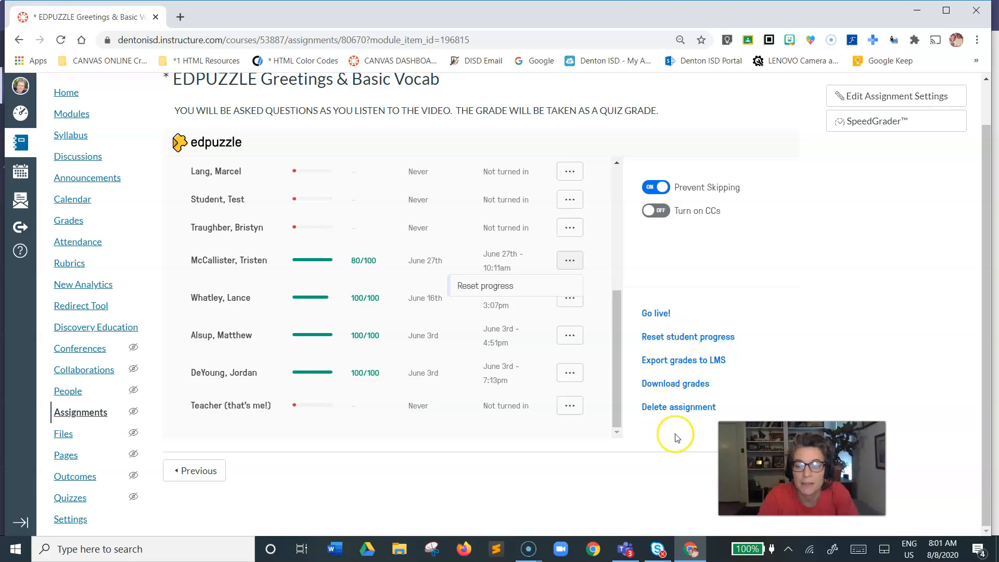
pyautogui.moveTo(616, 362)
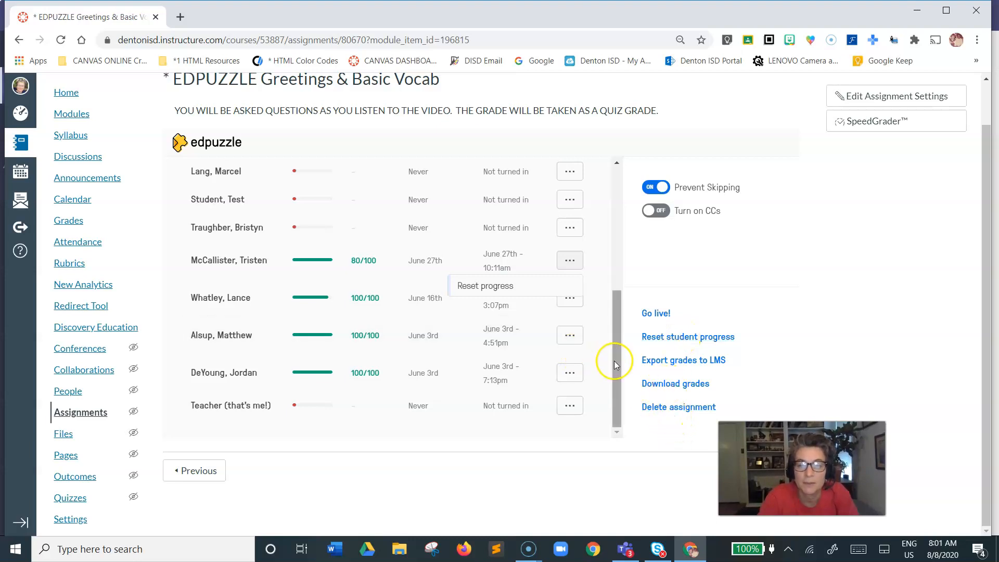
pyautogui.scroll(3)
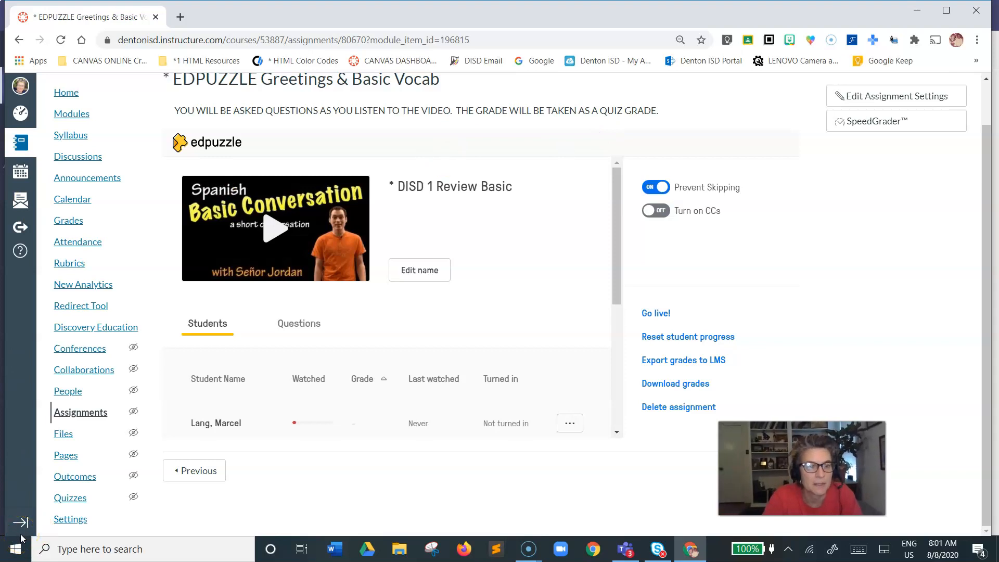
pyautogui.click(202, 11)
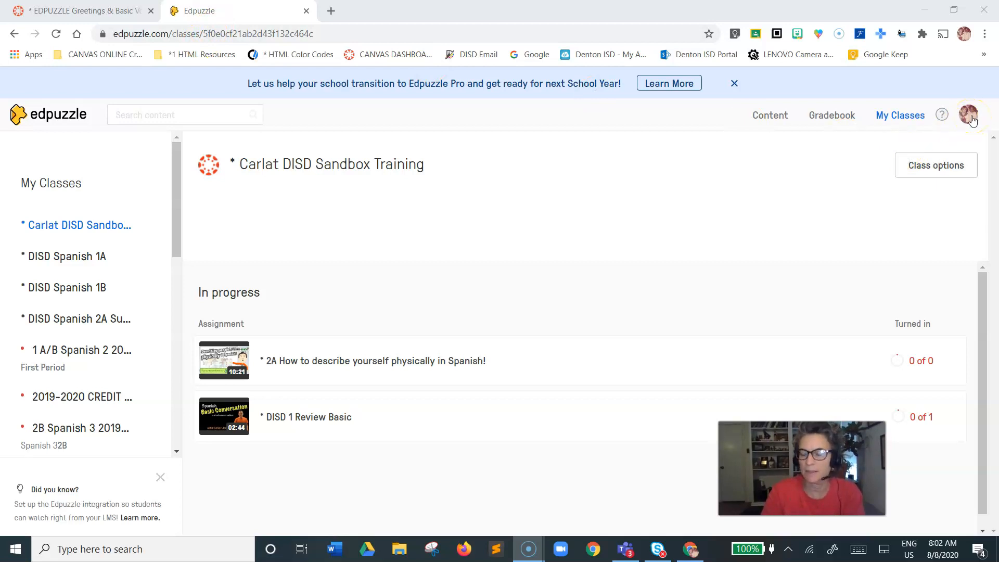
pyautogui.moveTo(165, 291)
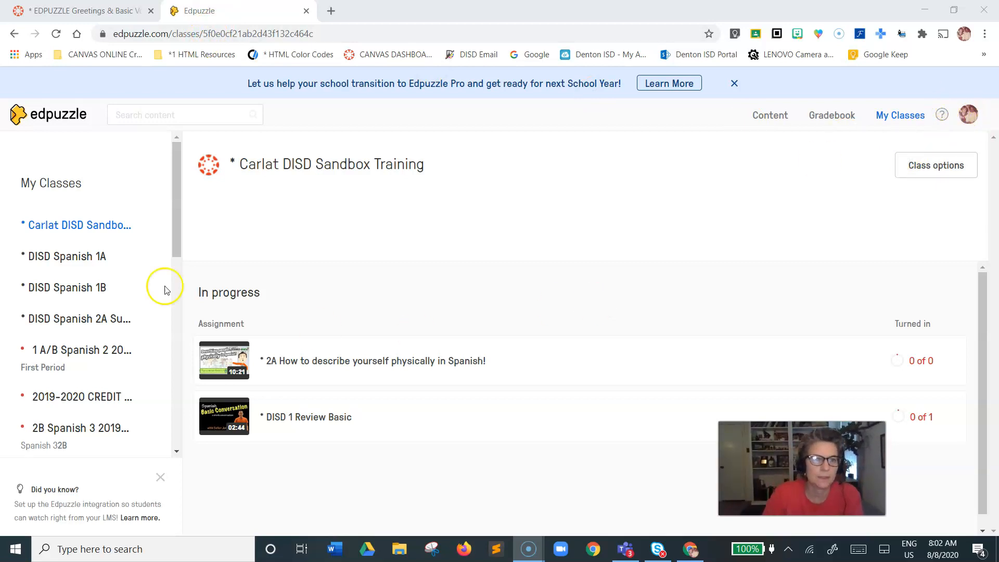
pyautogui.moveTo(858, 116)
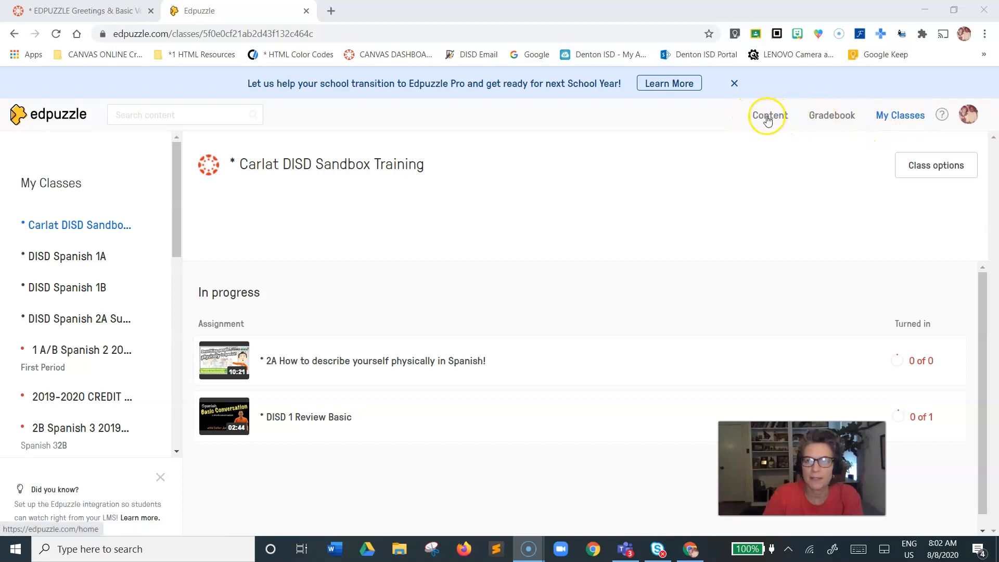
pyautogui.moveTo(832, 114)
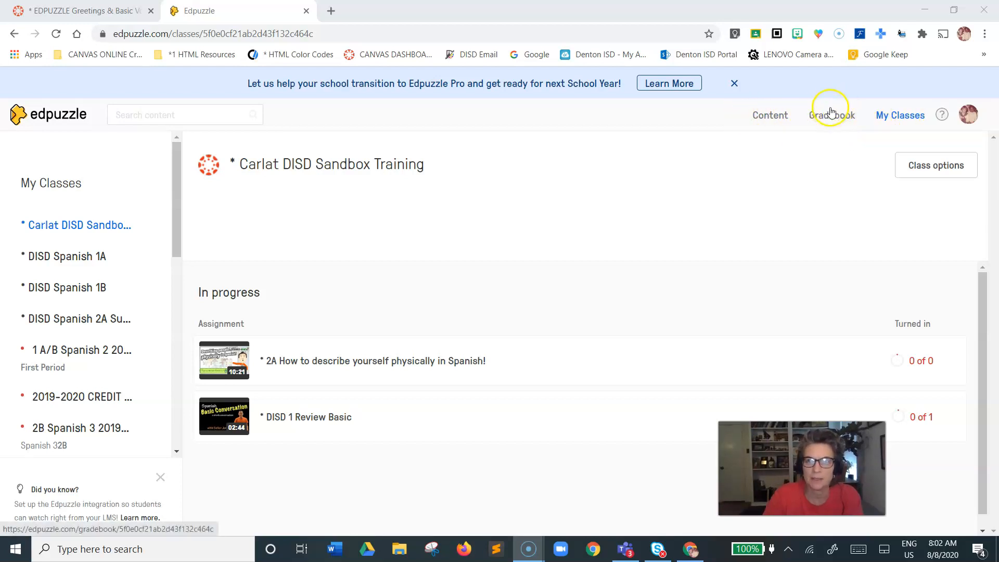
pyautogui.moveTo(818, 132)
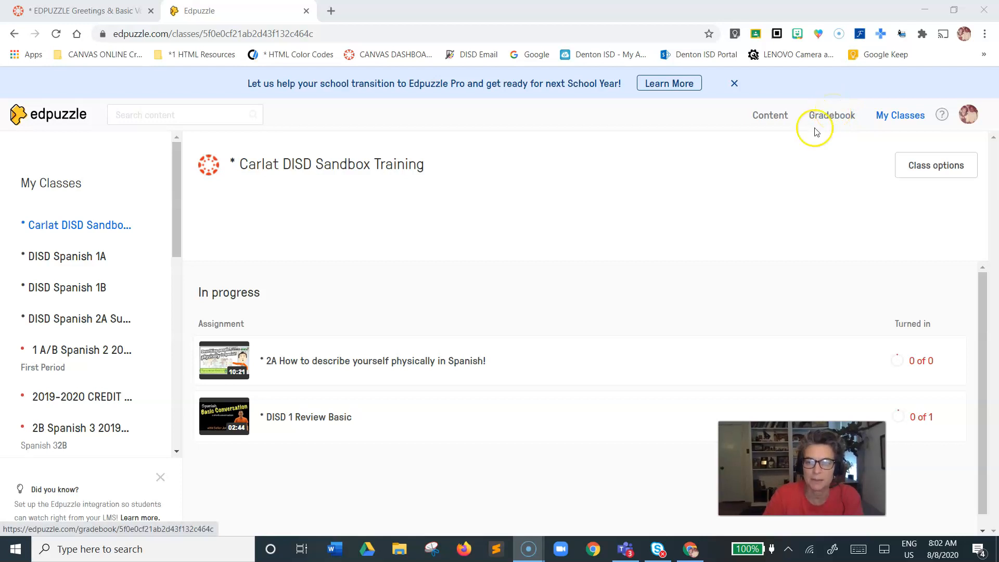
pyautogui.click(832, 115)
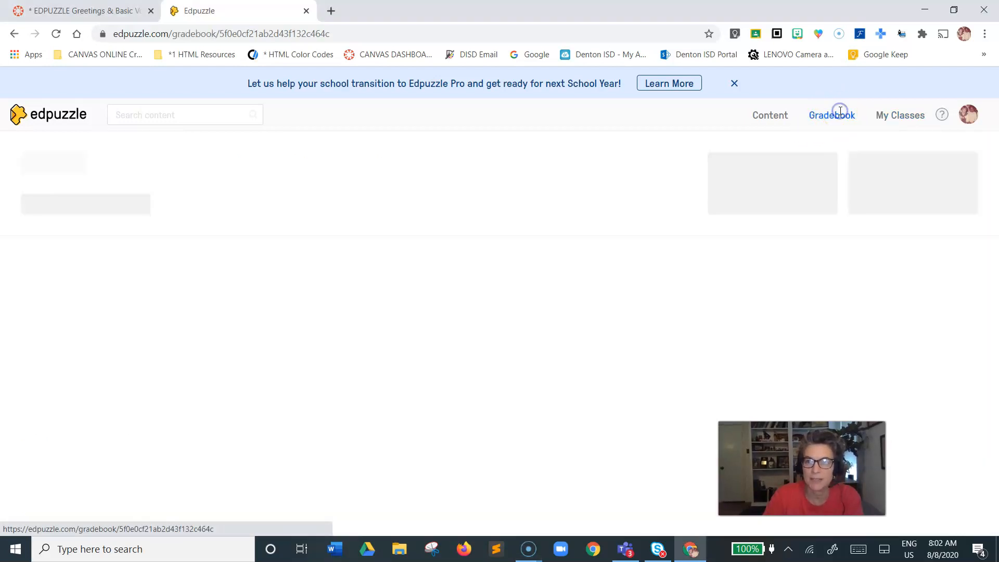
pyautogui.click(832, 115)
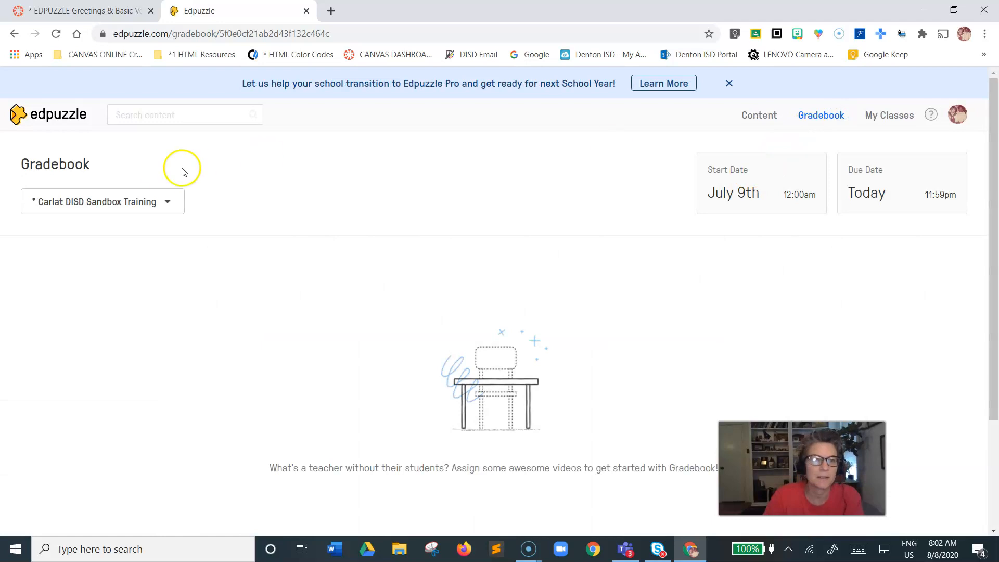
pyautogui.moveTo(134, 171)
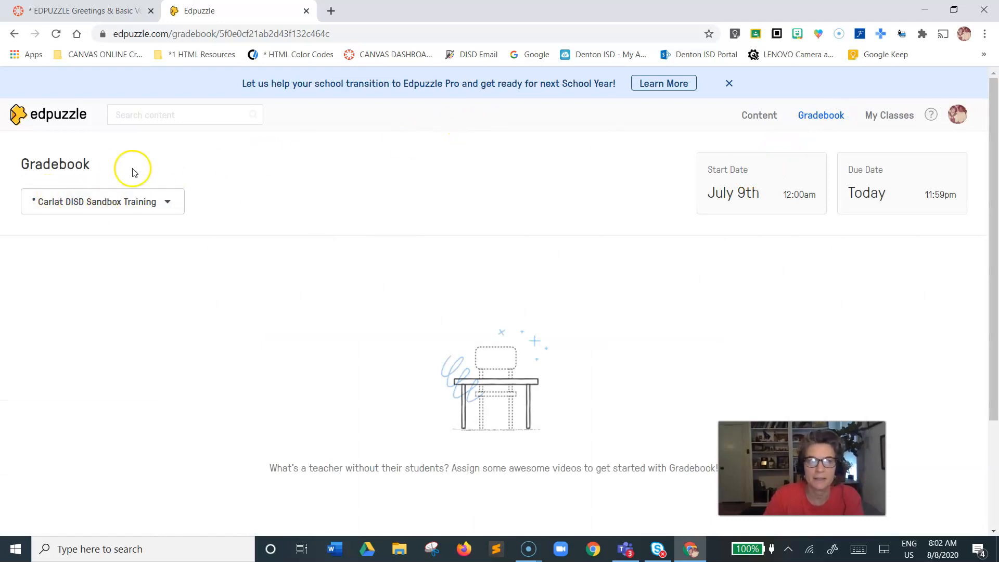
pyautogui.moveTo(888, 115)
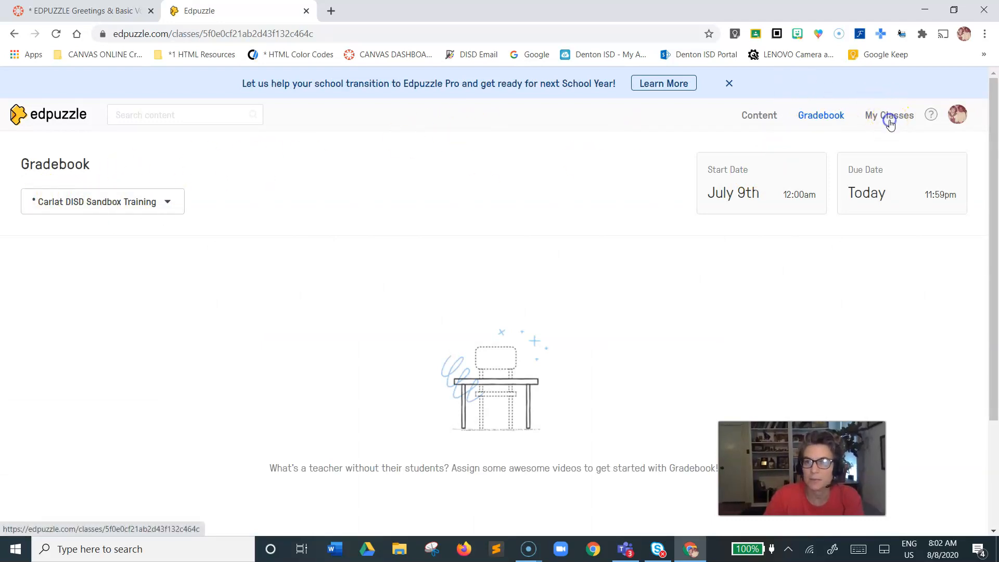
pyautogui.click(889, 116)
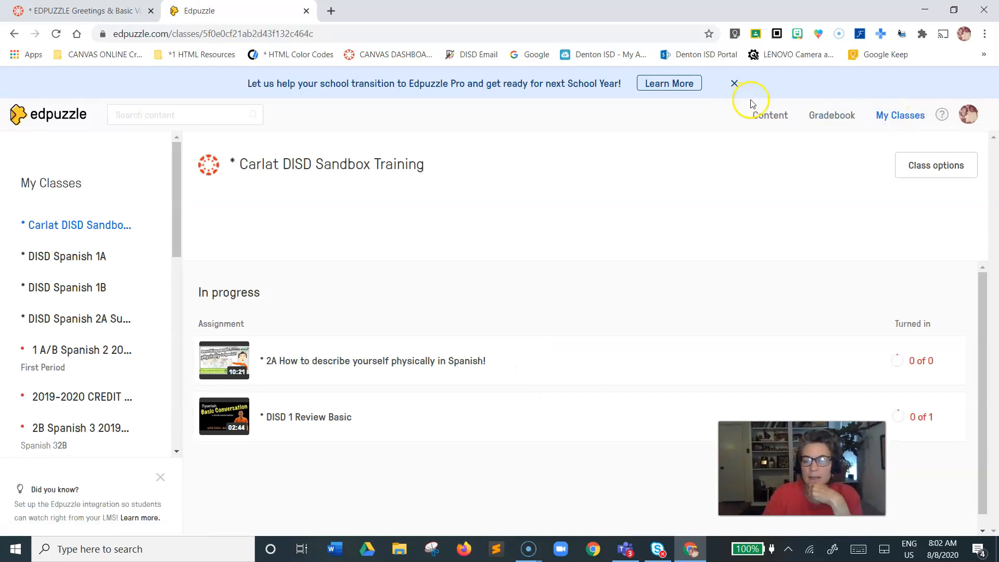
pyautogui.click(769, 115)
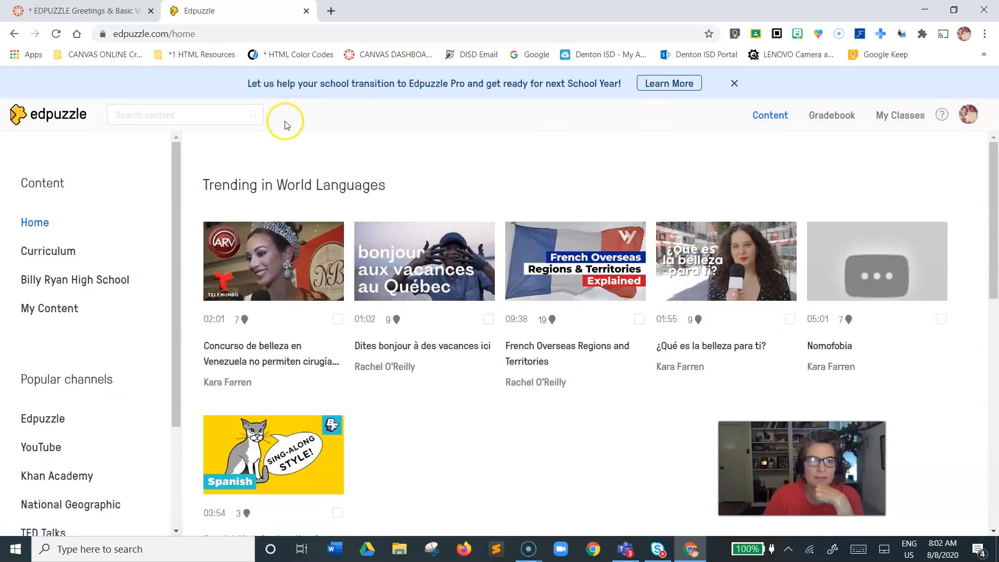
# - Browse Edpuzzle's My Content folders and Spanish videos, then bring up the classes list
pyautogui.scroll(-3)
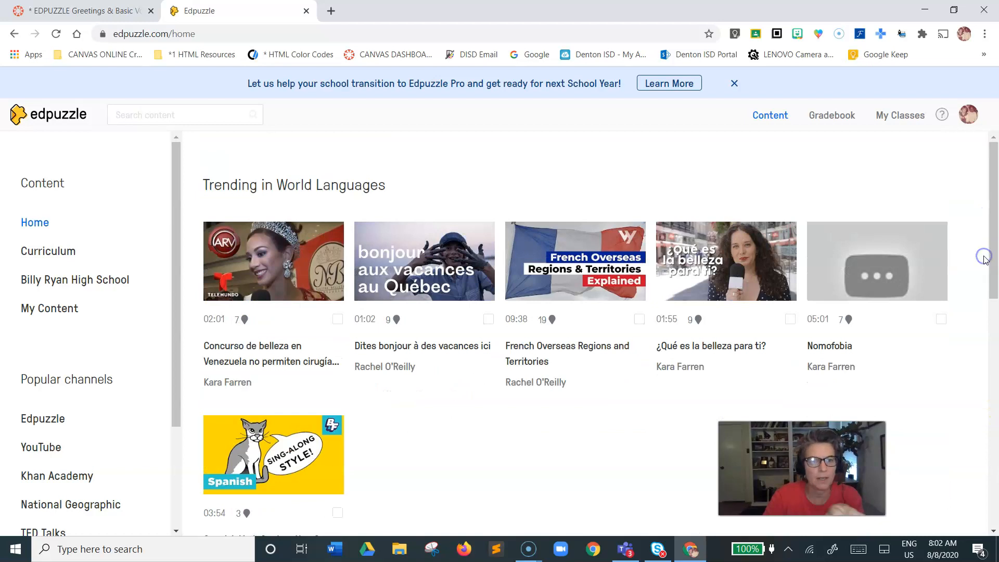
pyautogui.moveTo(482, 439)
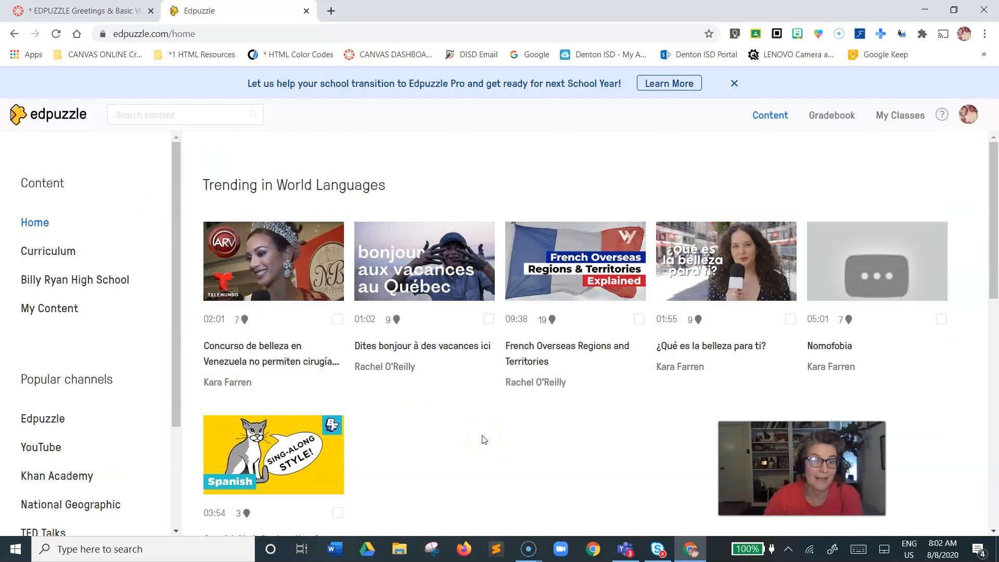
pyautogui.moveTo(37, 332)
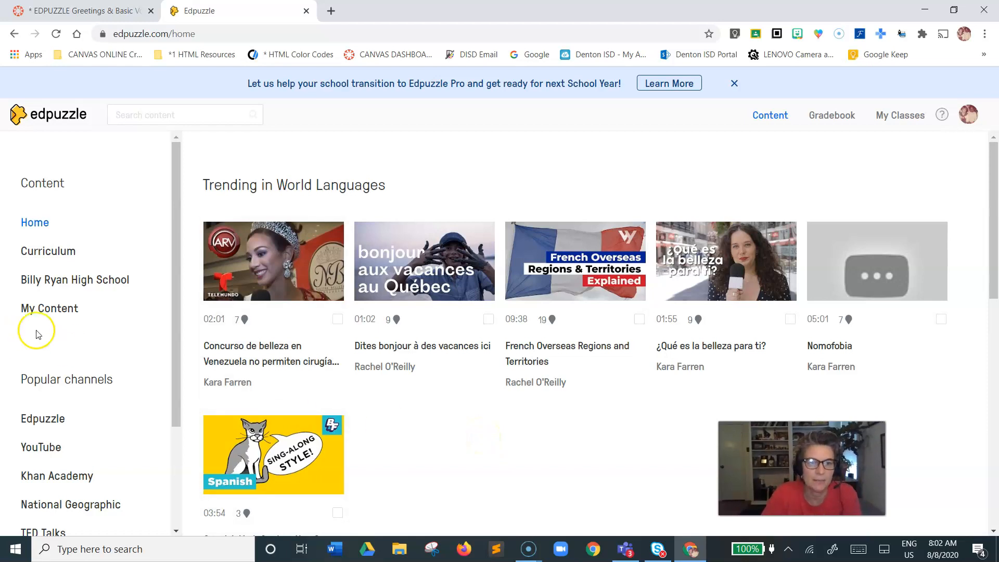
pyautogui.moveTo(60, 309)
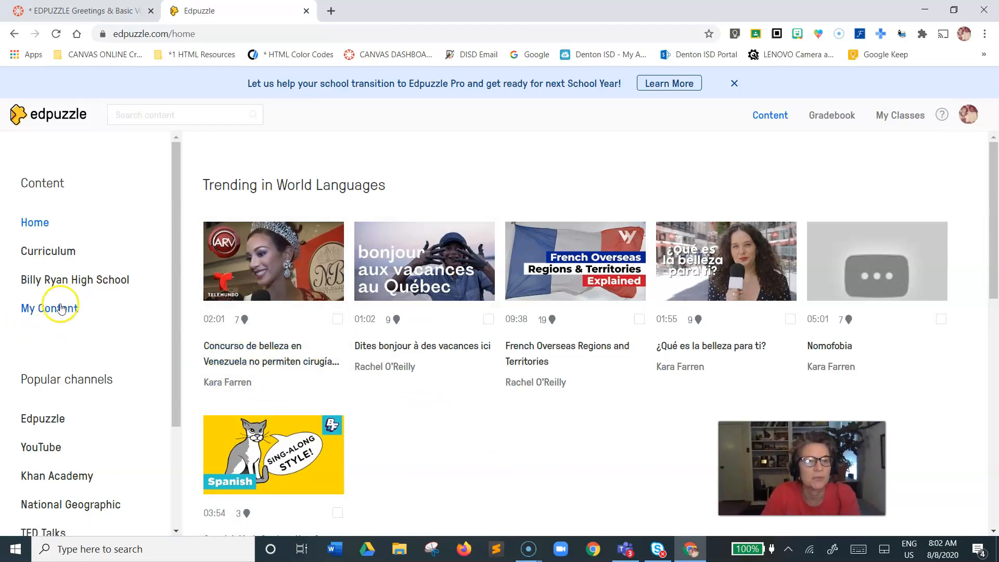
pyautogui.click(50, 308)
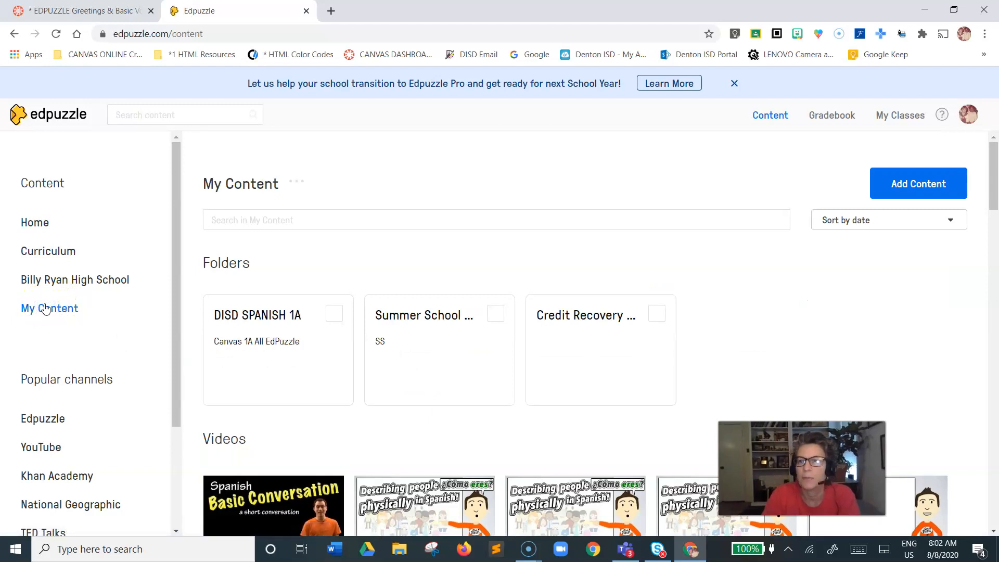
pyautogui.moveTo(918, 183)
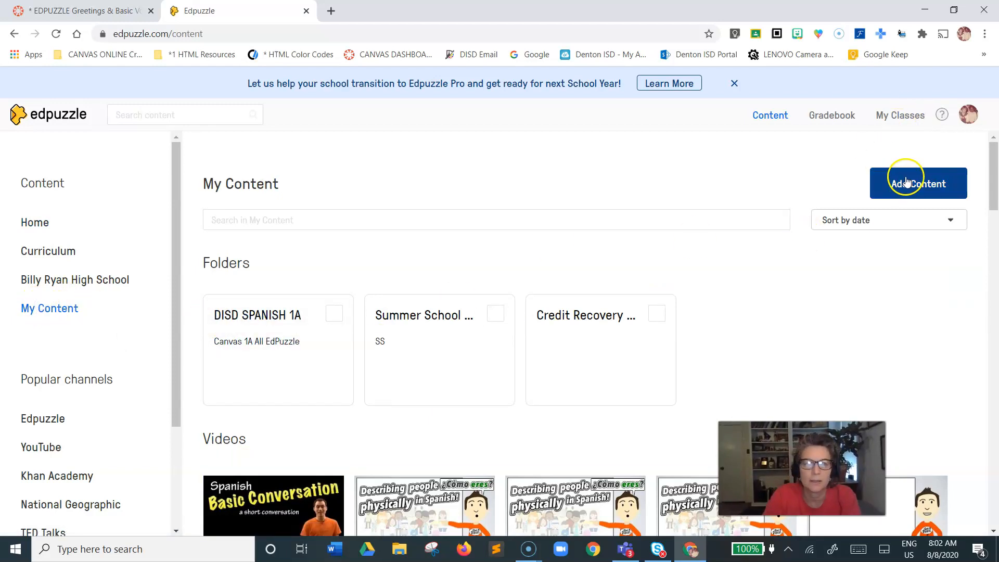
pyautogui.moveTo(436, 372)
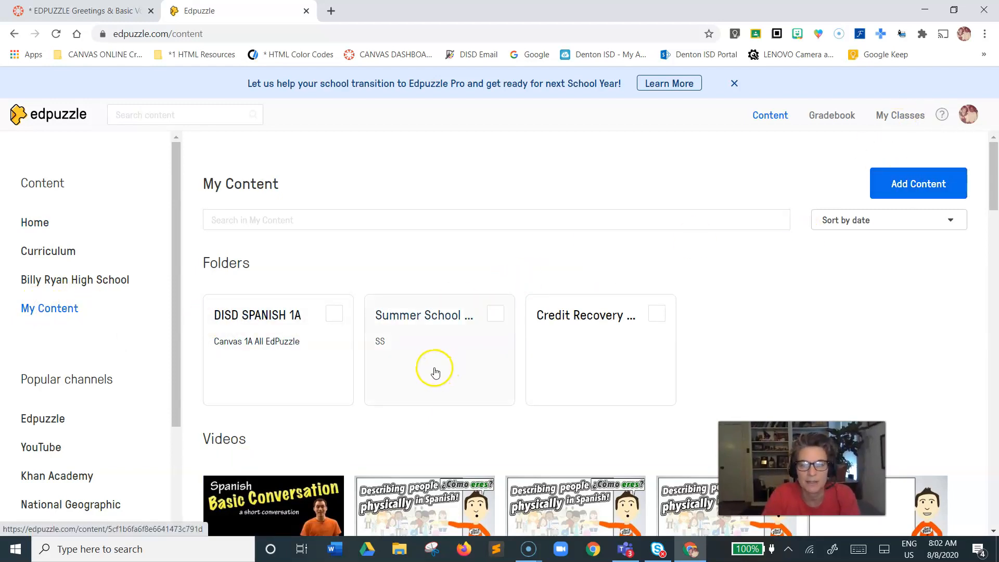
pyautogui.moveTo(679, 350)
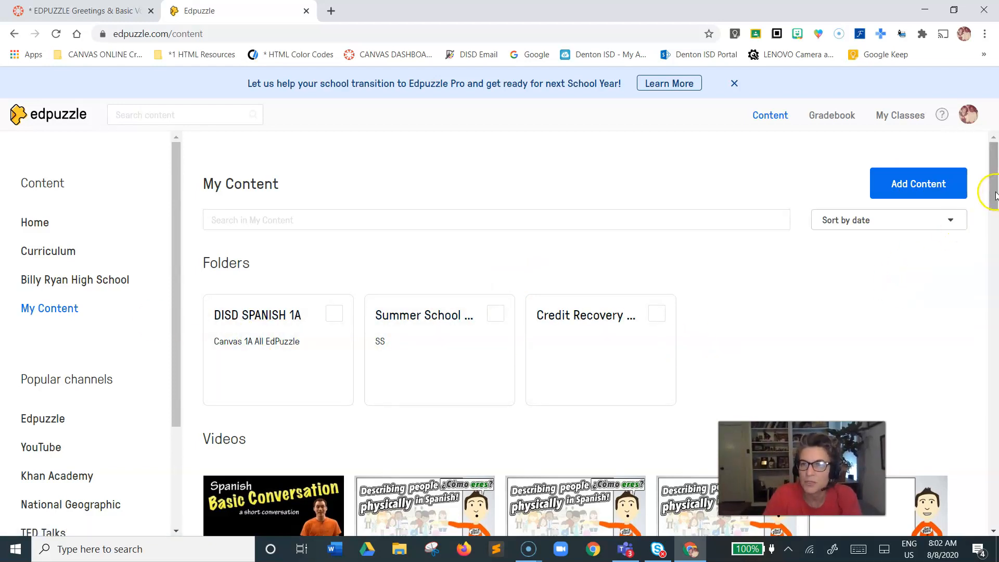
pyautogui.scroll(-3)
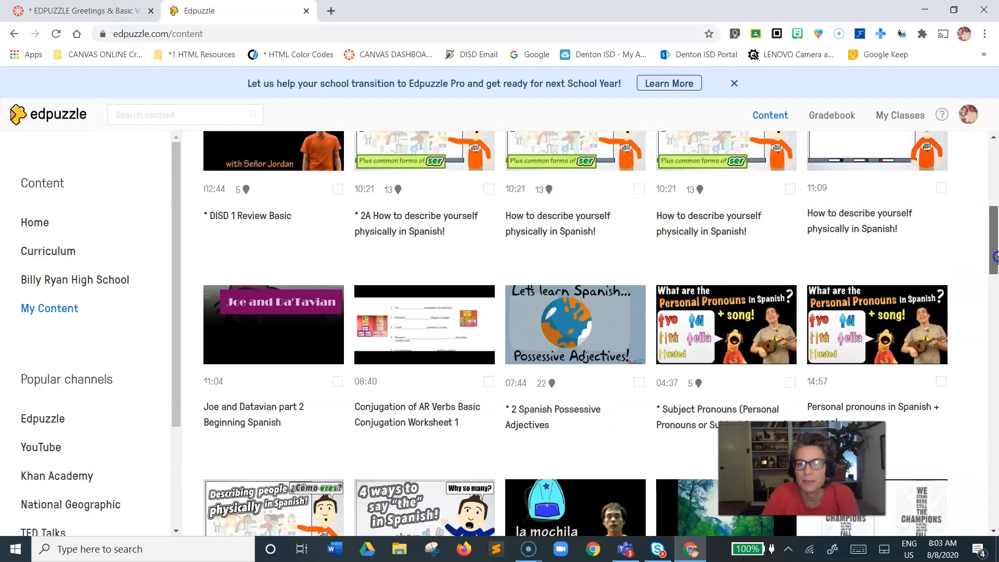
pyautogui.scroll(3)
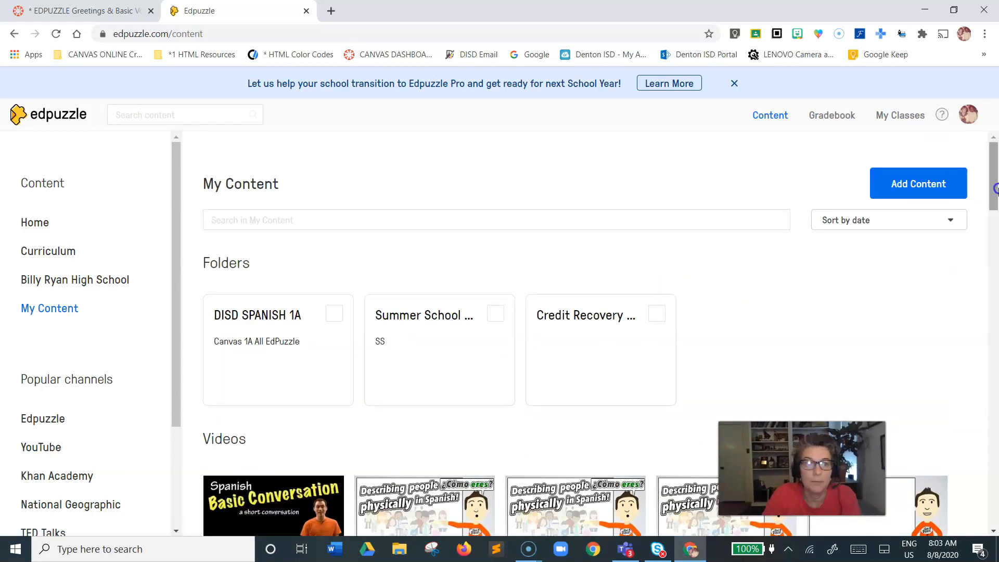
pyautogui.moveTo(831, 116)
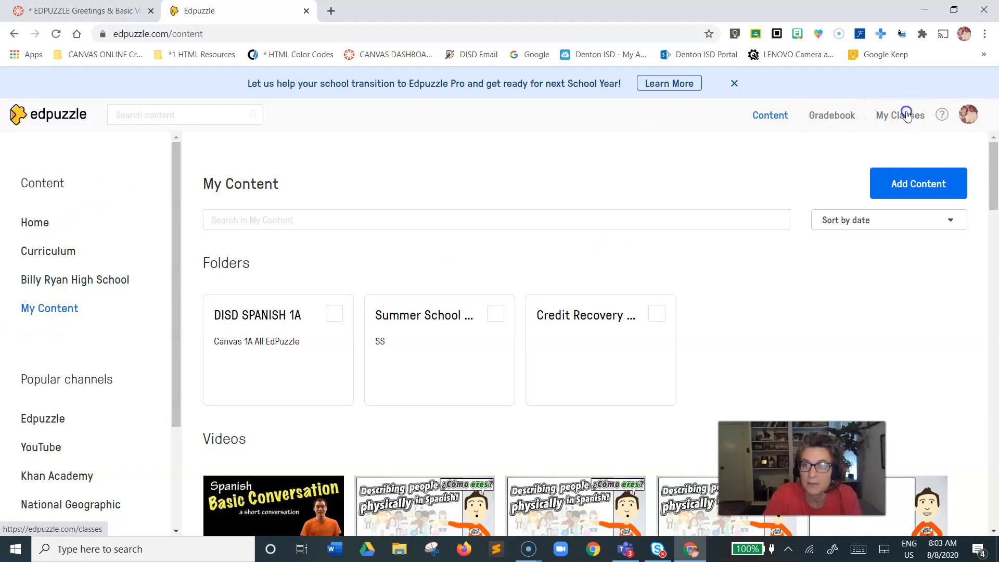
pyautogui.click(900, 115)
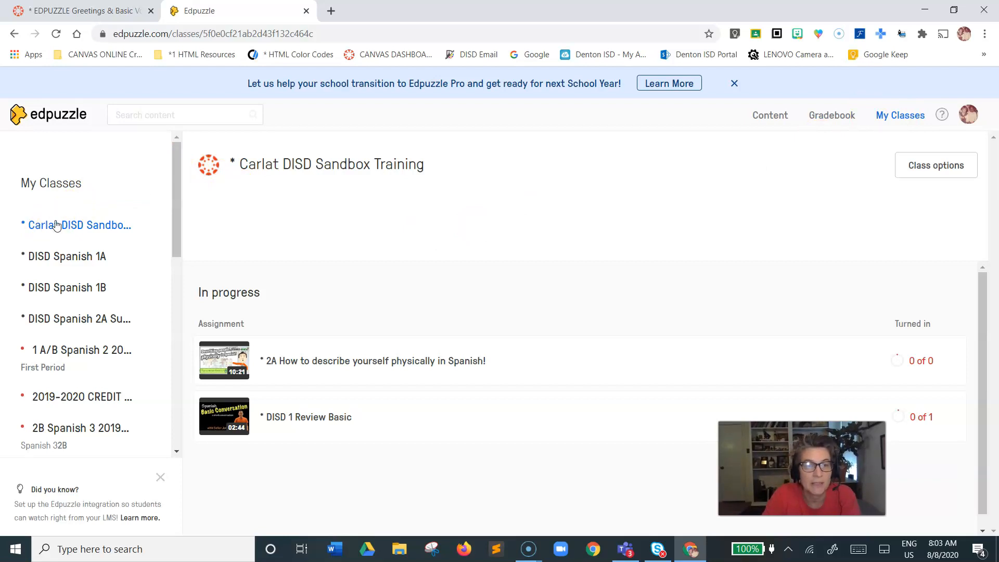
pyautogui.moveTo(182, 201)
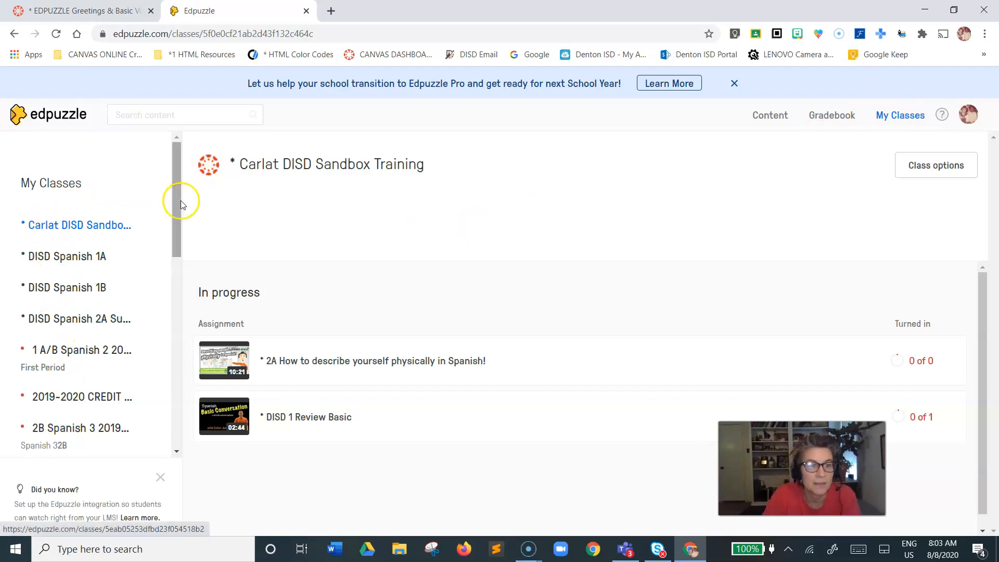
# - Scroll through Edpuzzle's class list, then return to the Canvas 504 course Modules page
pyautogui.scroll(-3)
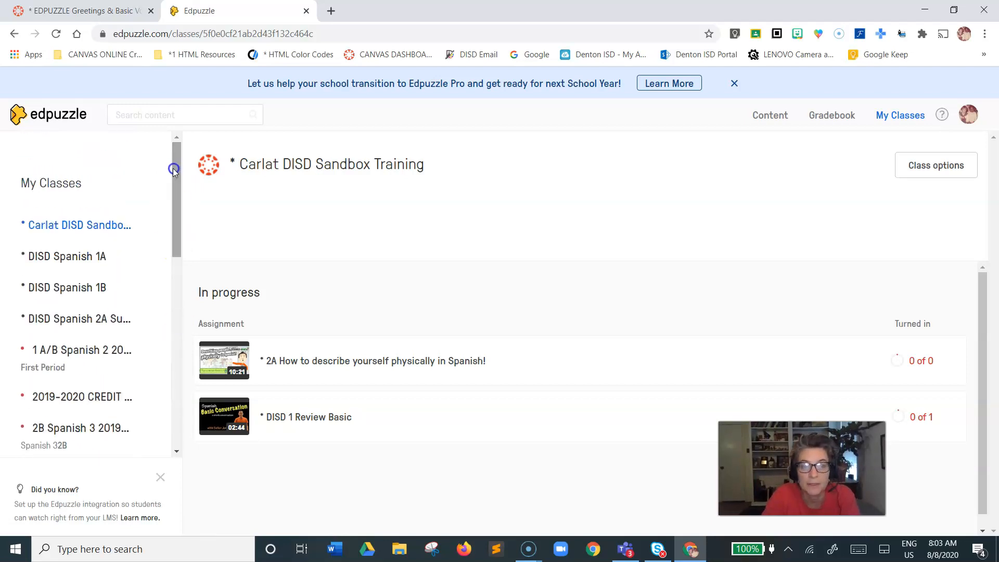
pyautogui.moveTo(68, 225)
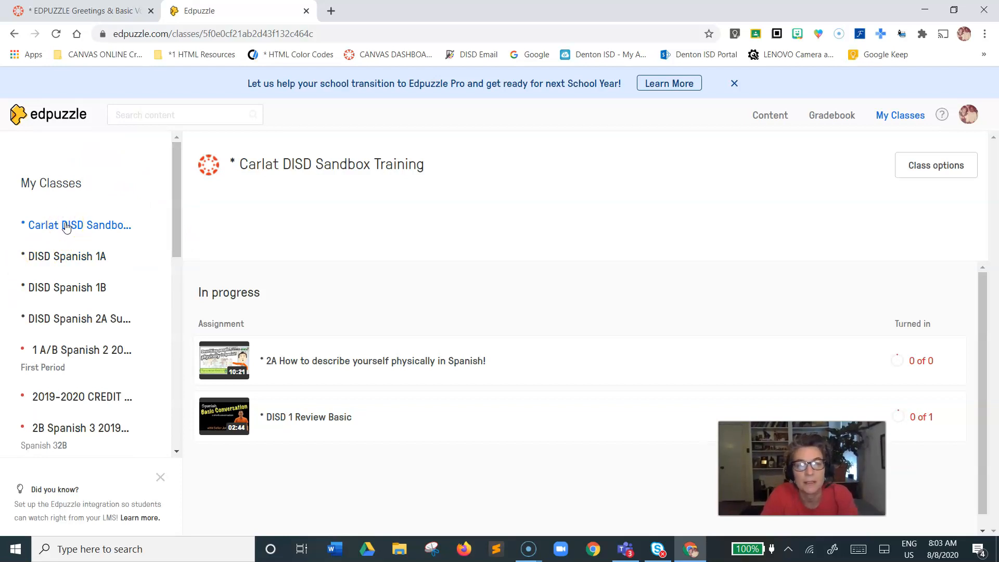
pyautogui.moveTo(340, 360)
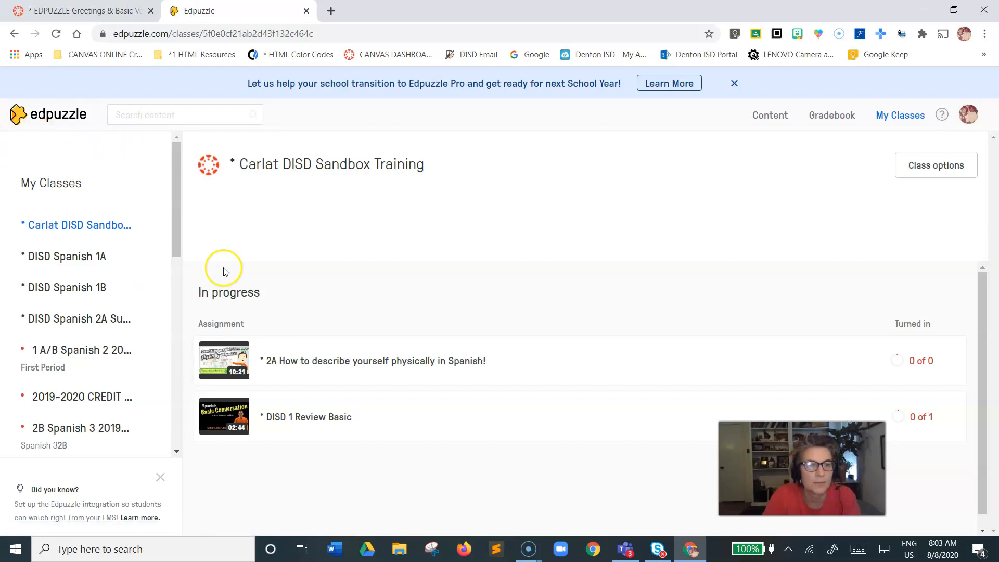
pyautogui.scroll(-3)
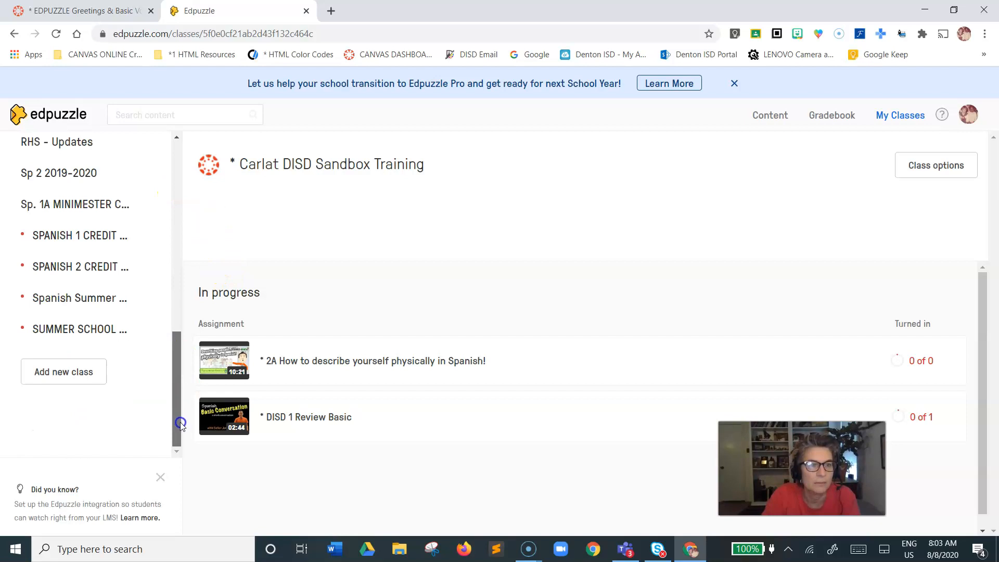
pyautogui.scroll(3)
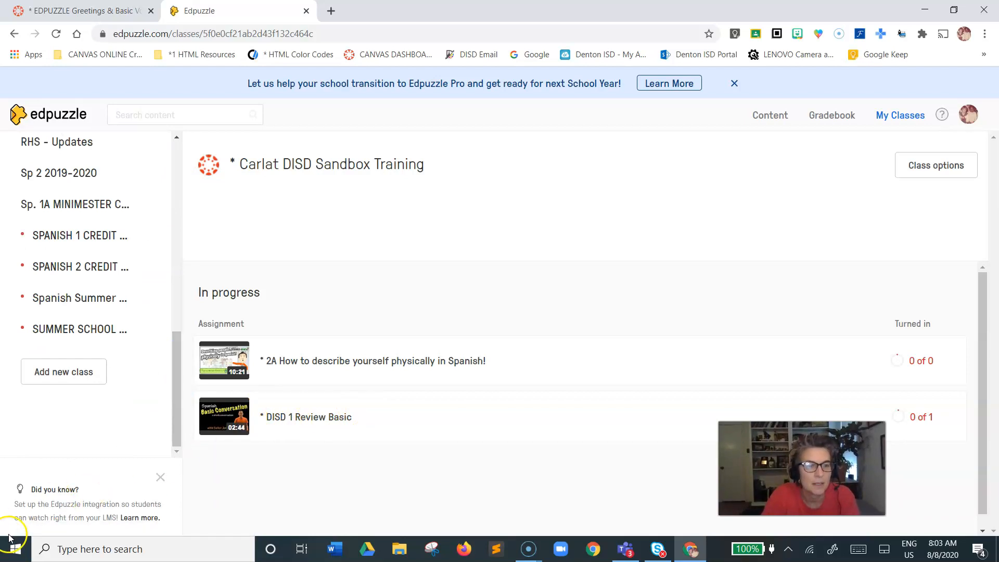
pyautogui.click(76, 11)
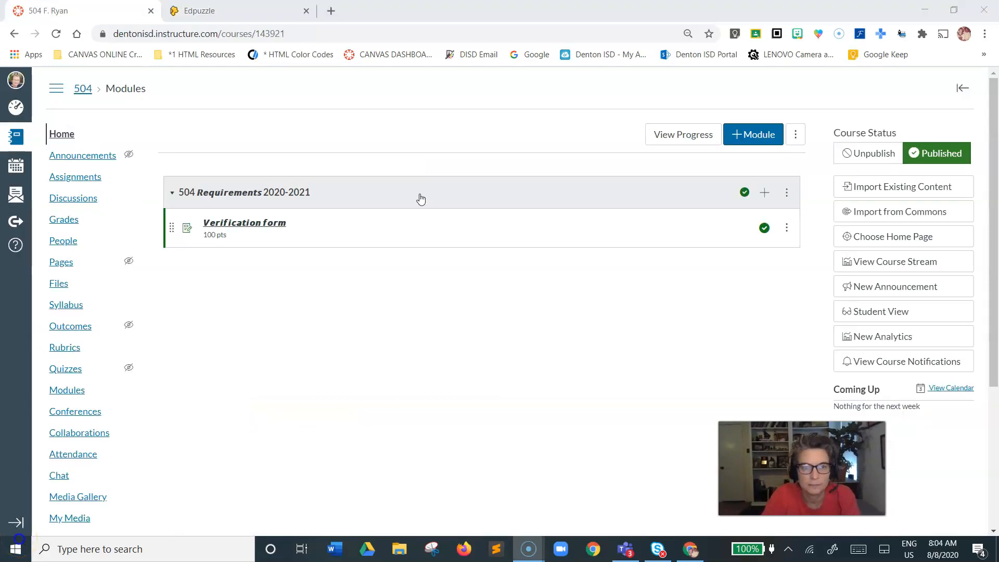
pyautogui.moveTo(324, 223)
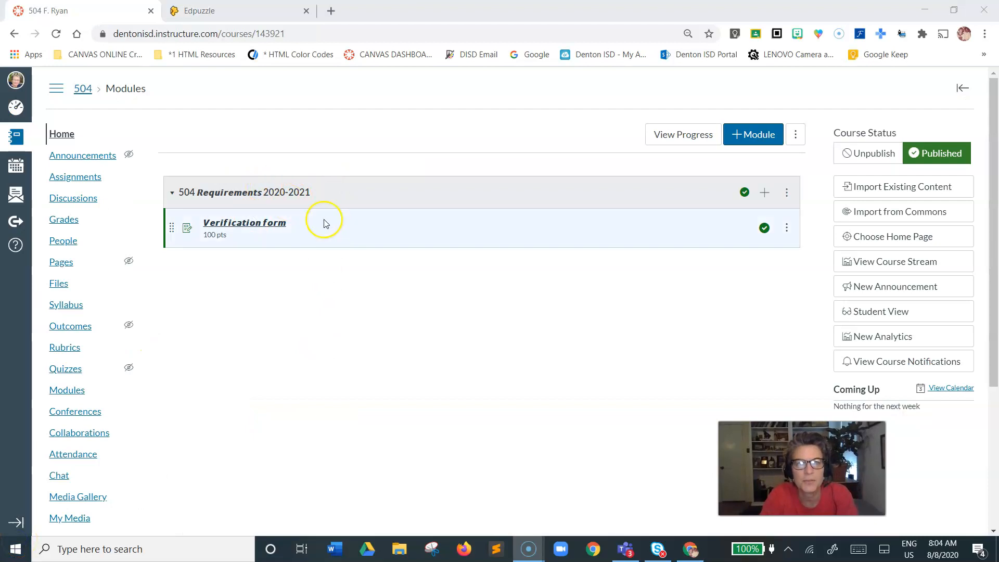
pyautogui.moveTo(230, 267)
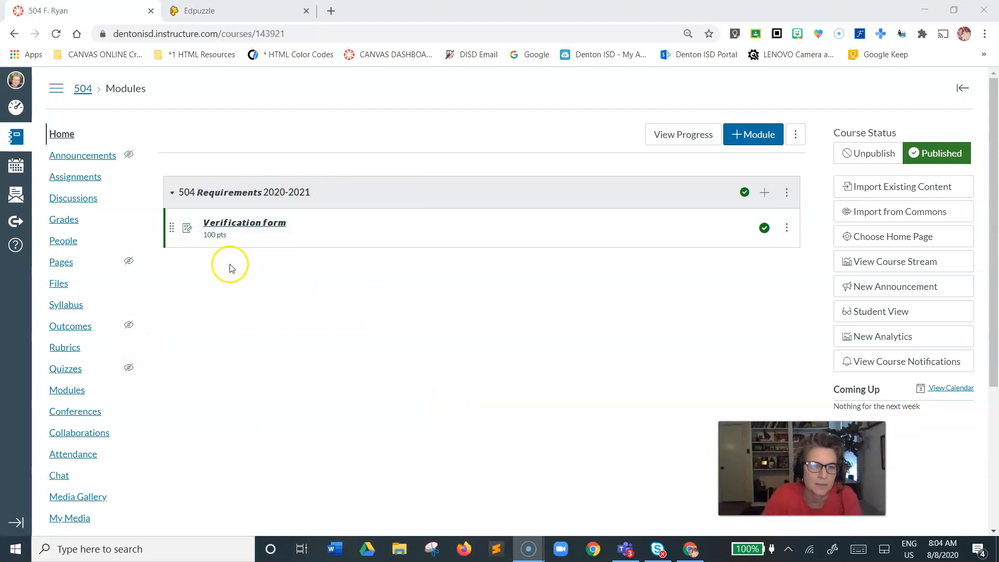
pyautogui.moveTo(250, 309)
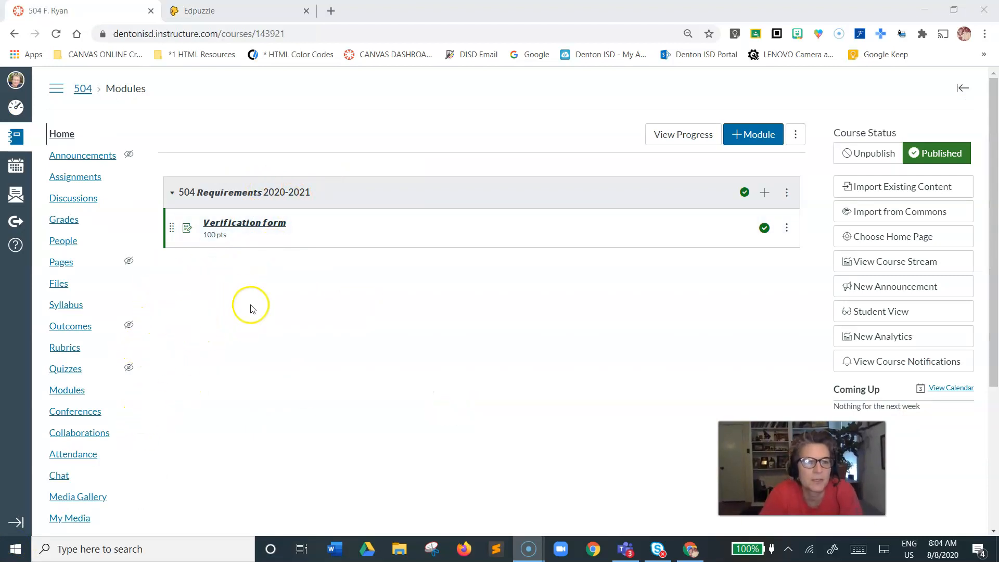
pyautogui.moveTo(62, 134)
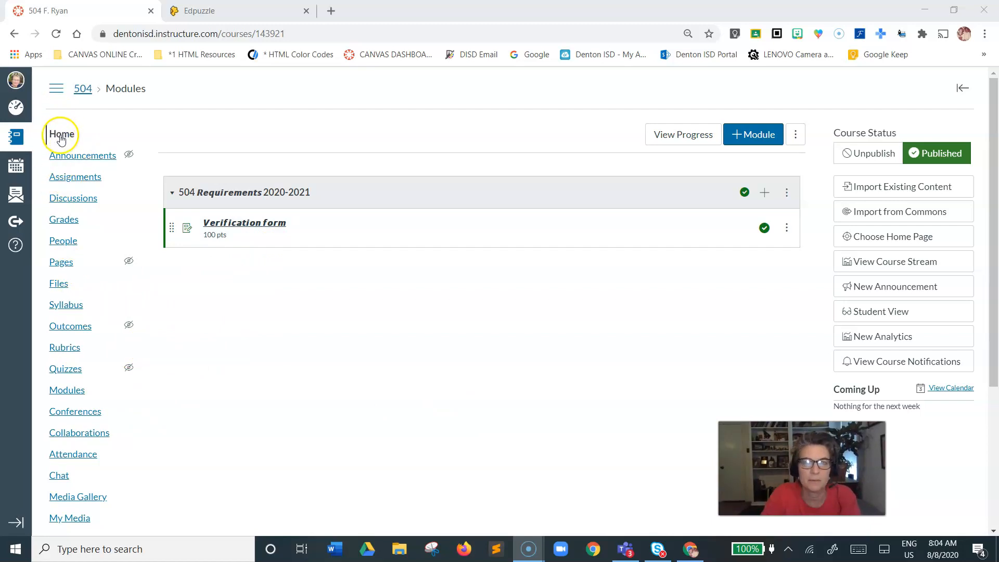
pyautogui.moveTo(63, 240)
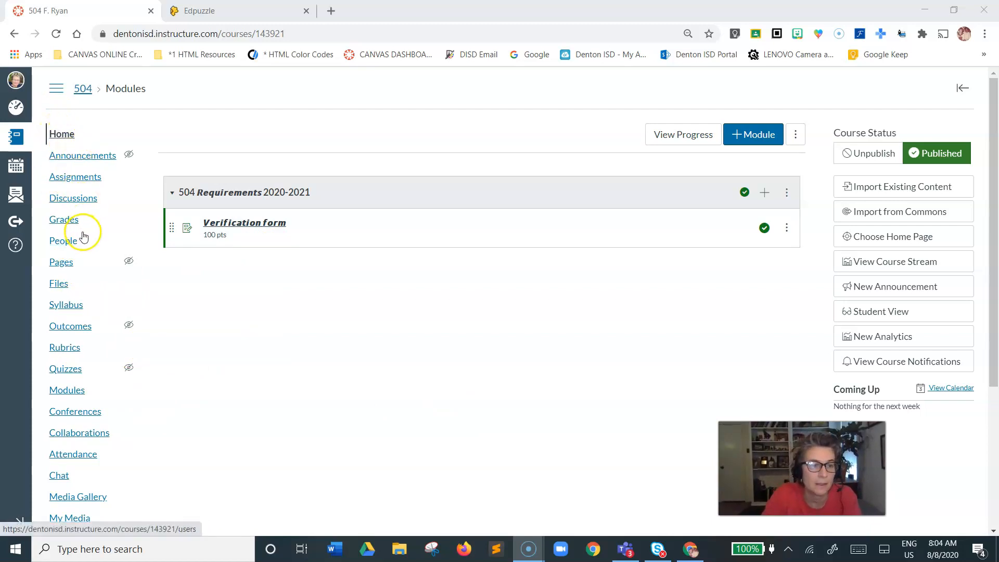
pyautogui.moveTo(764, 192)
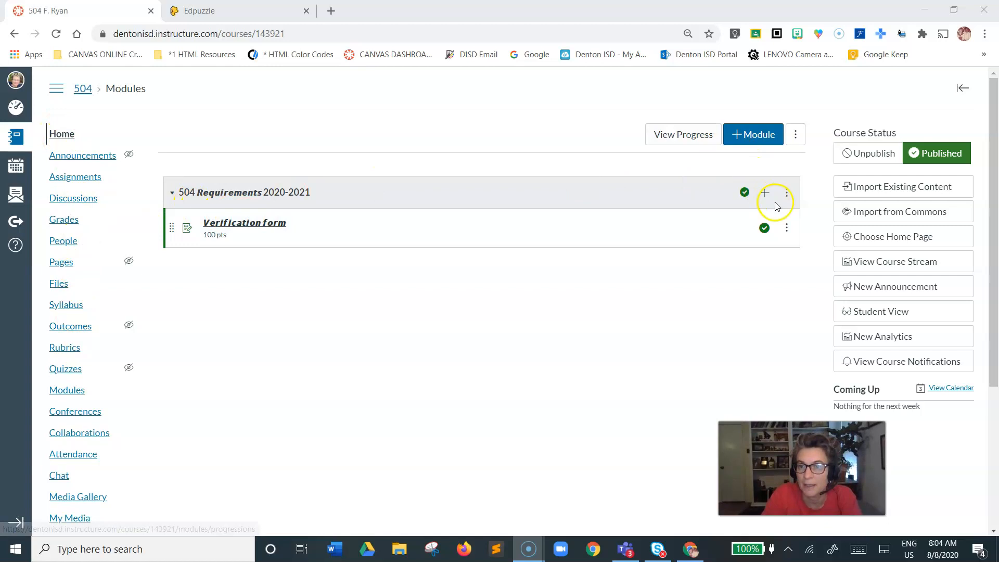
pyautogui.click(764, 193)
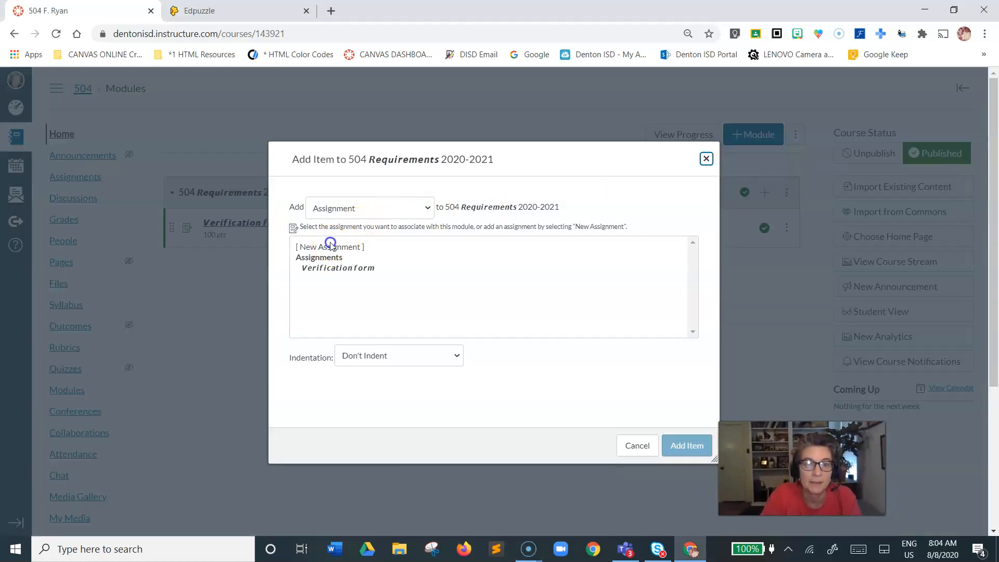
# - Add a new assignment 'trial' to the 504 Requirements 2020-2021 module and open it
pyautogui.click(329, 247)
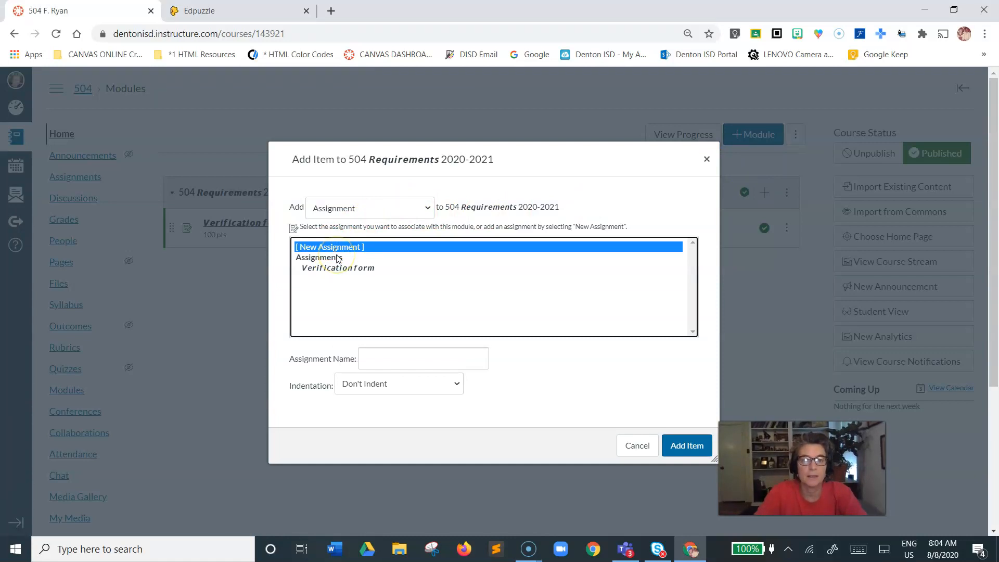
pyautogui.moveTo(394, 357)
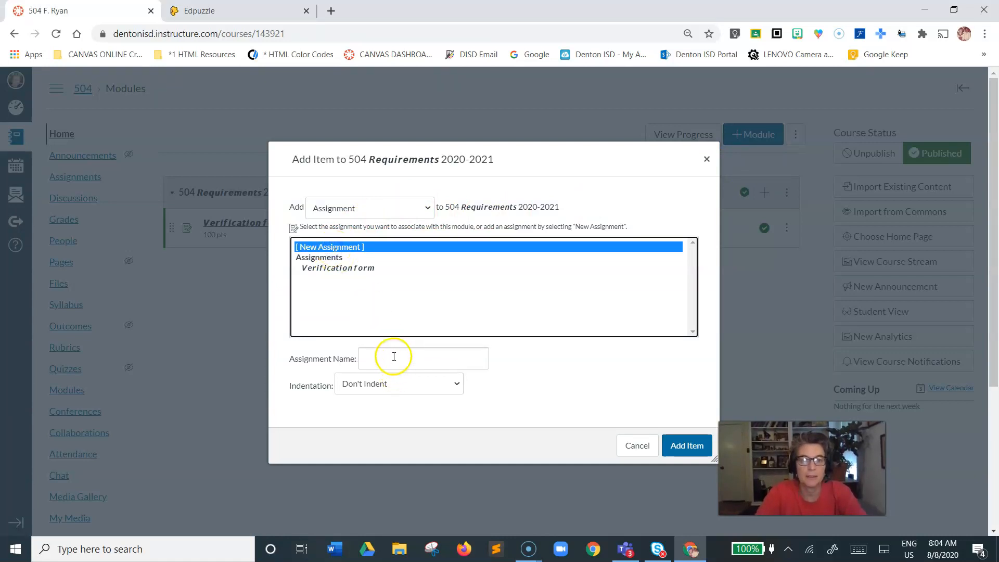
pyautogui.write('trial')
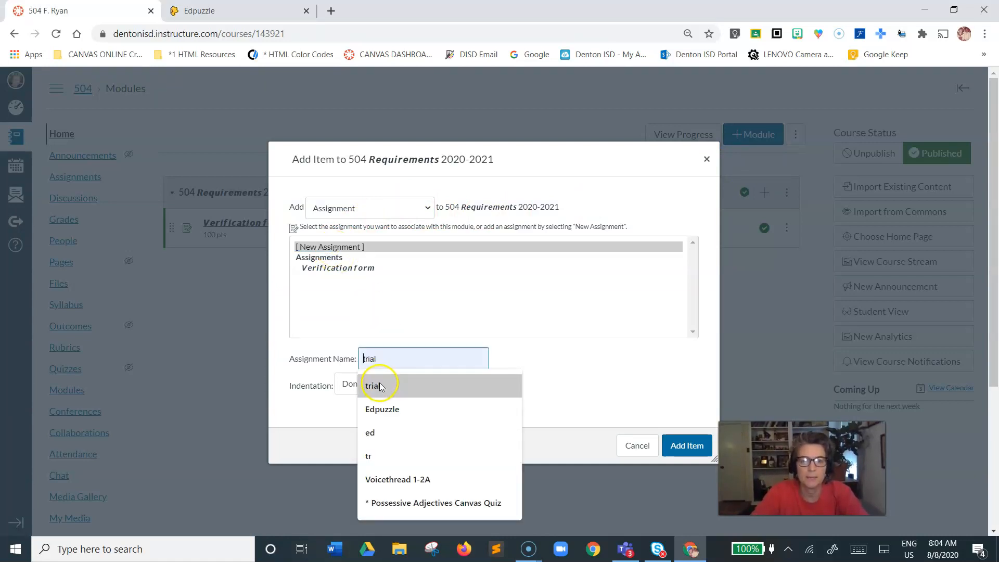
pyautogui.click(372, 386)
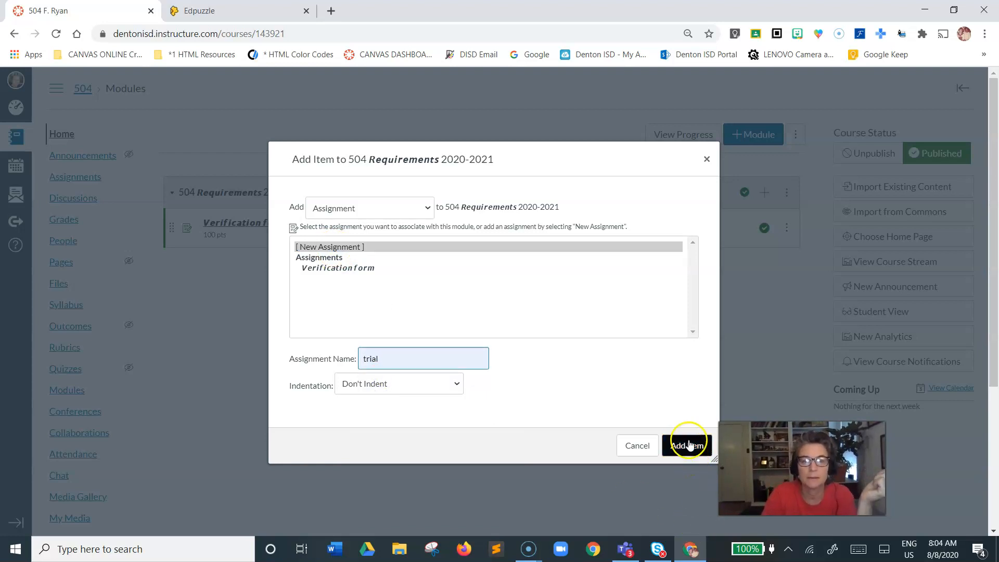
pyautogui.click(688, 445)
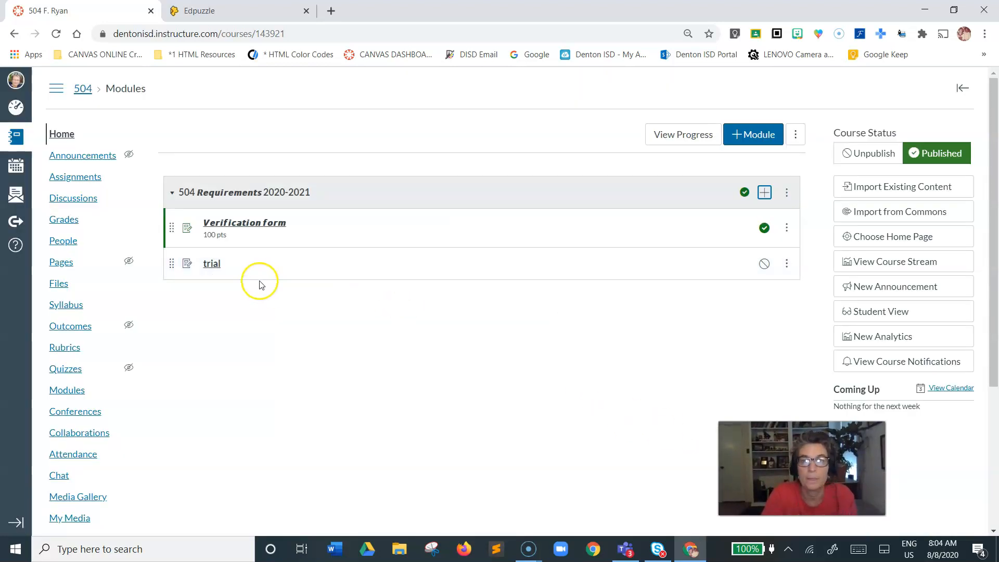
pyautogui.click(212, 264)
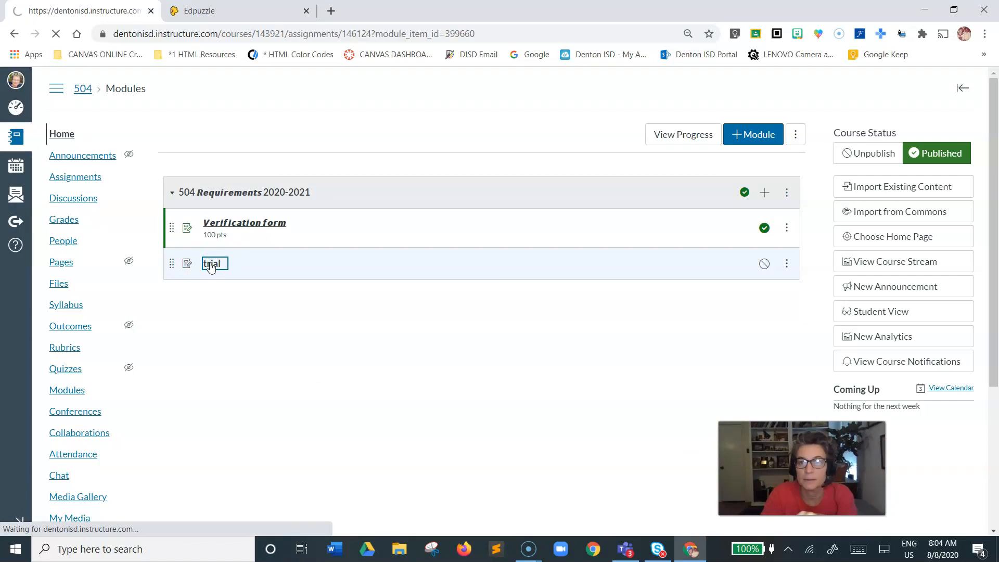
pyautogui.click(211, 264)
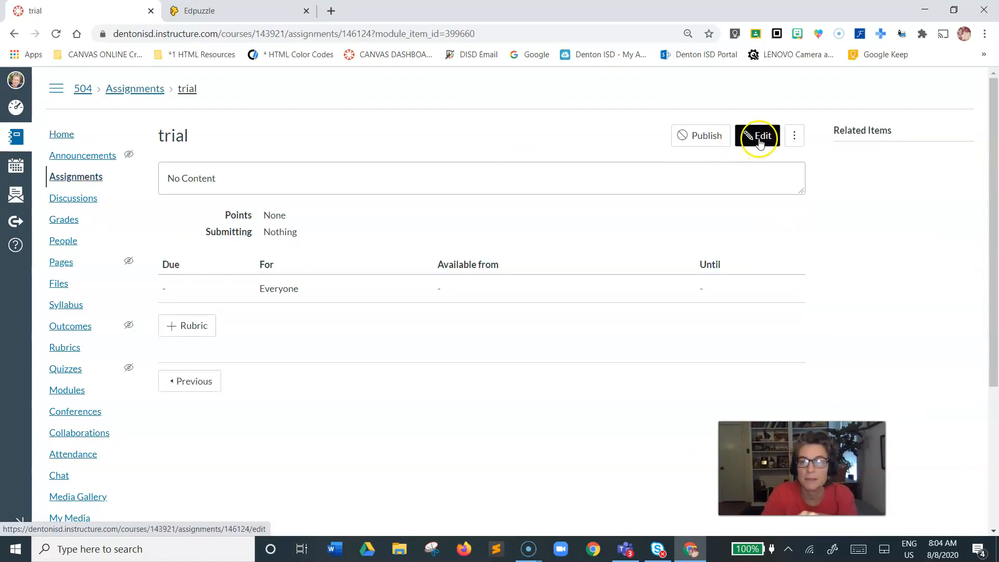
# - Edit the trial assignment, adding DIRECTIONS text and 100 points
pyautogui.click(758, 135)
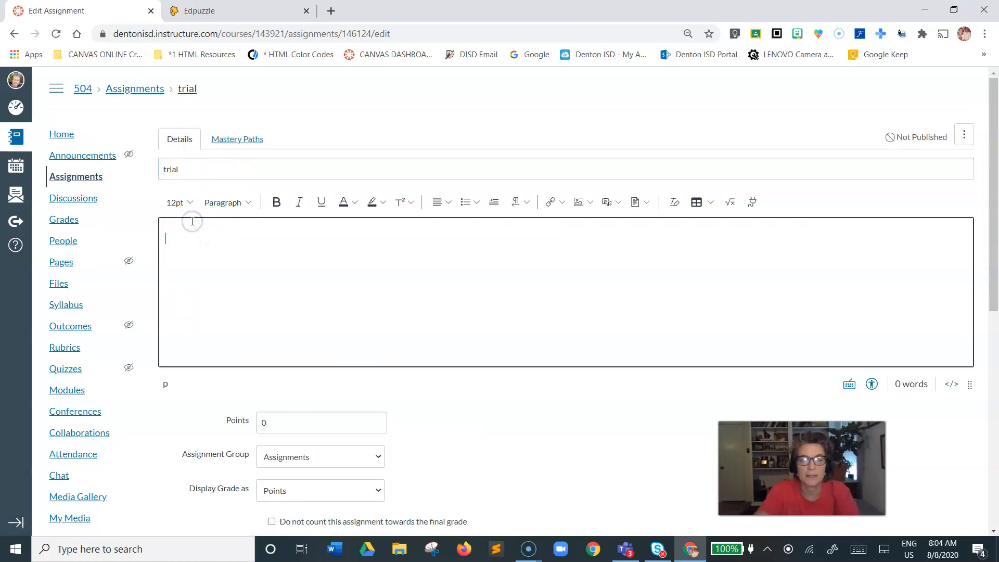
pyautogui.write('DIRECTIONS')
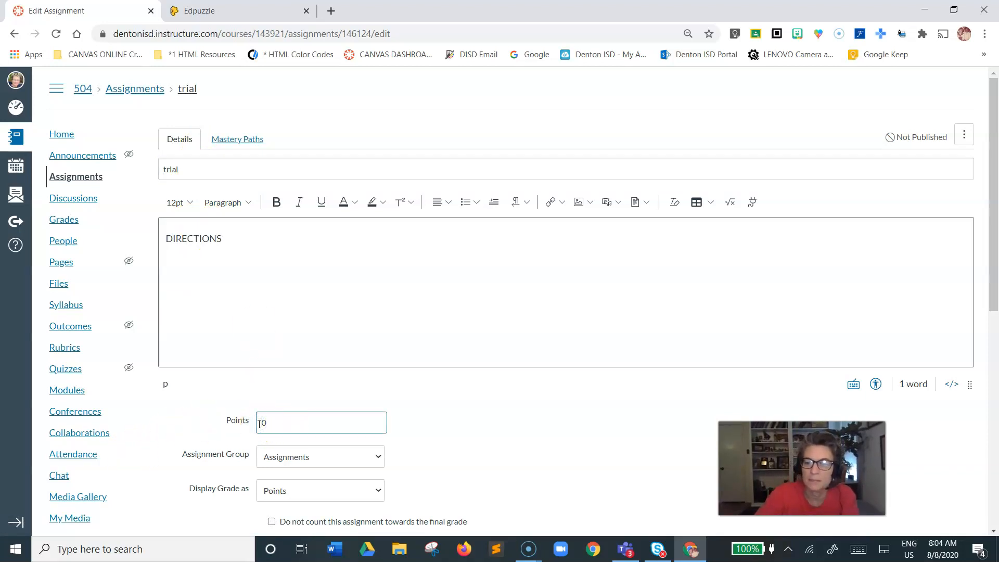
pyautogui.write('00')
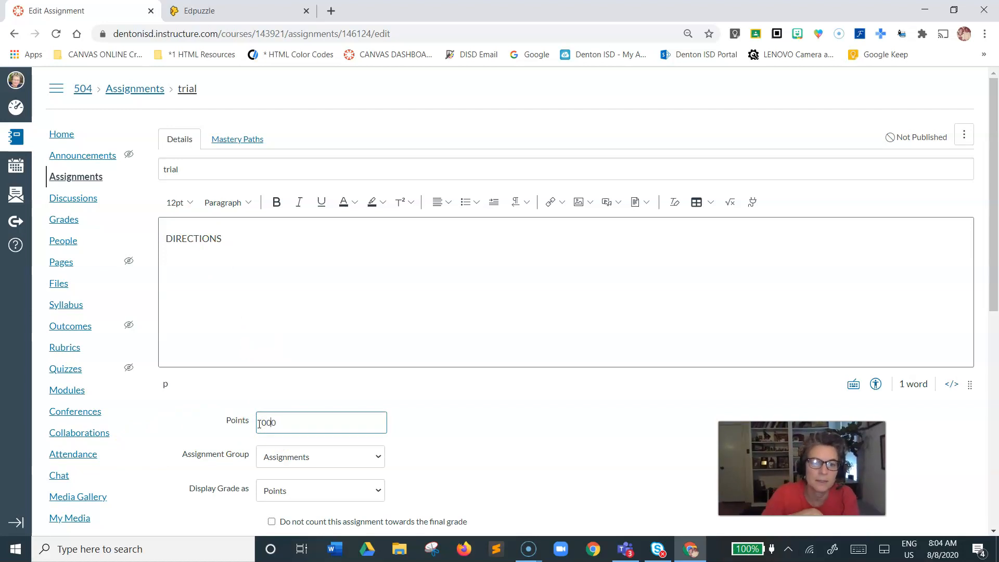
# - Set the submission type to External Tool and look up available tools with Find
pyautogui.scroll(-3)
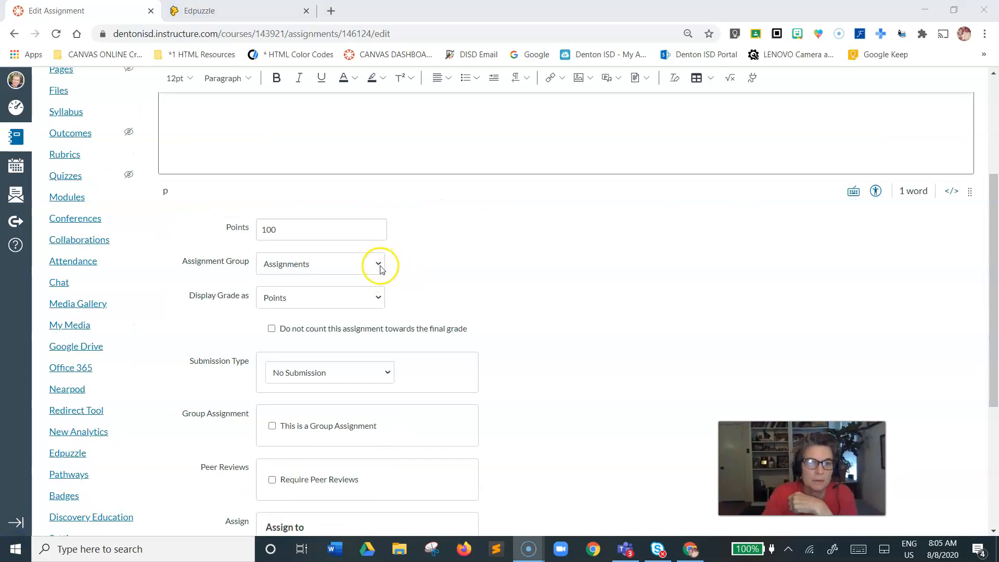
pyautogui.click(385, 372)
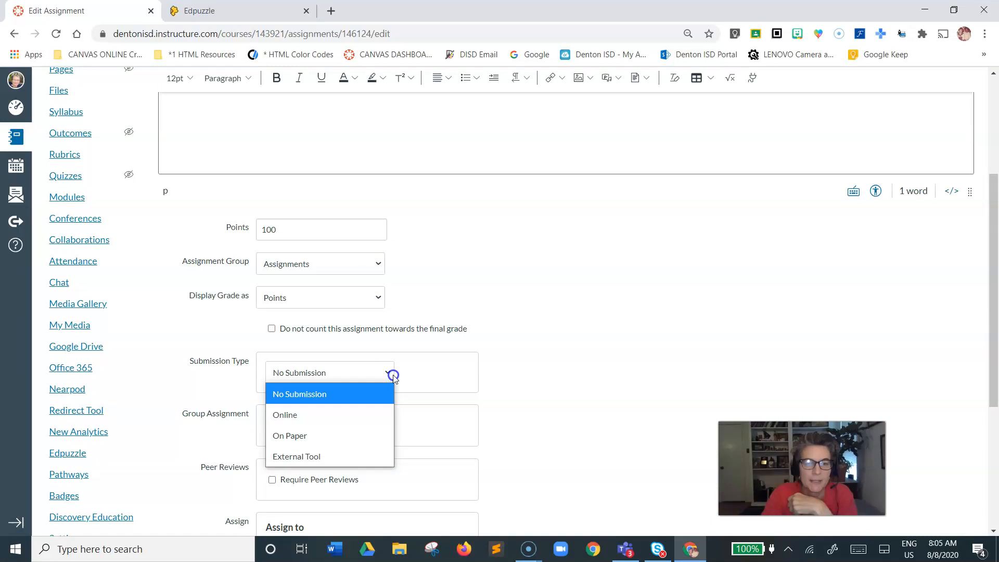
pyautogui.moveTo(312, 457)
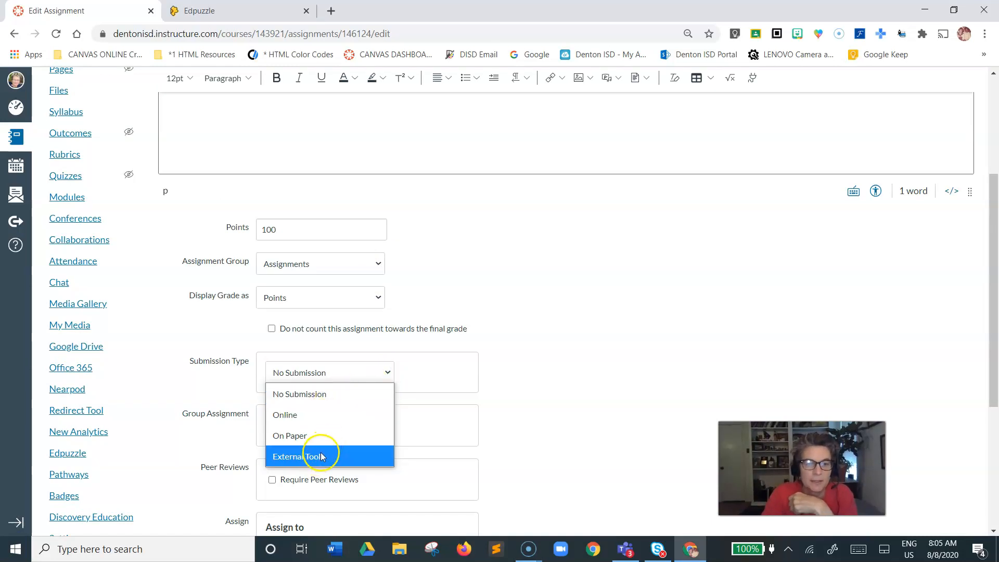
pyautogui.click(300, 456)
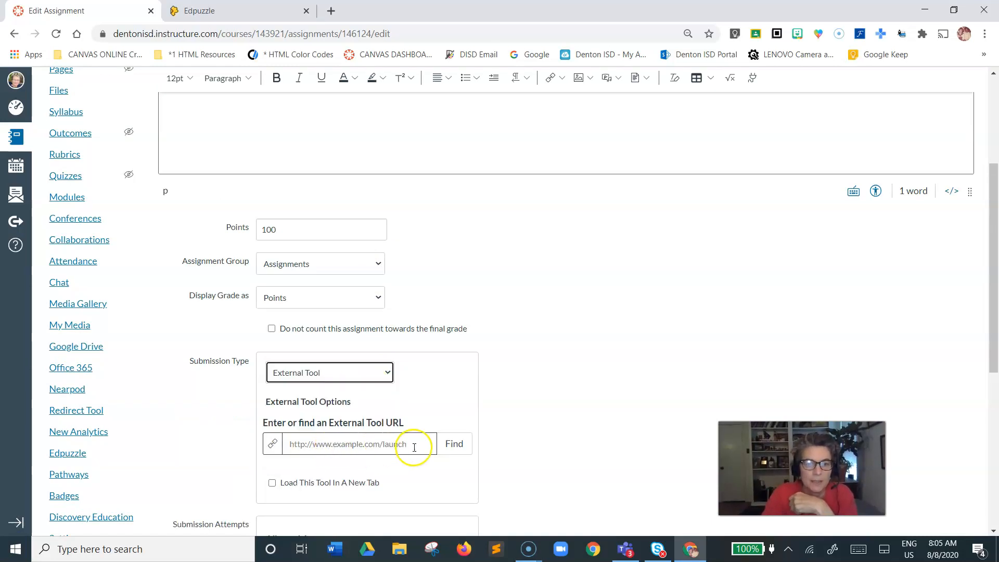
pyautogui.click(348, 444)
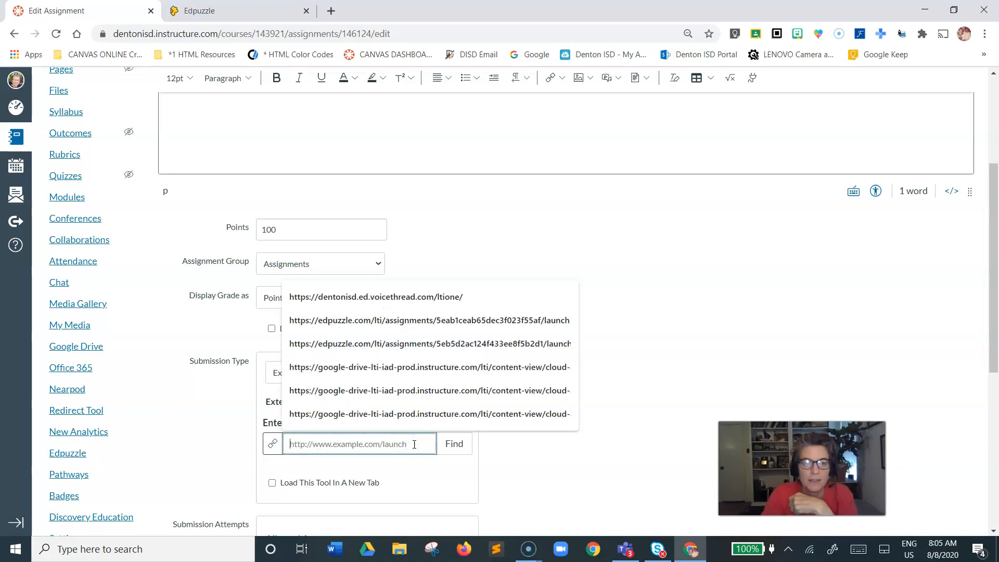
pyautogui.moveTo(624, 420)
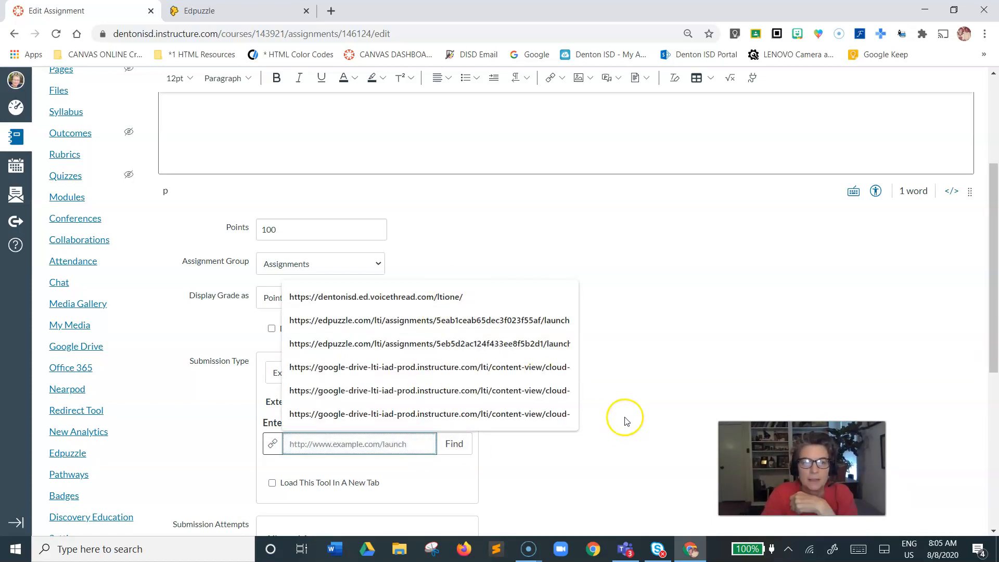
pyautogui.click(454, 443)
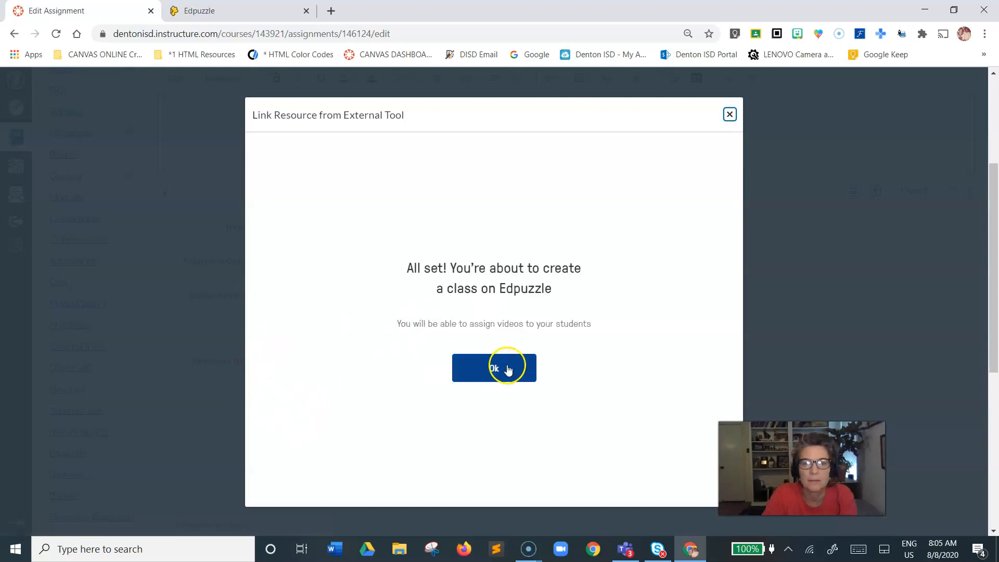
pyautogui.moveTo(556, 281)
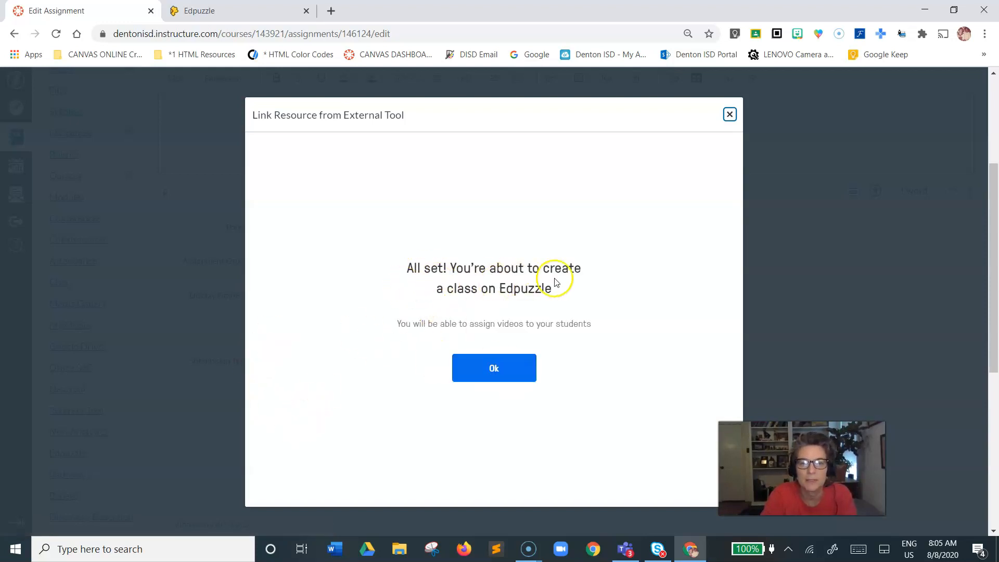
pyautogui.moveTo(522, 308)
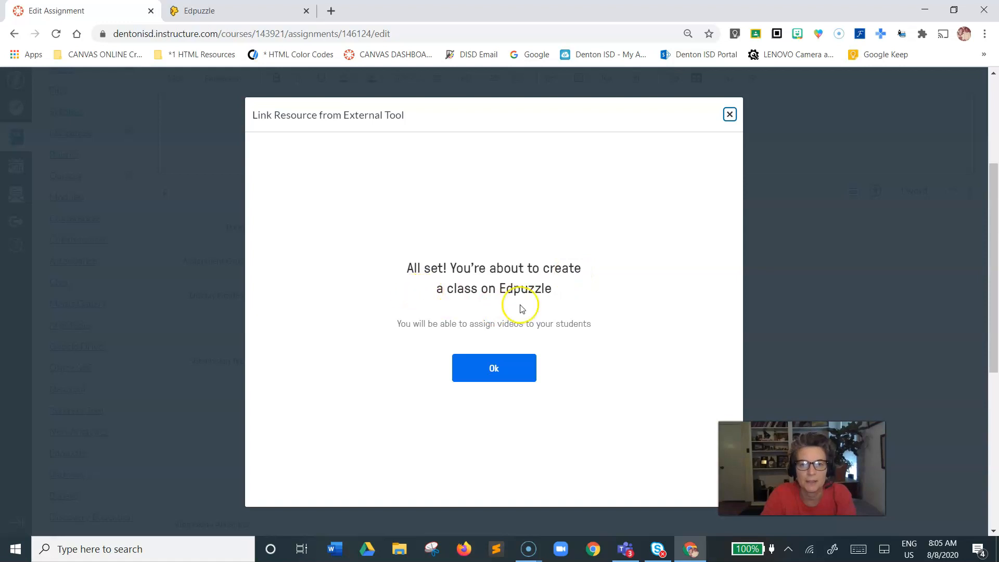
pyautogui.moveTo(472, 328)
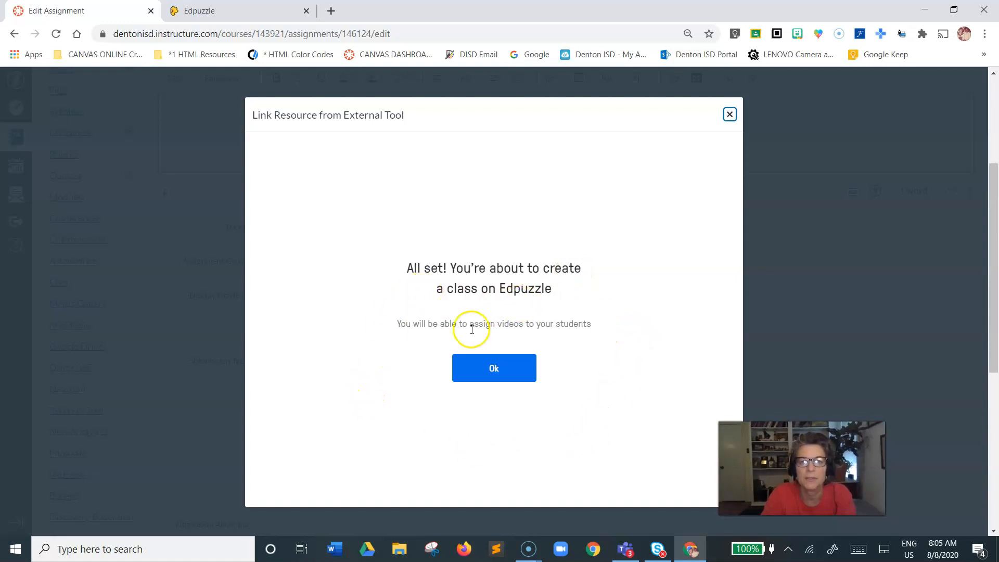
# - Confirm creating the class on Edpuzzle to reach the My Content library
pyautogui.click(494, 368)
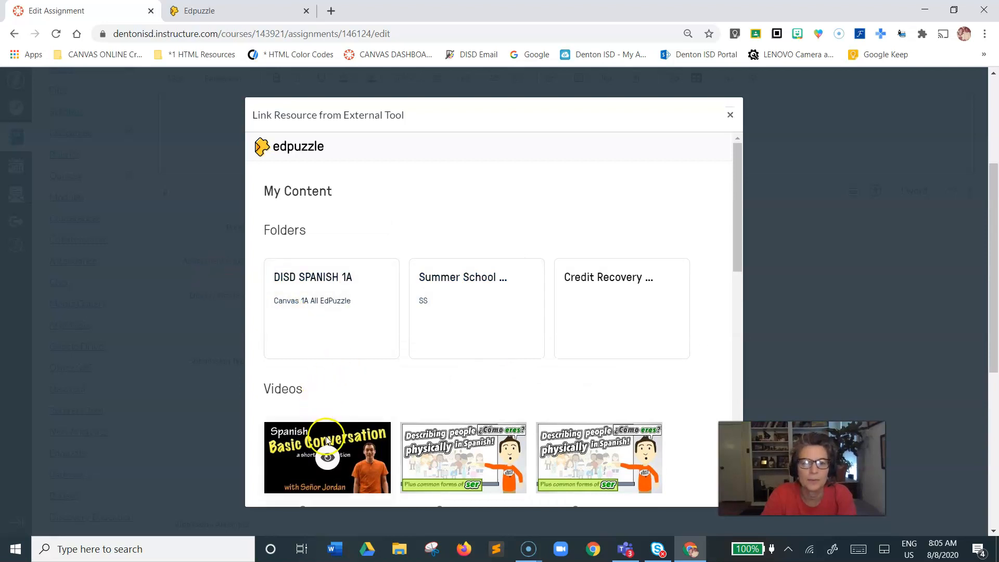
pyautogui.click(327, 457)
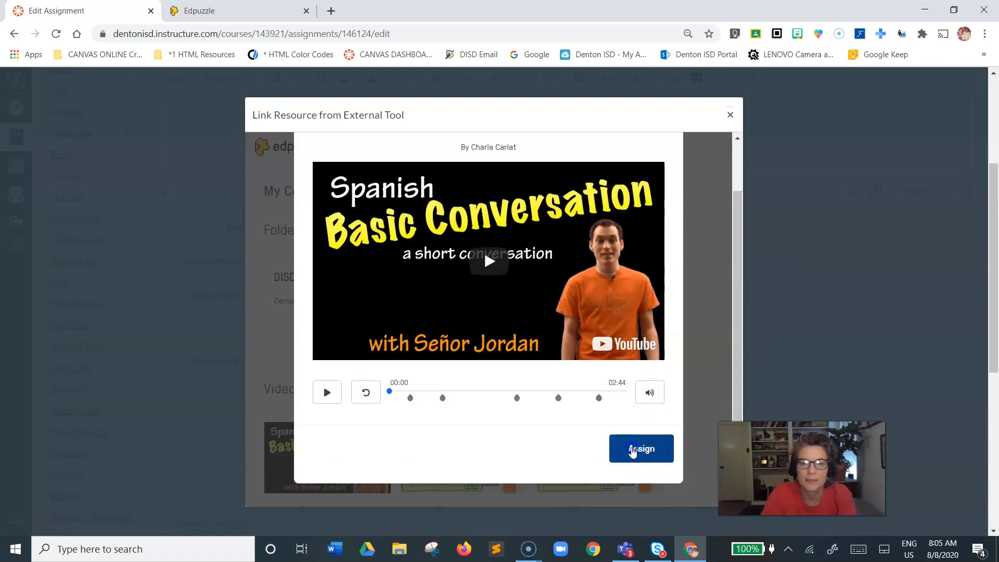
pyautogui.click(640, 448)
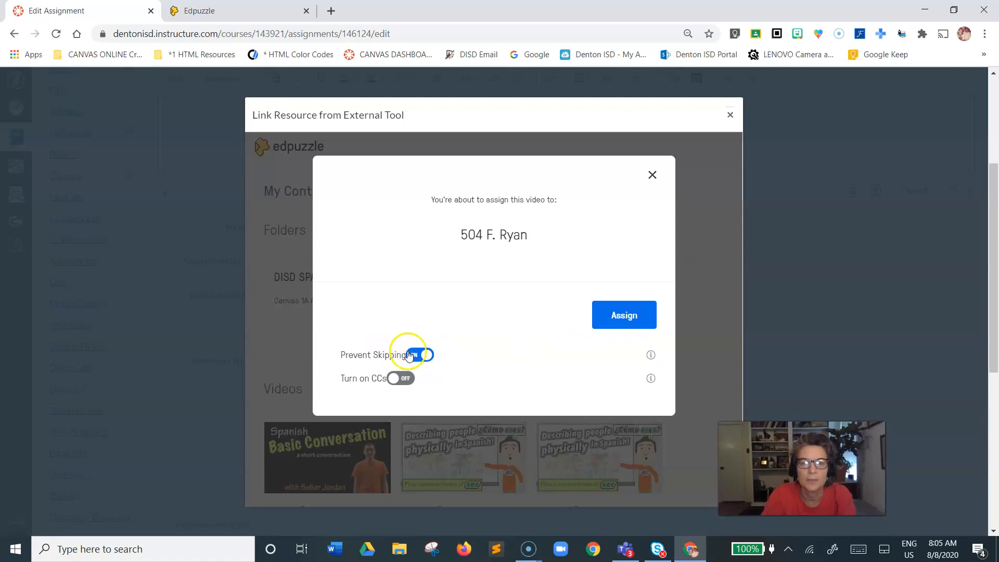
pyautogui.click(420, 355)
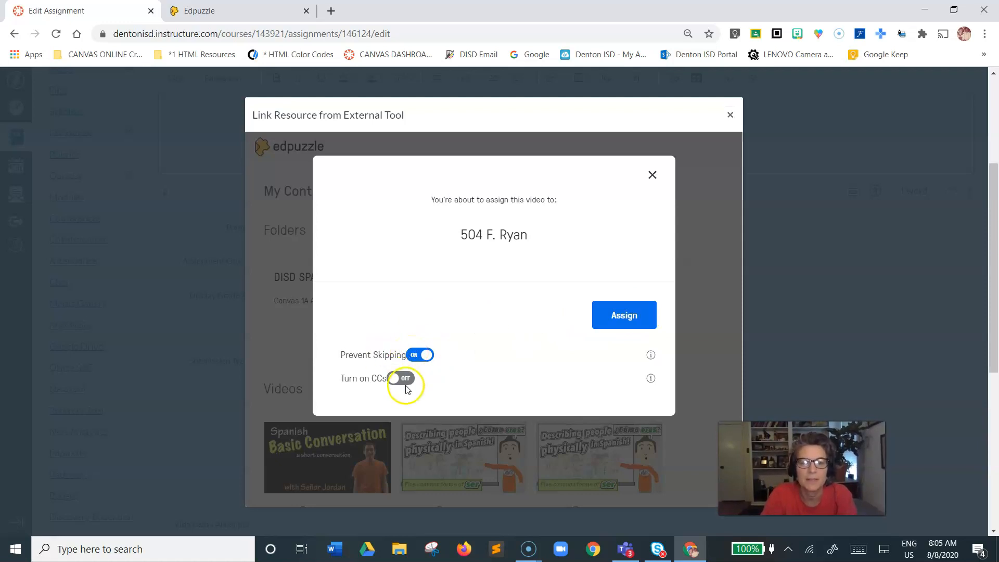
pyautogui.click(400, 377)
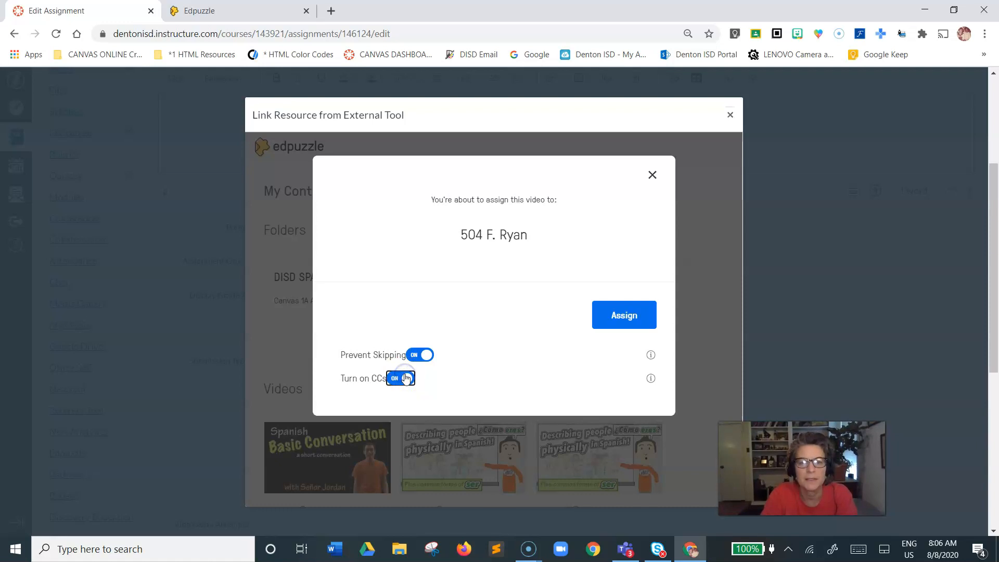
pyautogui.moveTo(650, 379)
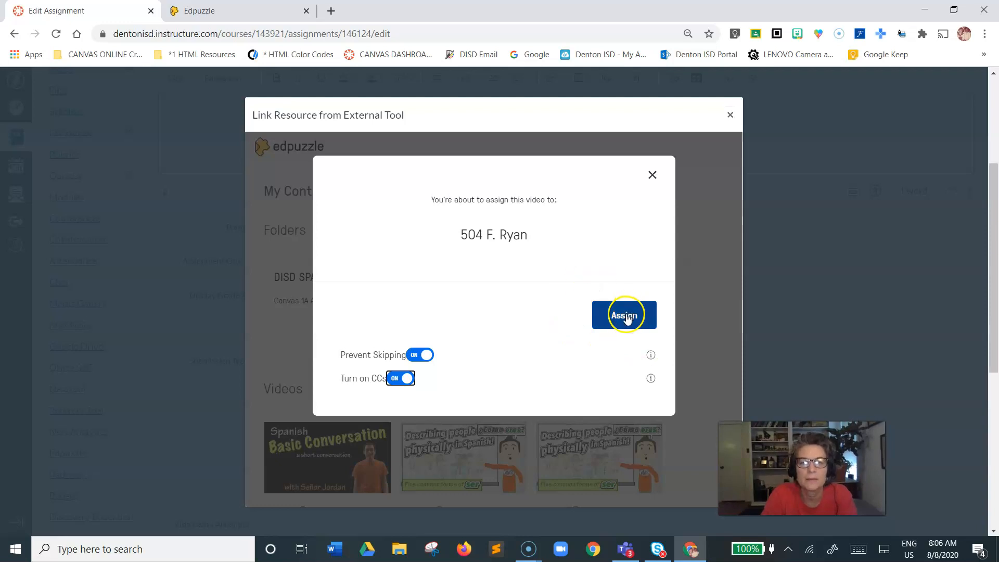
pyautogui.click(400, 378)
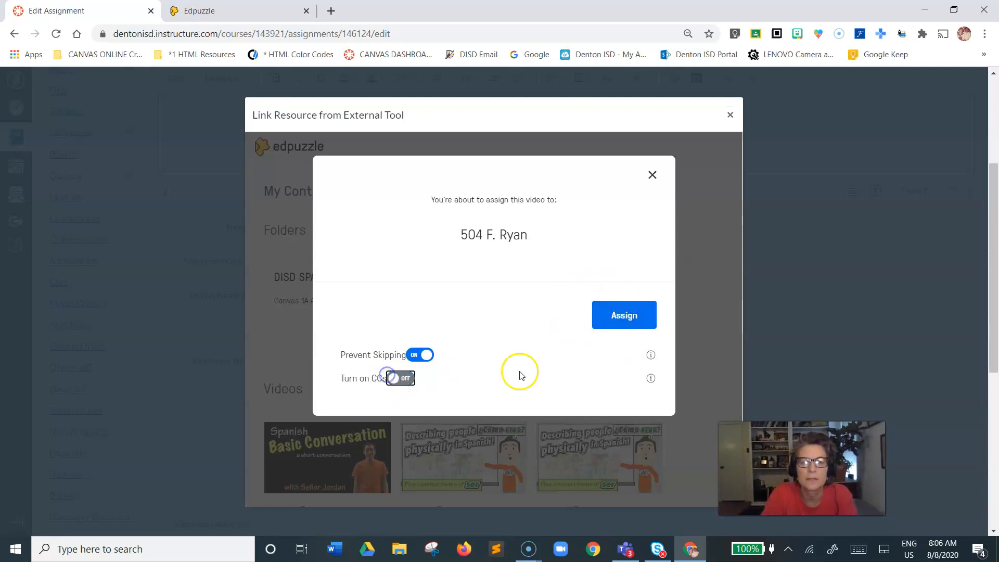
pyautogui.click(624, 315)
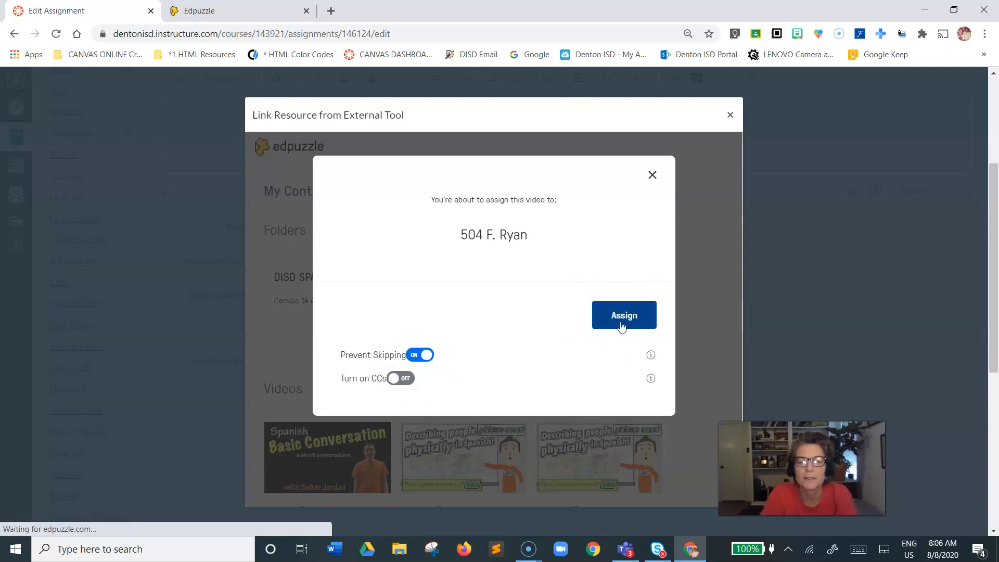
pyautogui.click(624, 315)
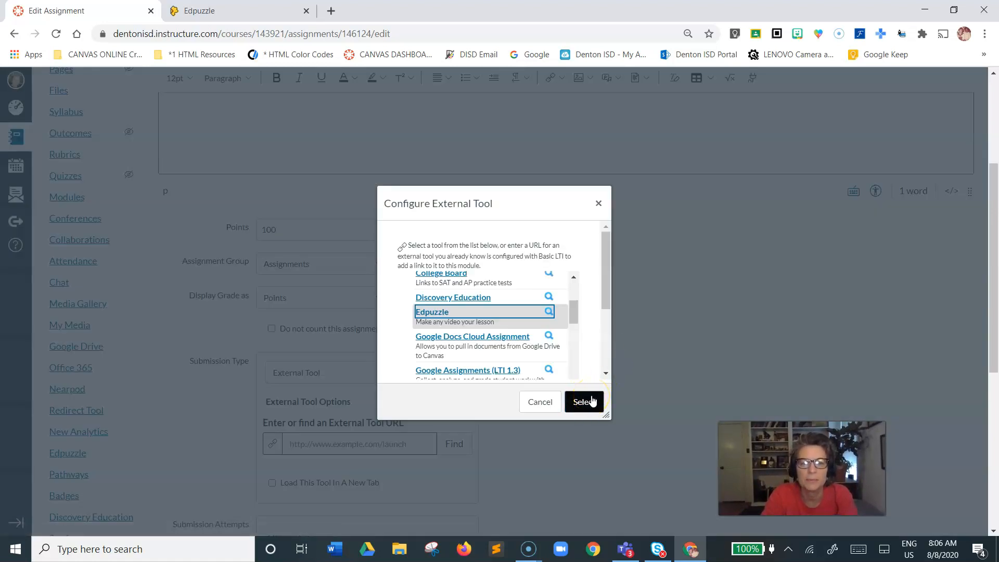
# - Select Edpuzzle in Configure External Tool and save the trial assignment
pyautogui.click(583, 402)
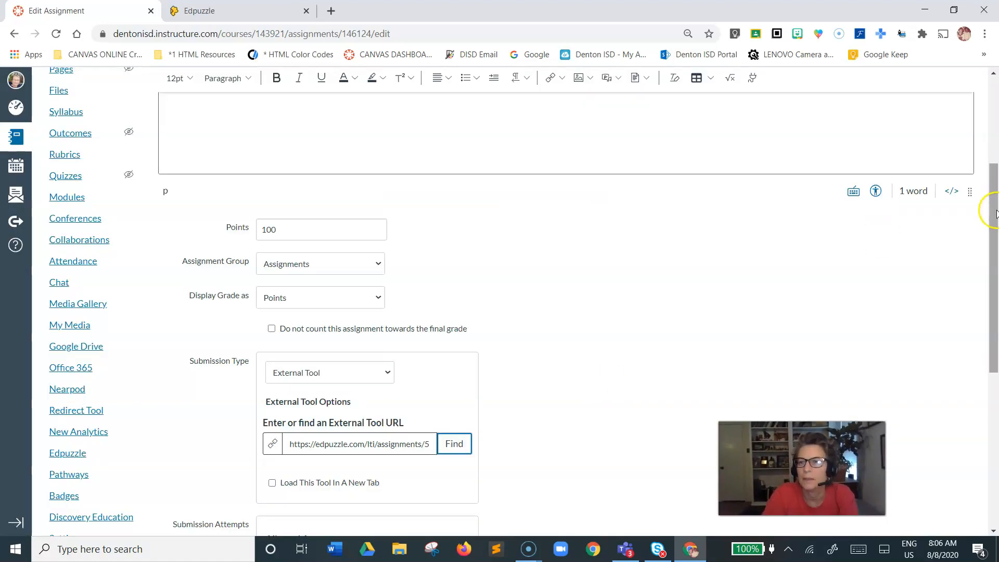
pyautogui.scroll(-3)
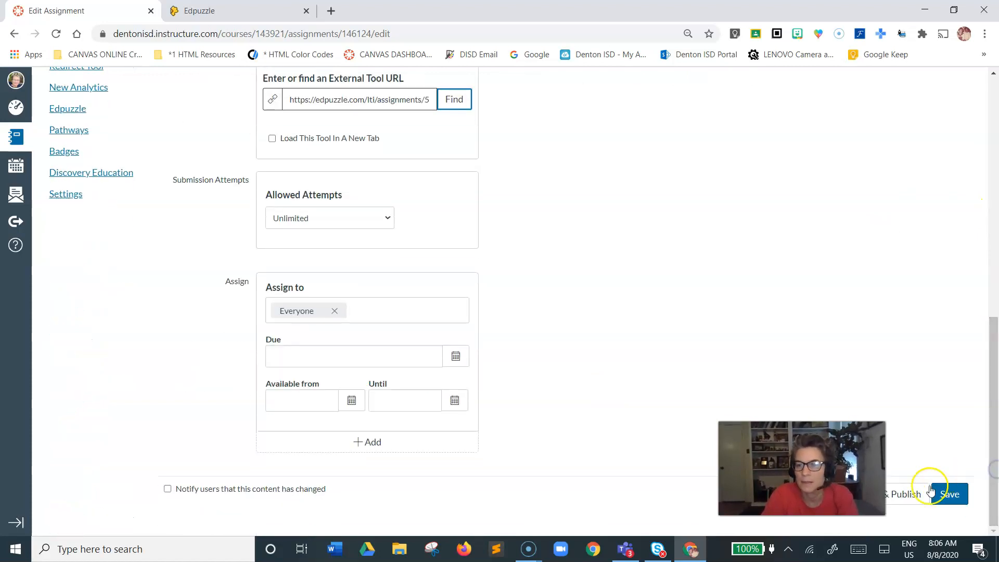
pyautogui.click(949, 494)
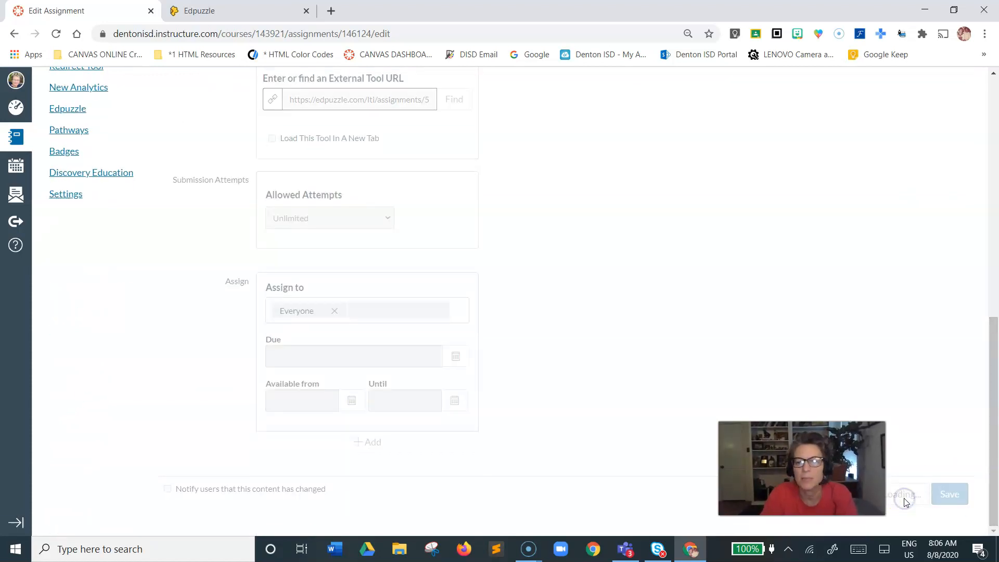
pyautogui.click(949, 494)
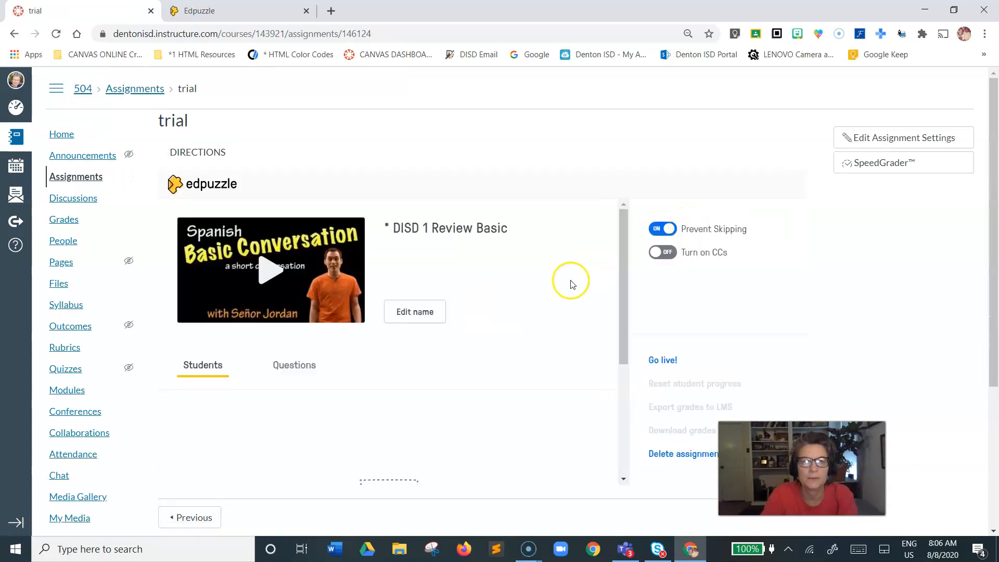
pyautogui.moveTo(991, 242)
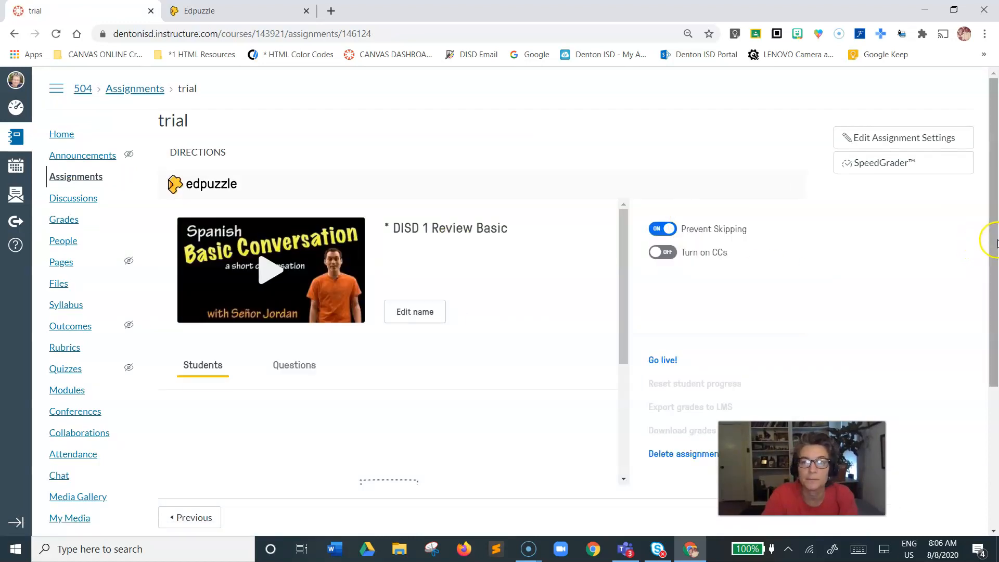
pyautogui.scroll(-3)
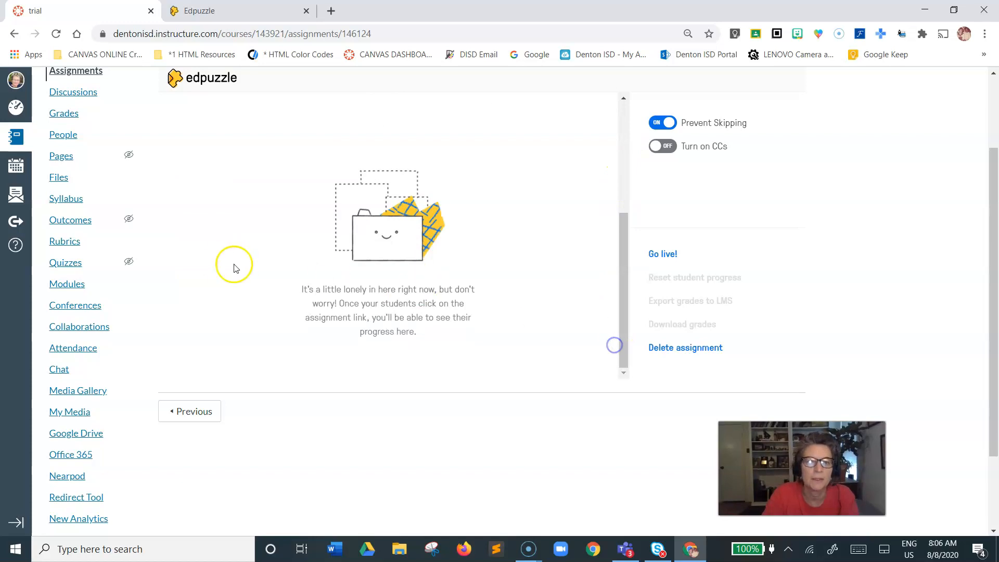
pyautogui.moveTo(400, 285)
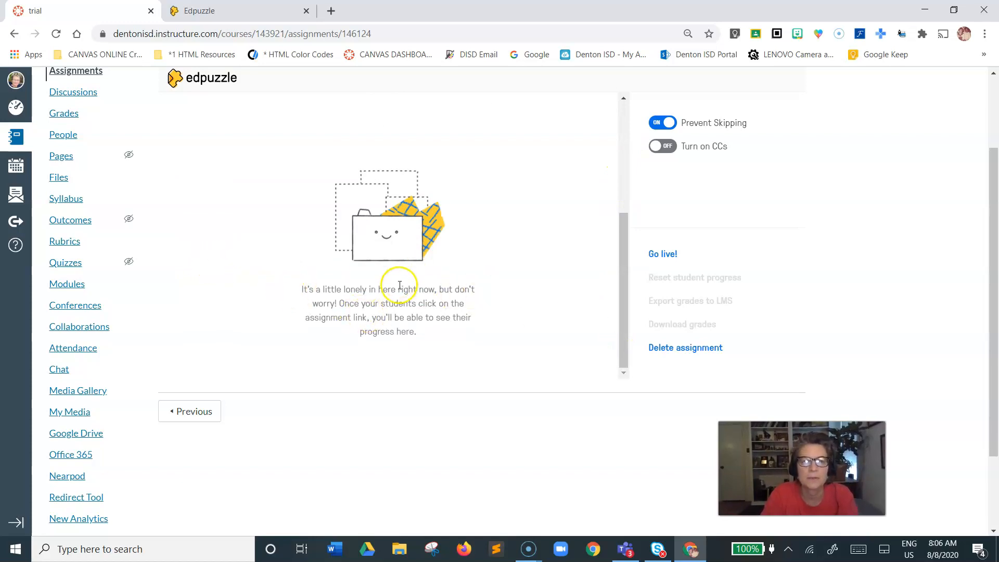
pyautogui.moveTo(172, 371)
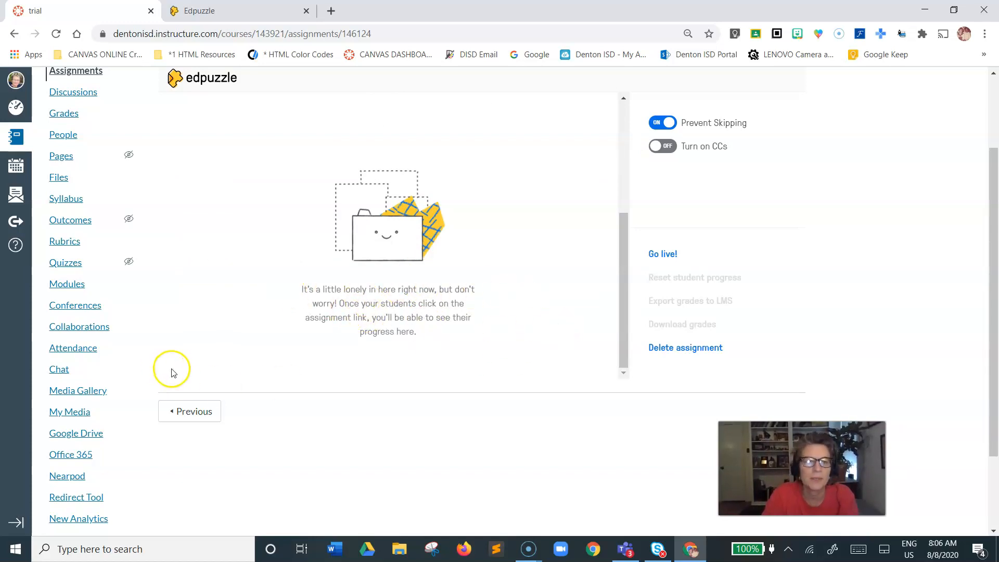
pyautogui.moveTo(19, 548)
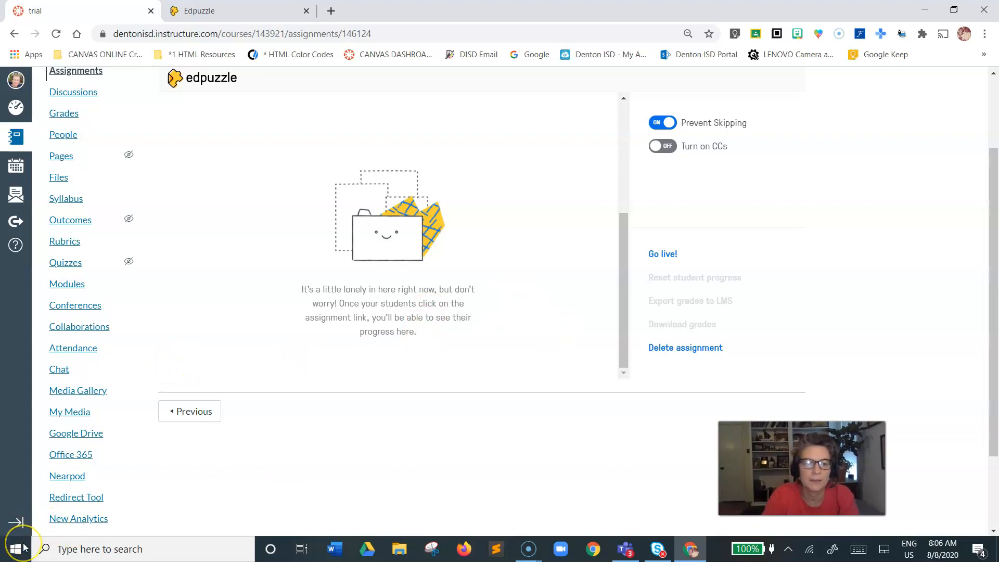